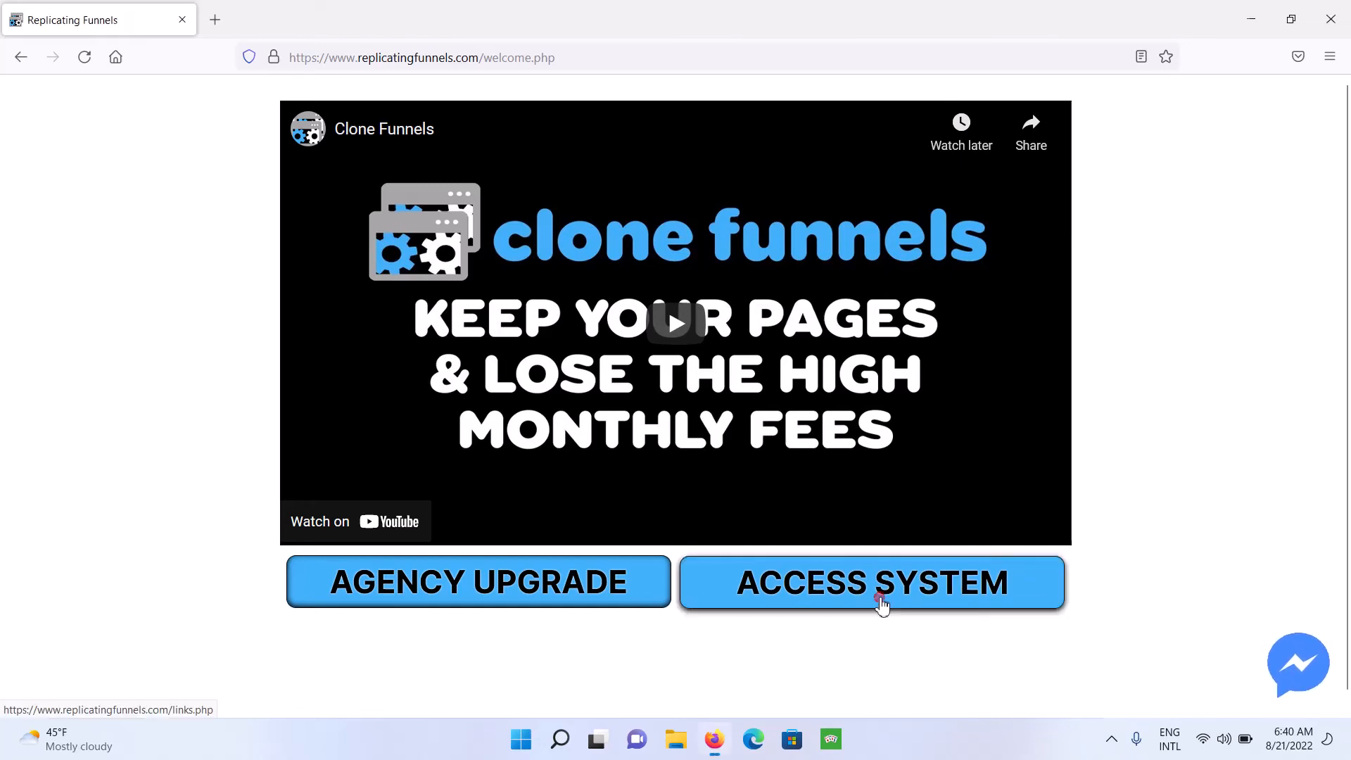
Enter the member system from the welcome page to reach the Pages dashboard.
left_click(871, 582)
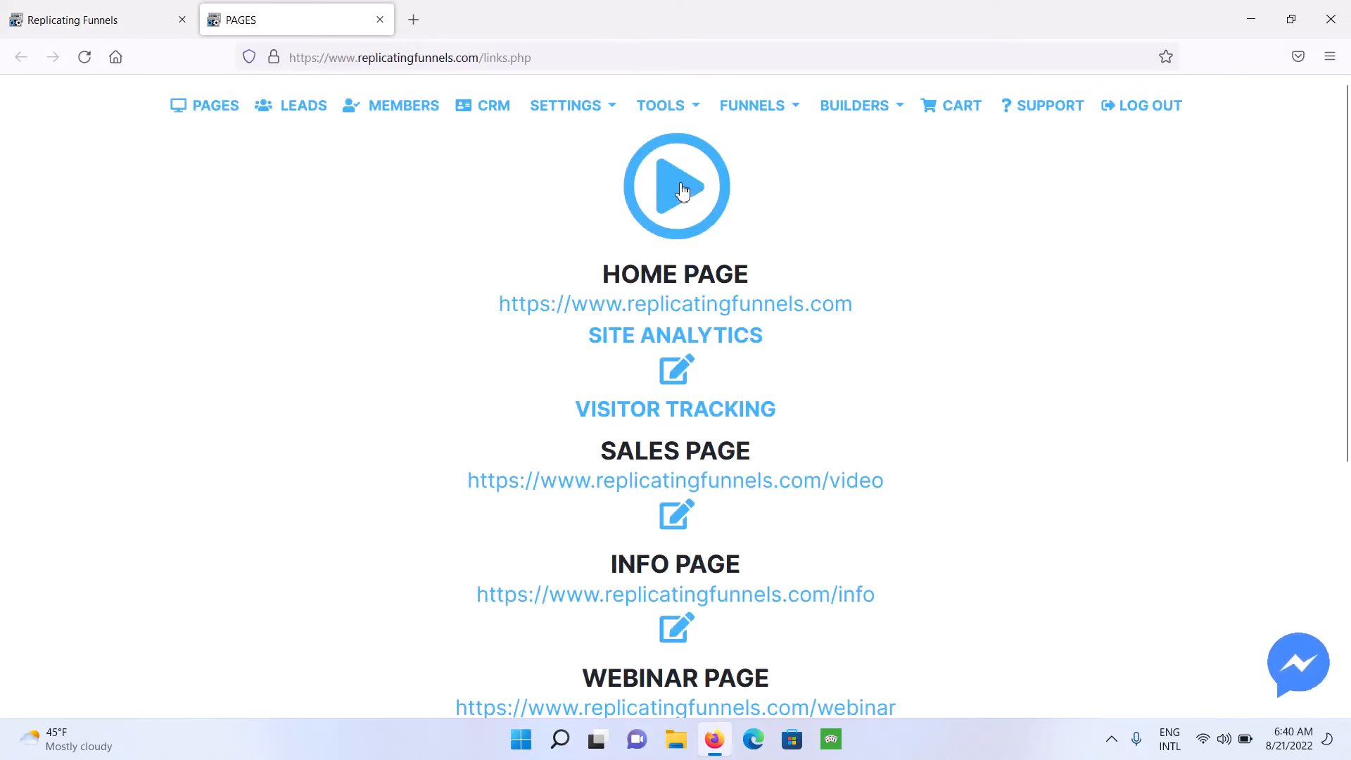
mouse_move(834, 207)
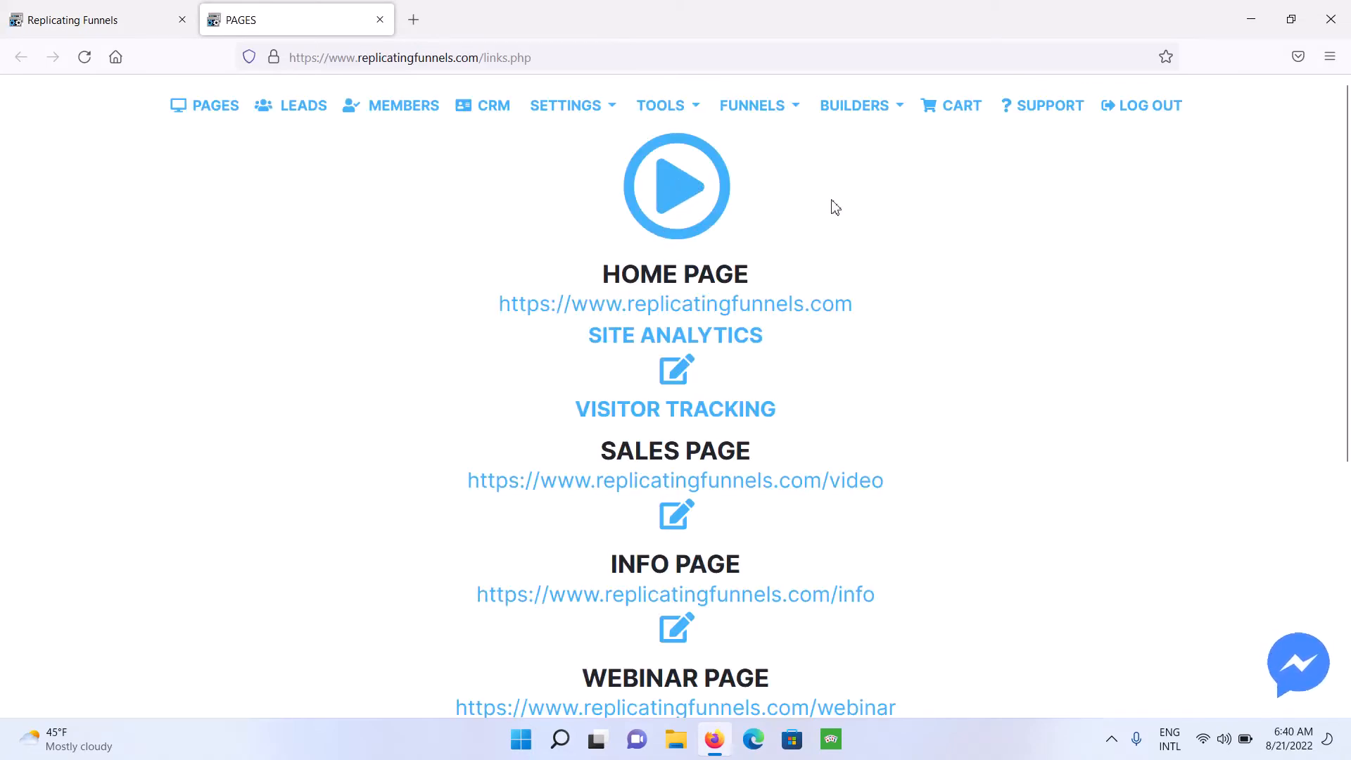
left_click(661, 104)
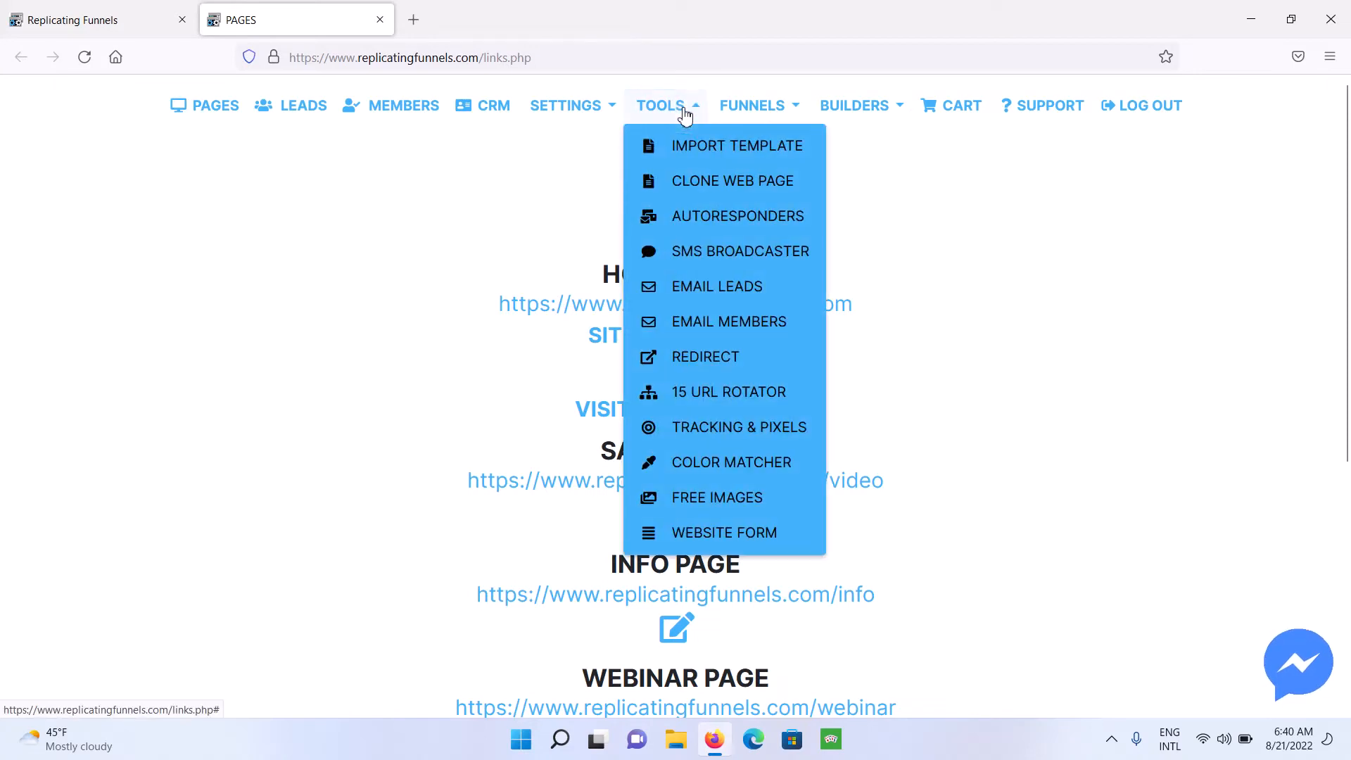
mouse_move(696, 155)
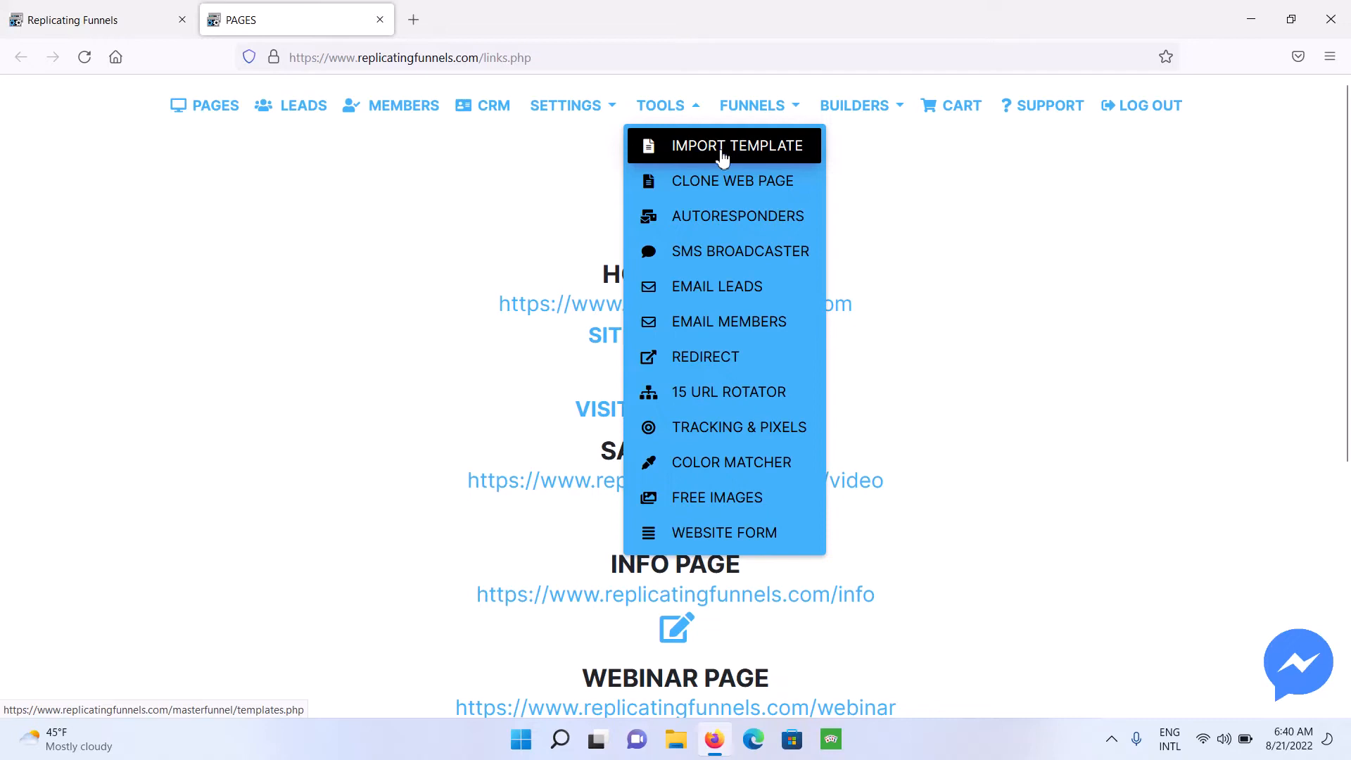
mouse_move(733, 181)
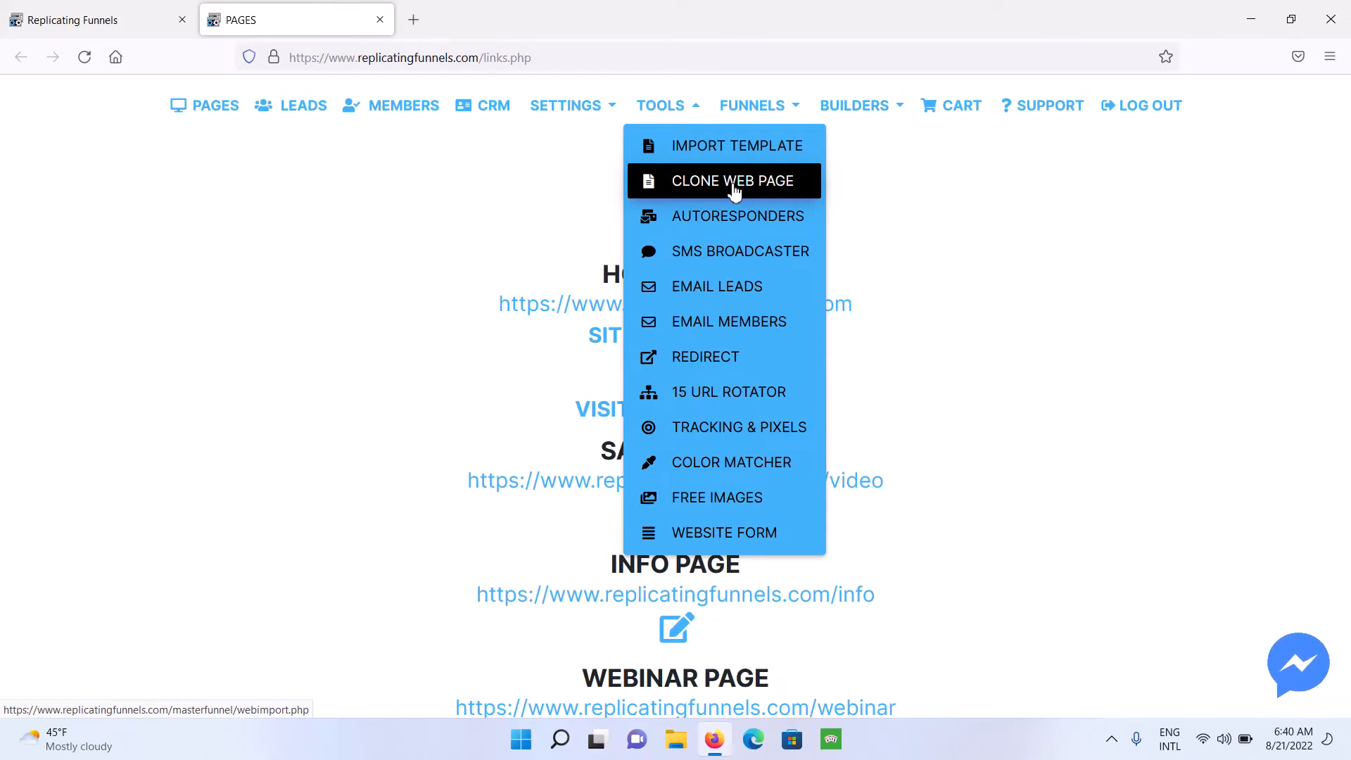
mouse_move(736, 215)
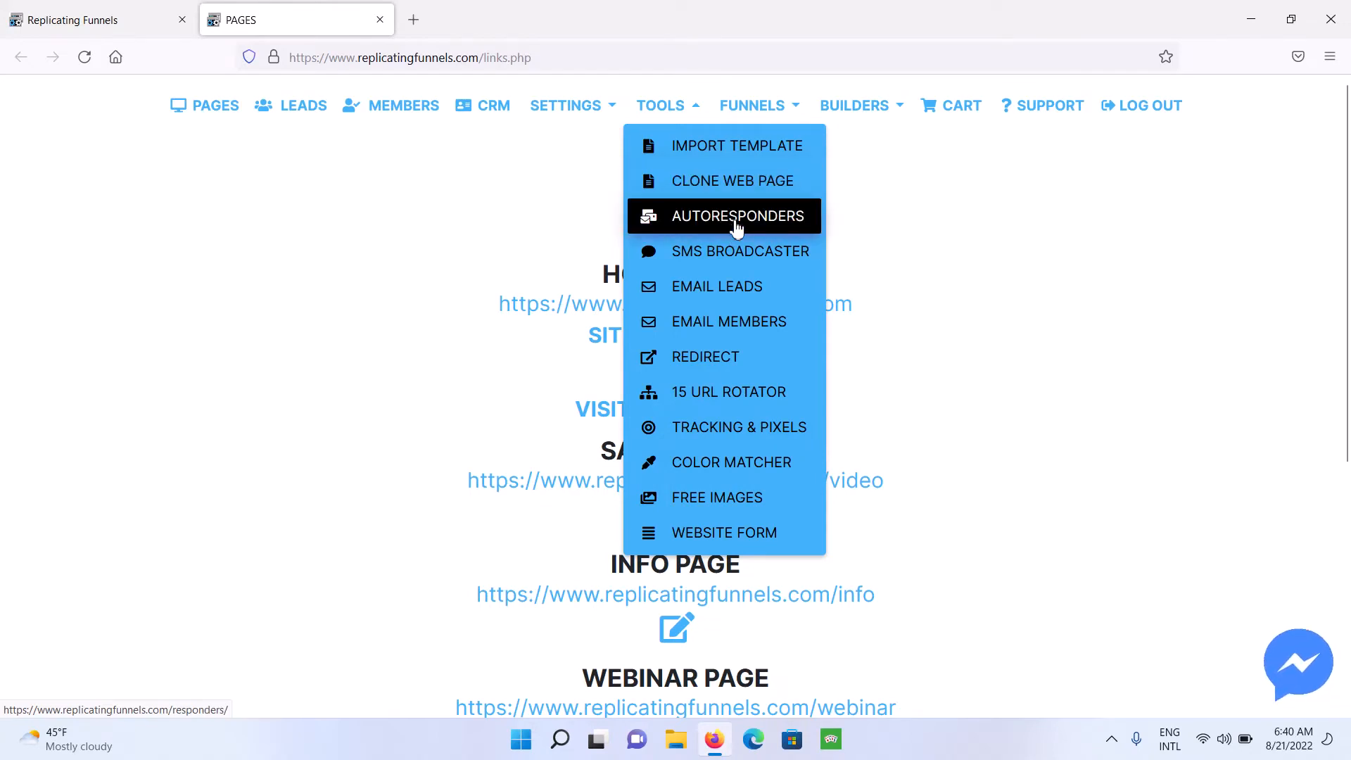
mouse_move(724, 533)
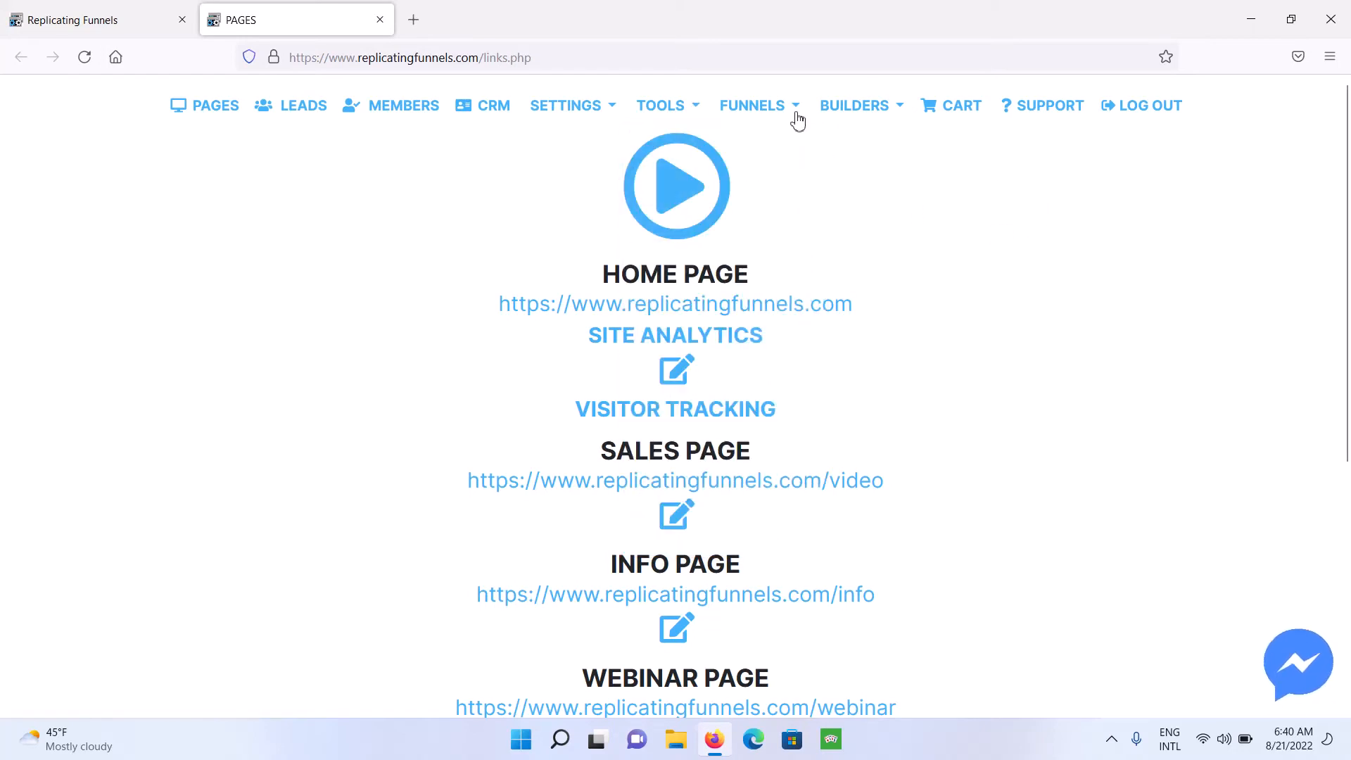
left_click(751, 104)
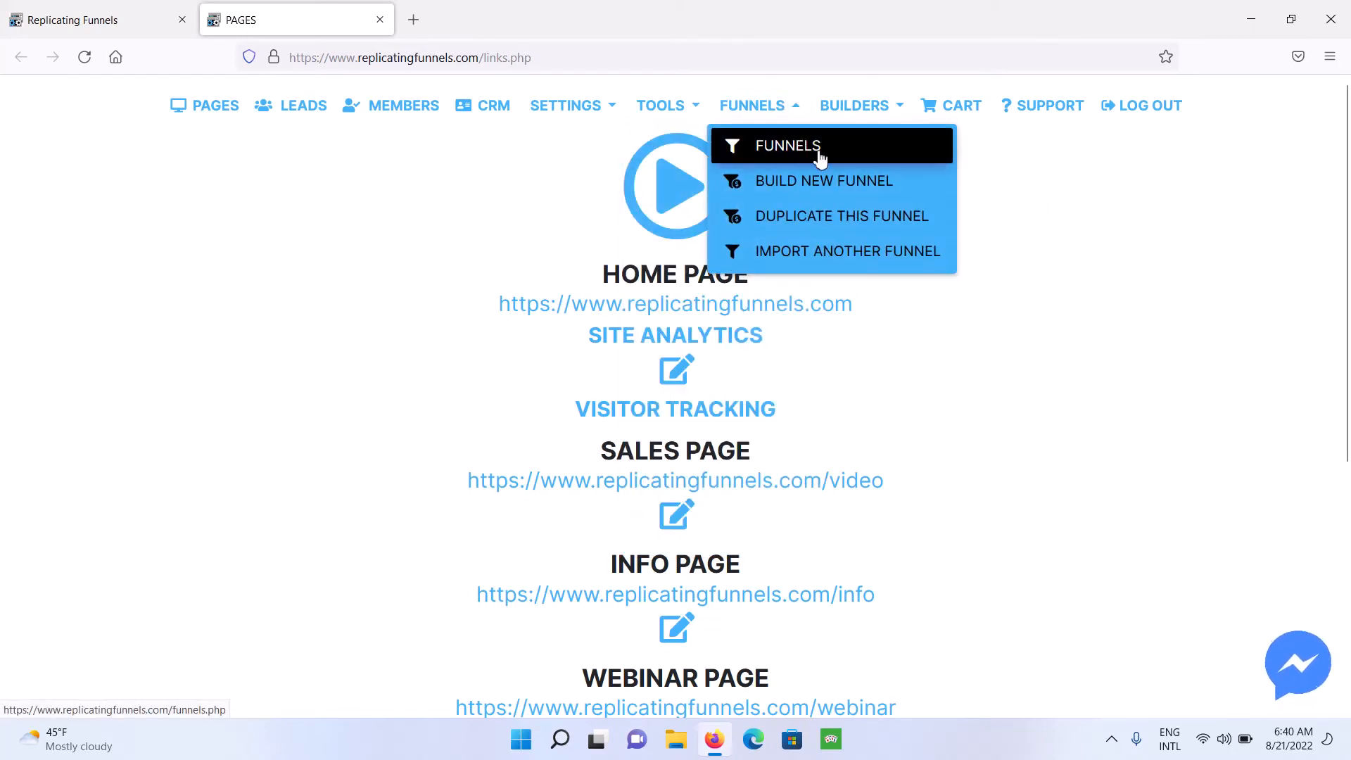
mouse_move(788, 155)
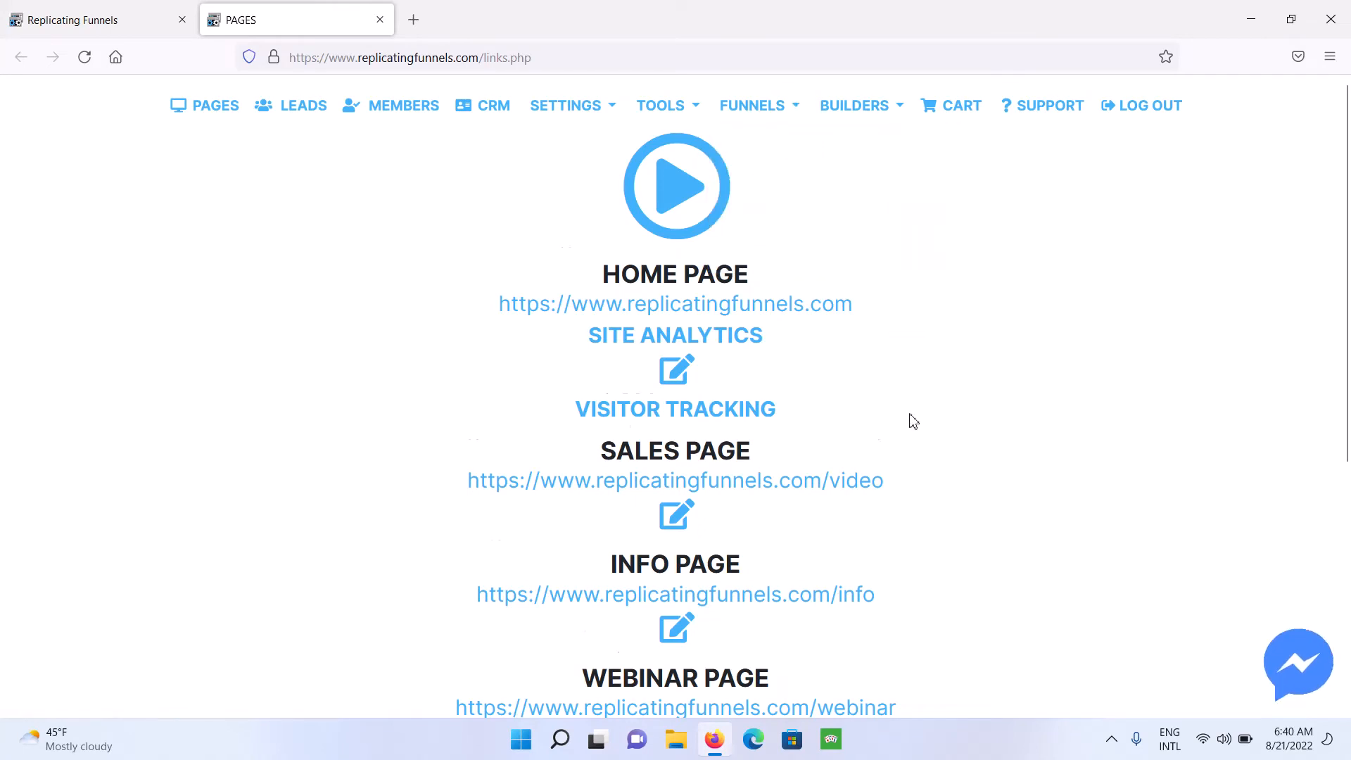
scroll("down", 3)
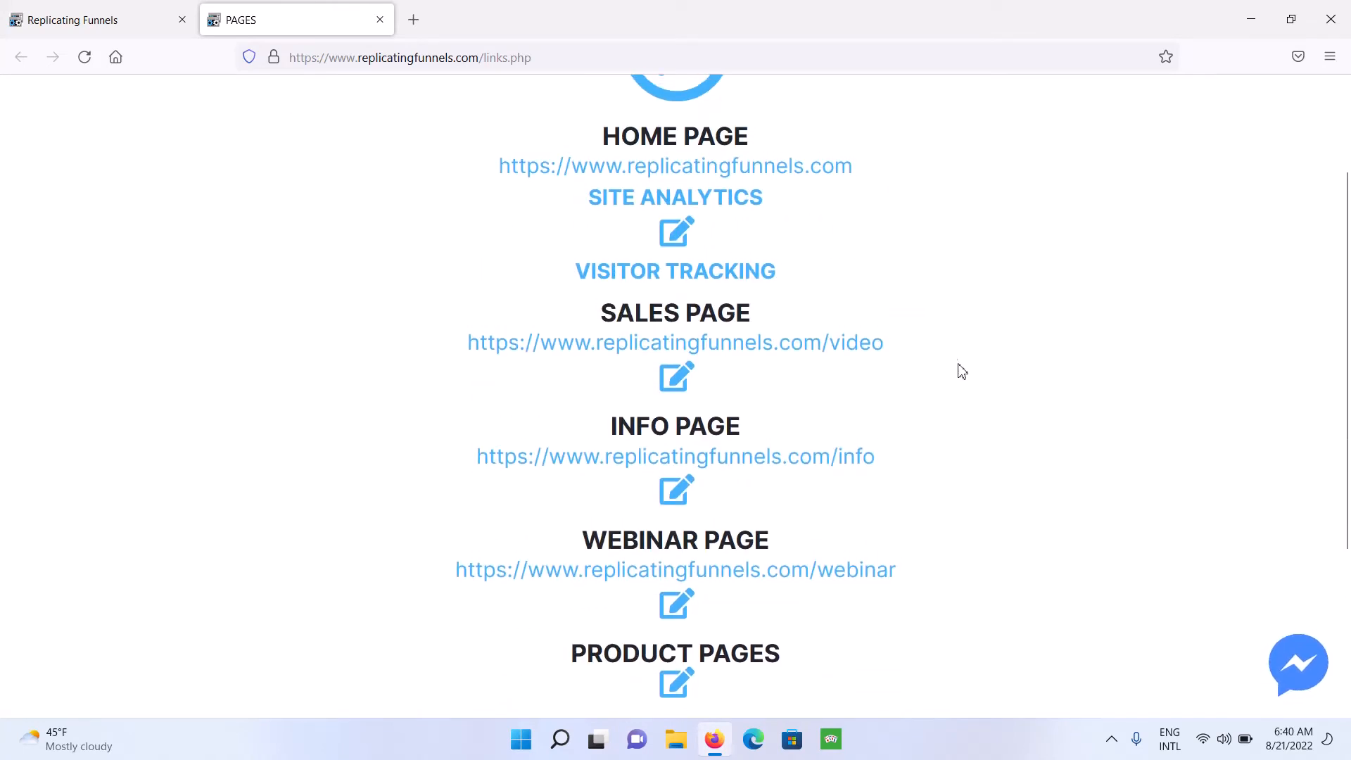
scroll("down", 3)
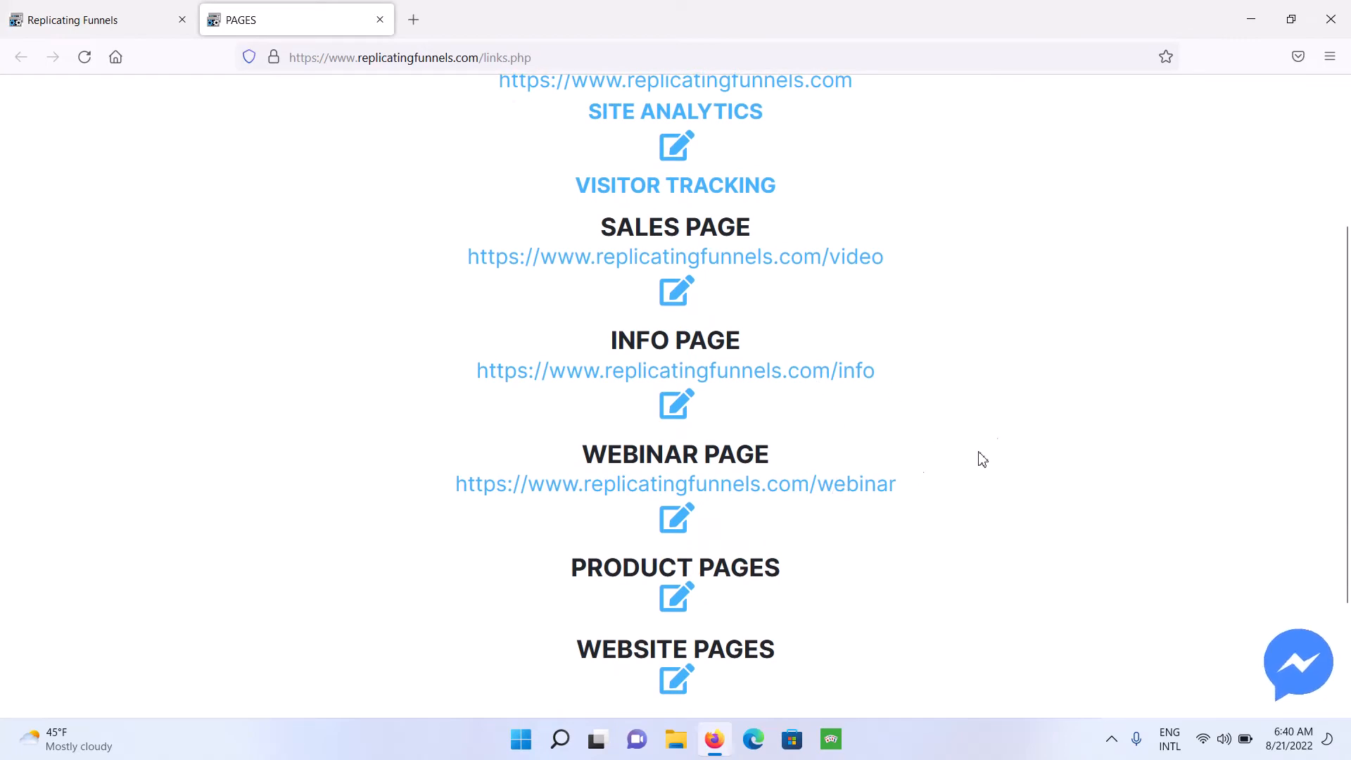
scroll("down", 3)
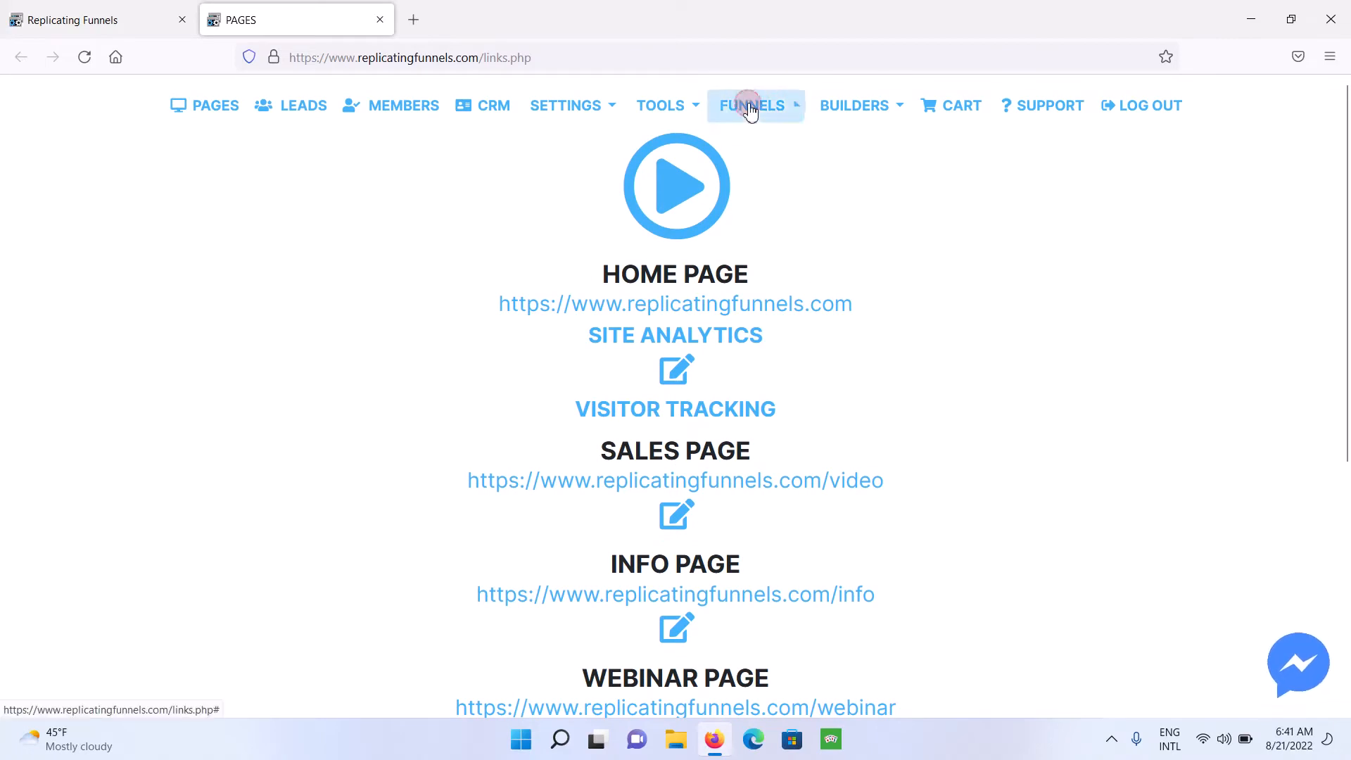
left_click(752, 105)
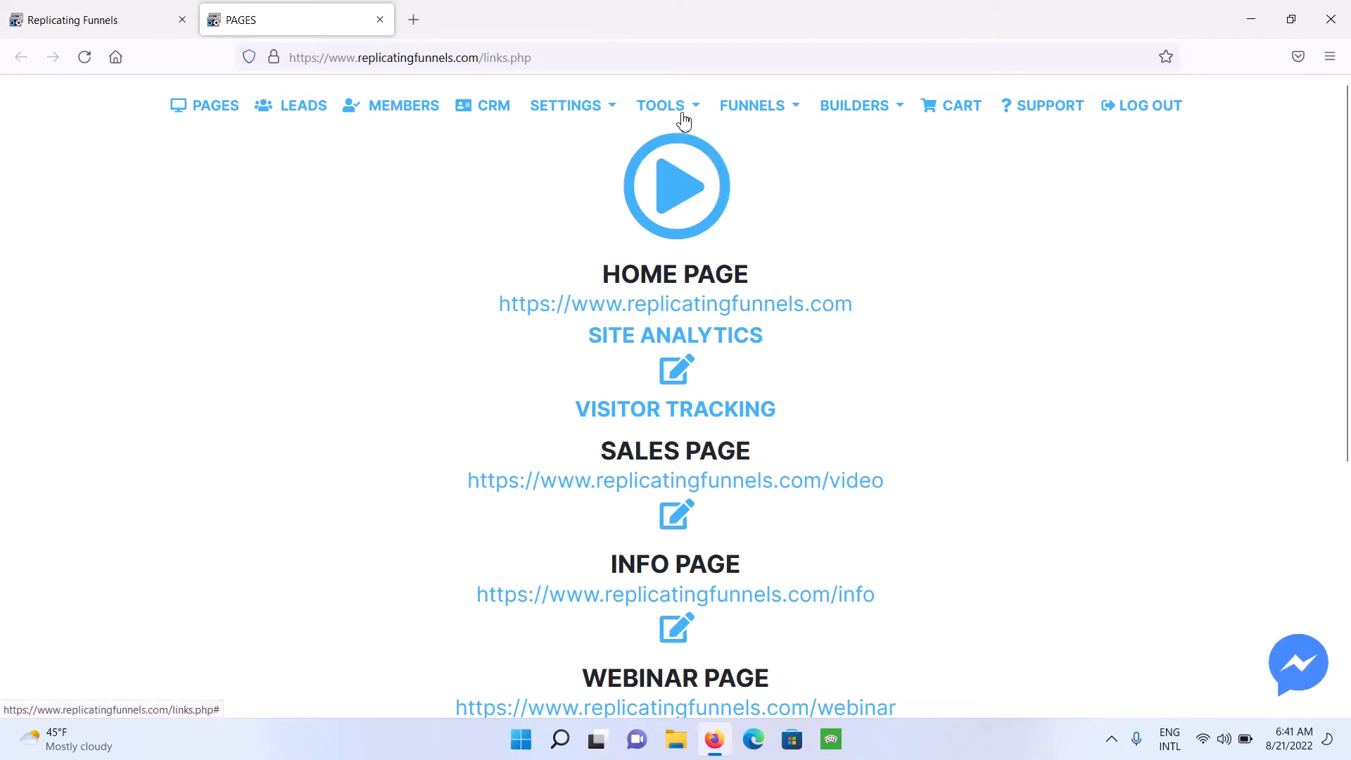
Open the Clone Web Page importer from the Tools menu.
left_click(661, 105)
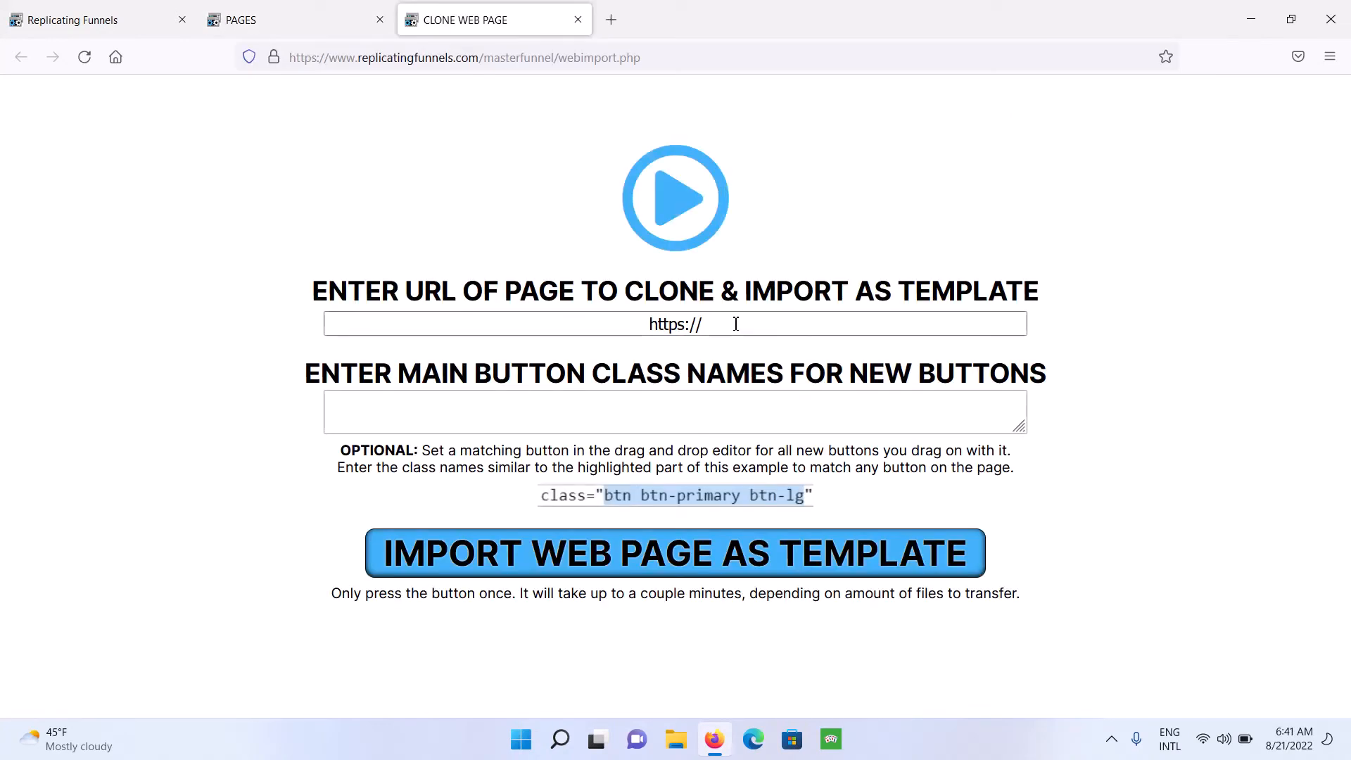
mouse_move(1055, 363)
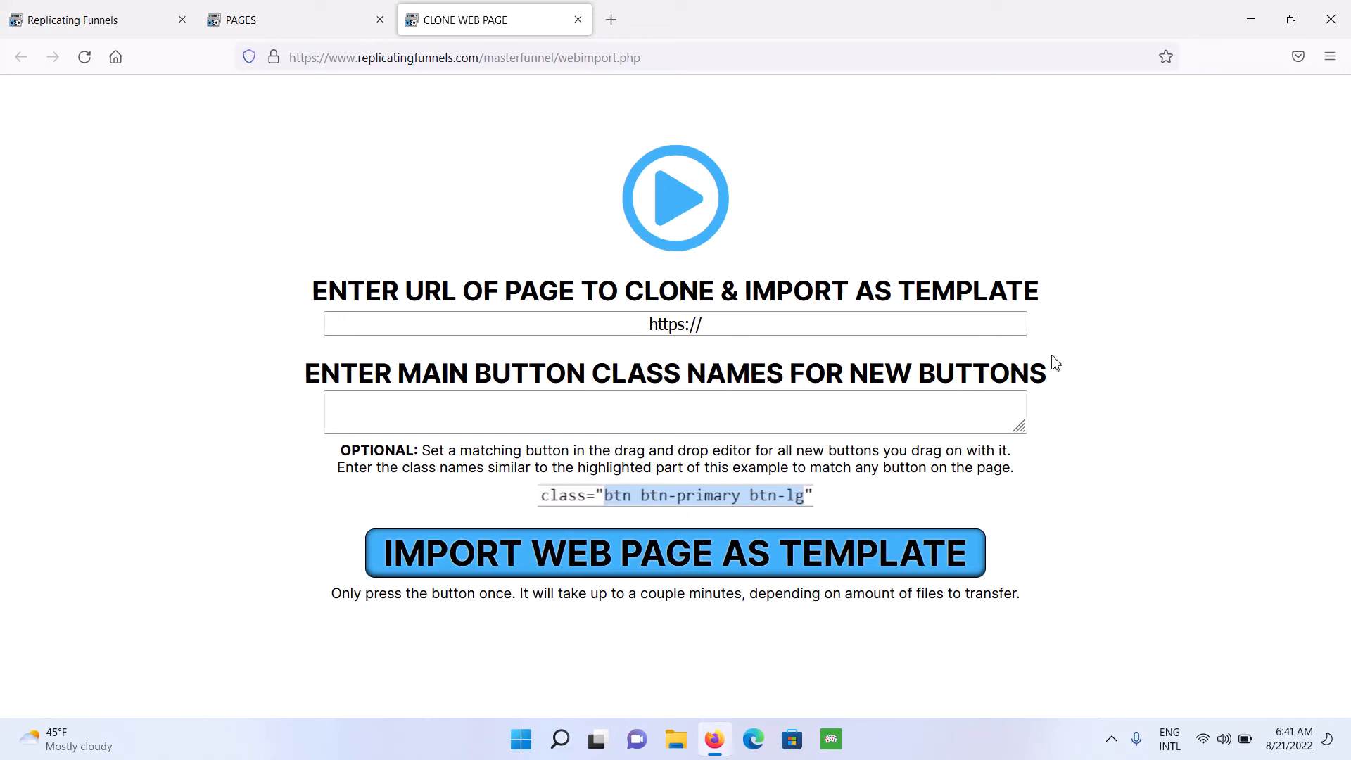
mouse_move(1056, 396)
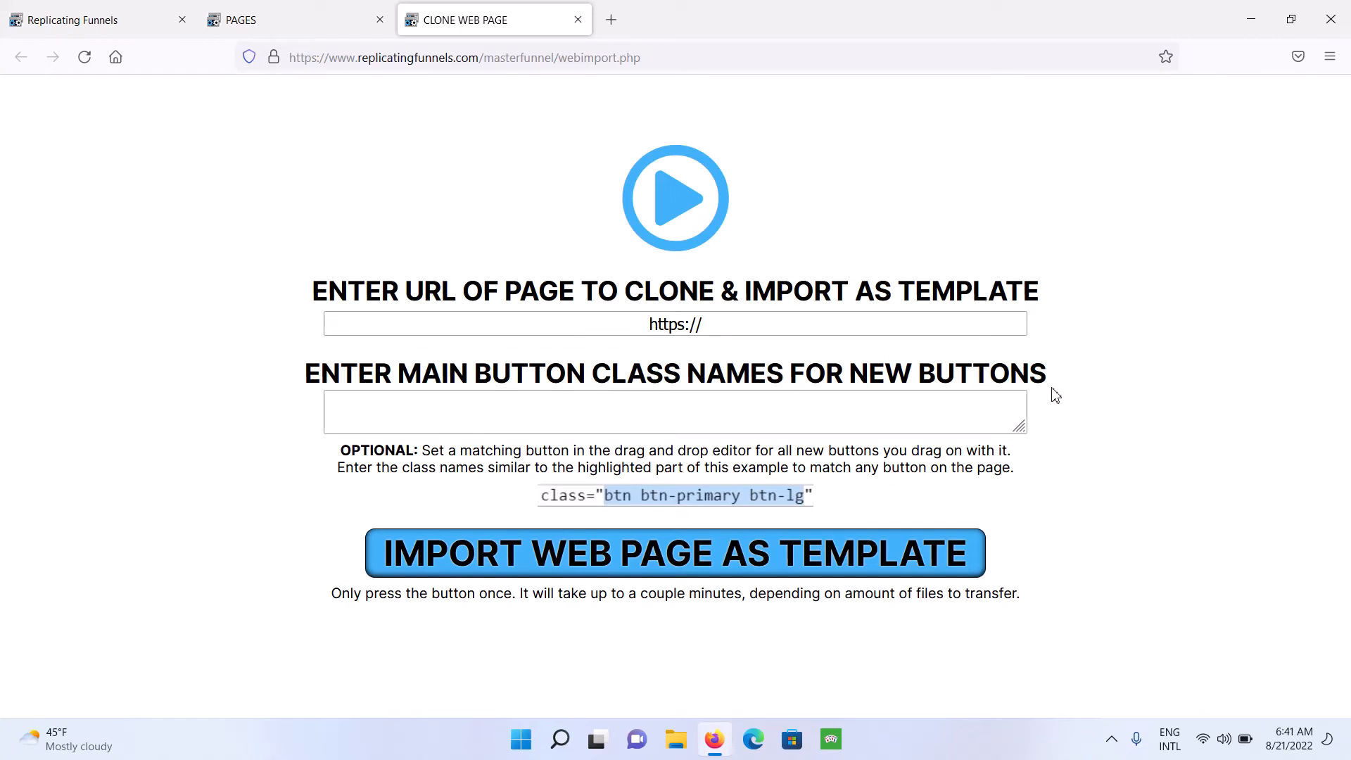
mouse_move(431, 193)
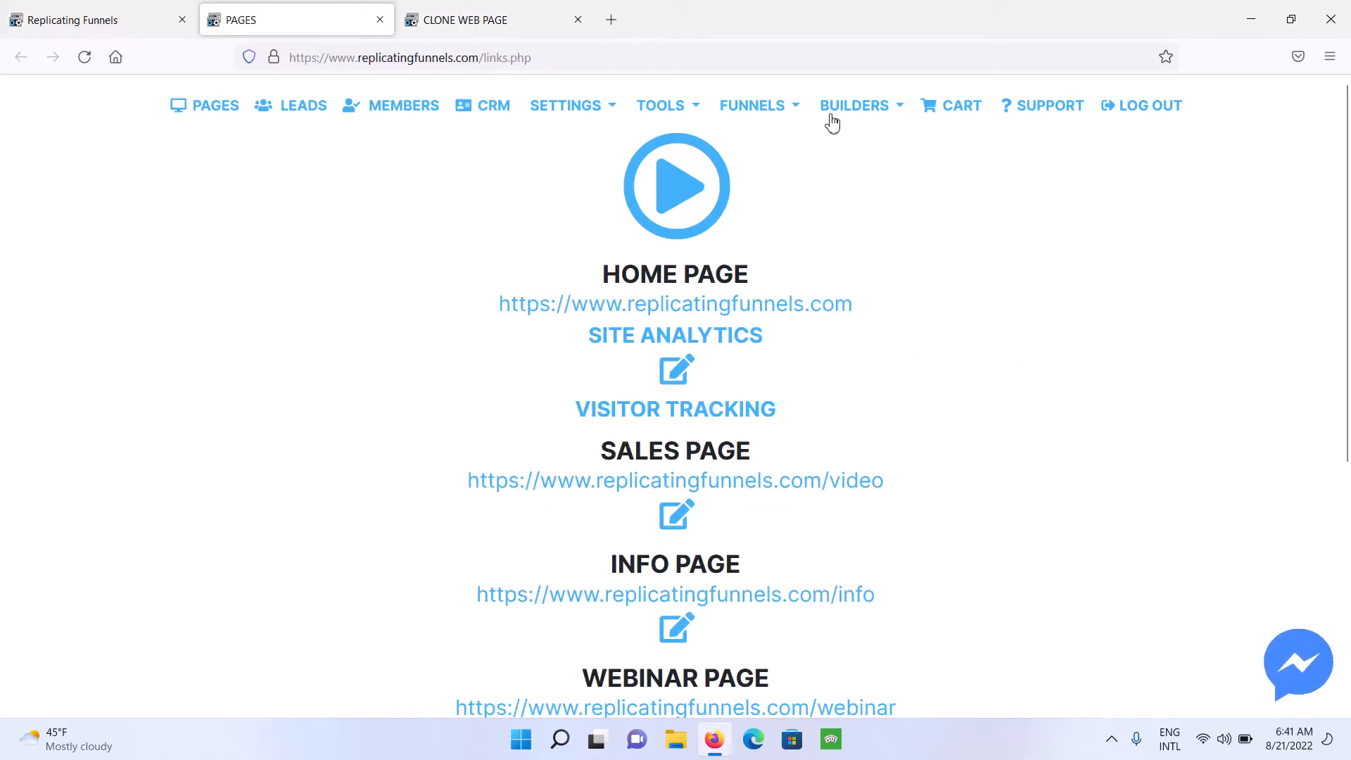
Browse the Installed Templates list from Tools > Import Template, scrolling through the previews.
left_click(660, 105)
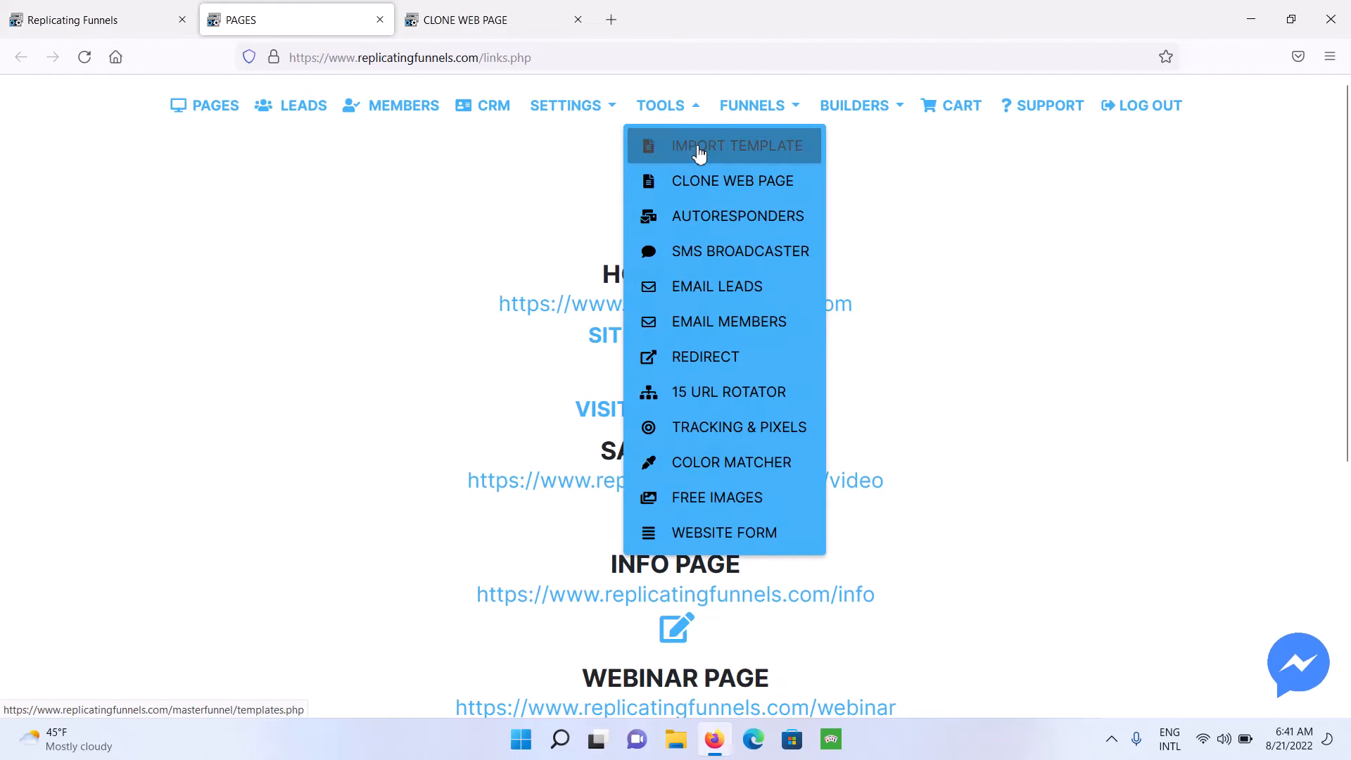
mouse_move(724, 145)
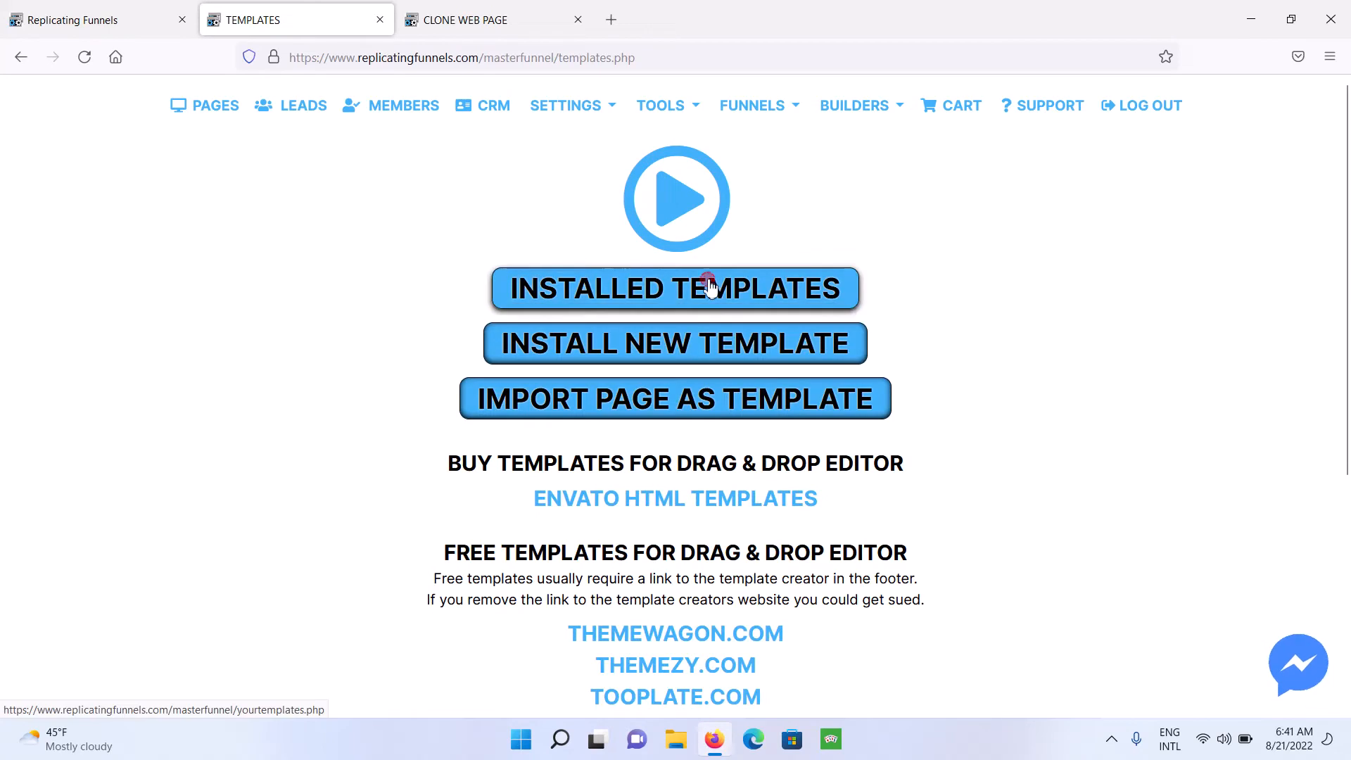
left_click(675, 289)
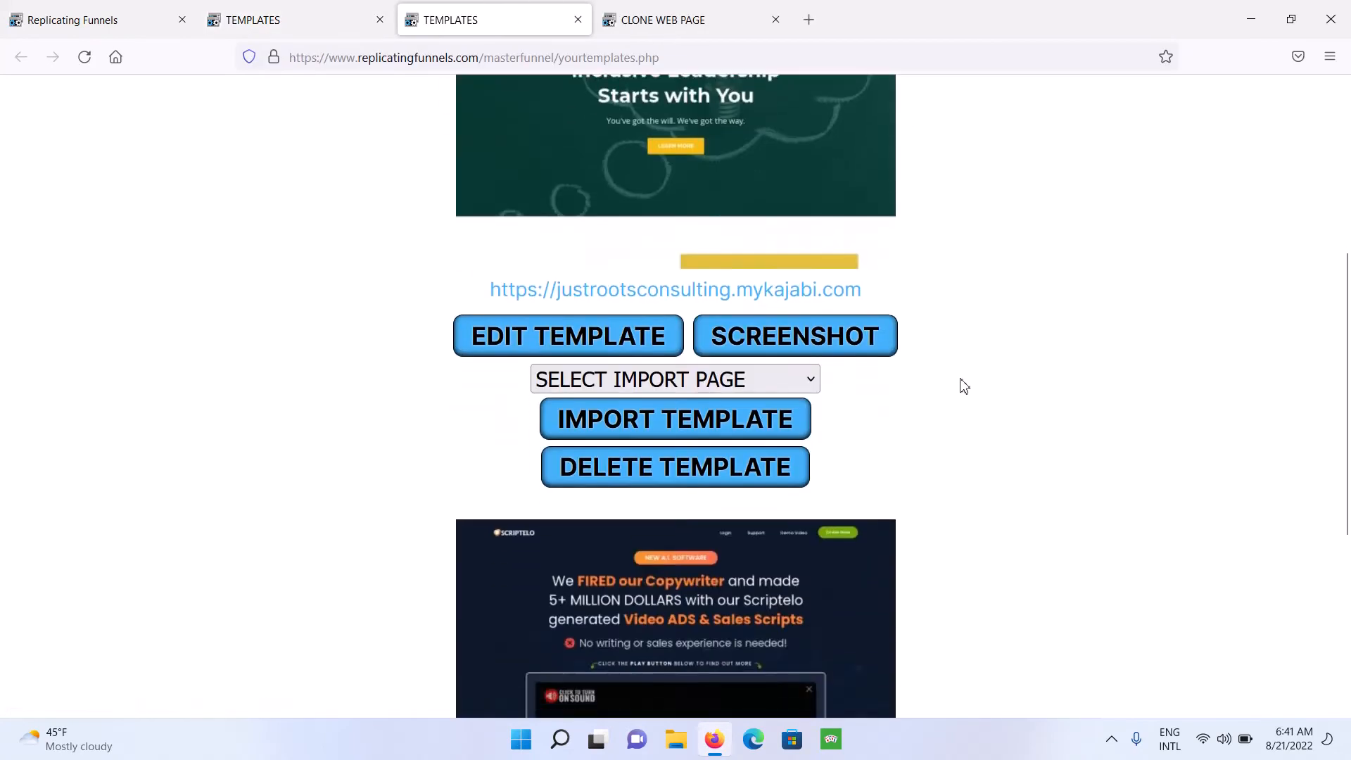
scroll("down", 3)
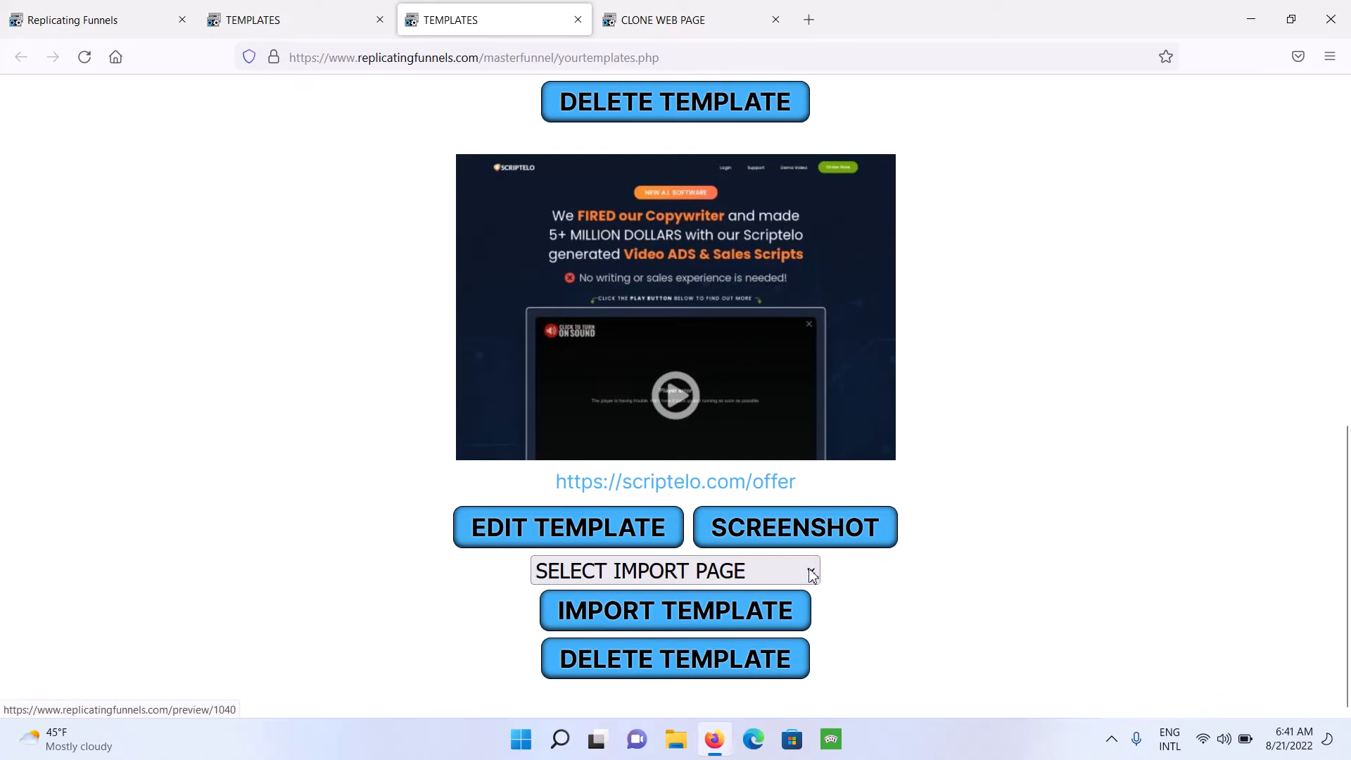
left_click(675, 571)
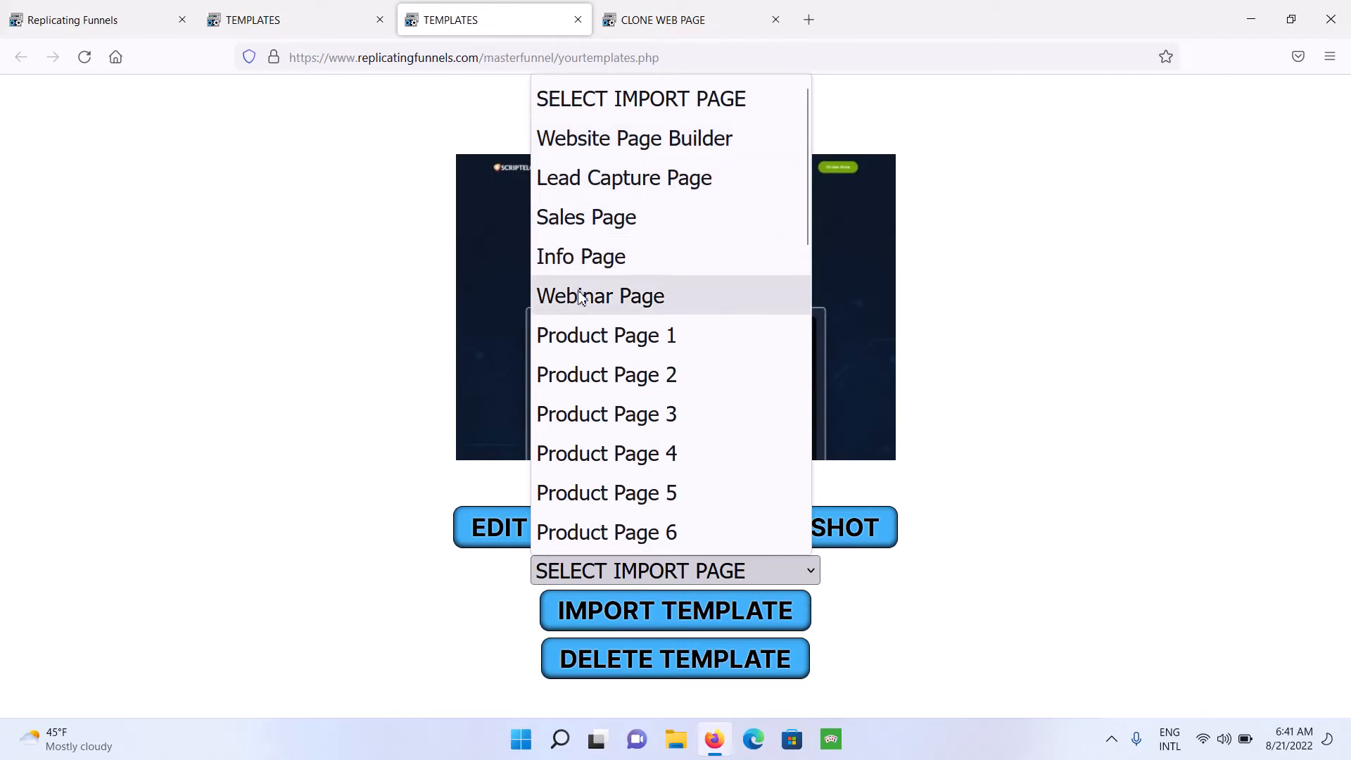
mouse_move(606, 335)
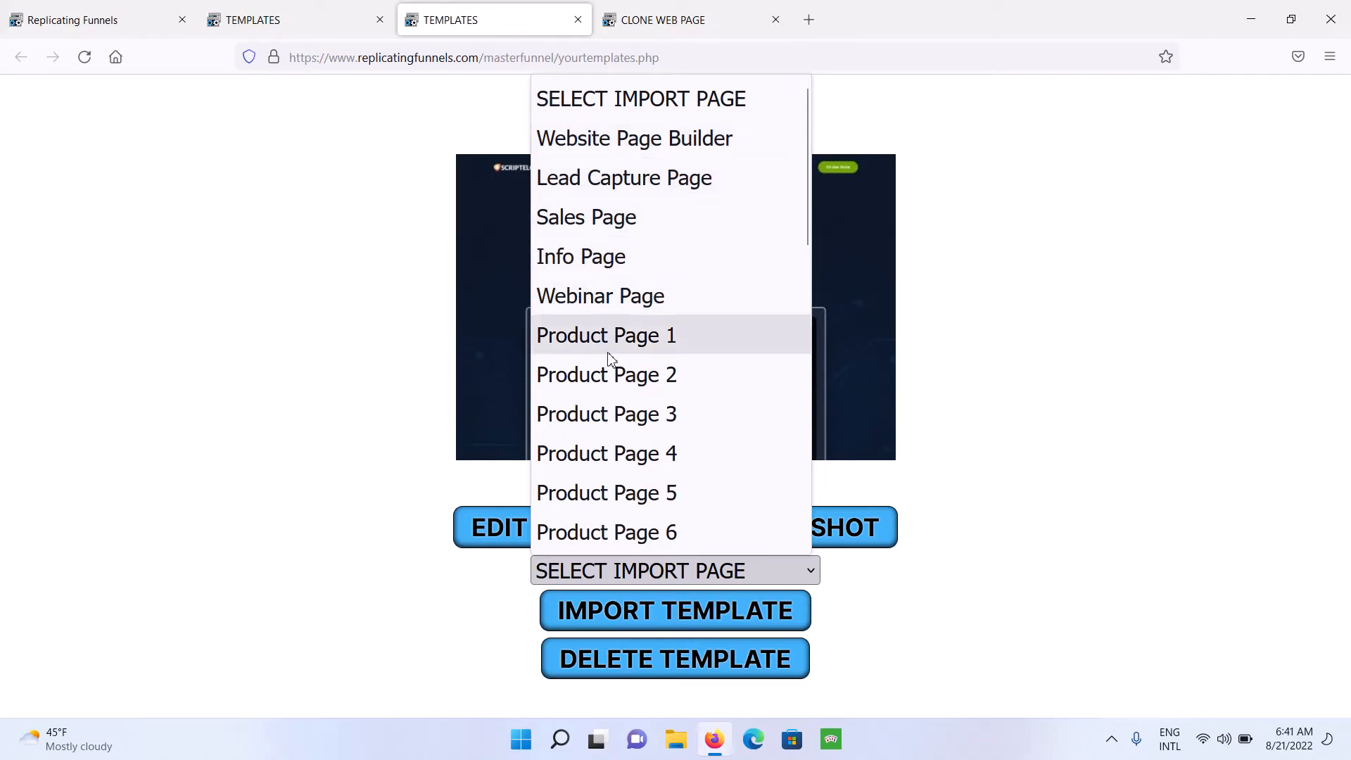
scroll("down", 3)
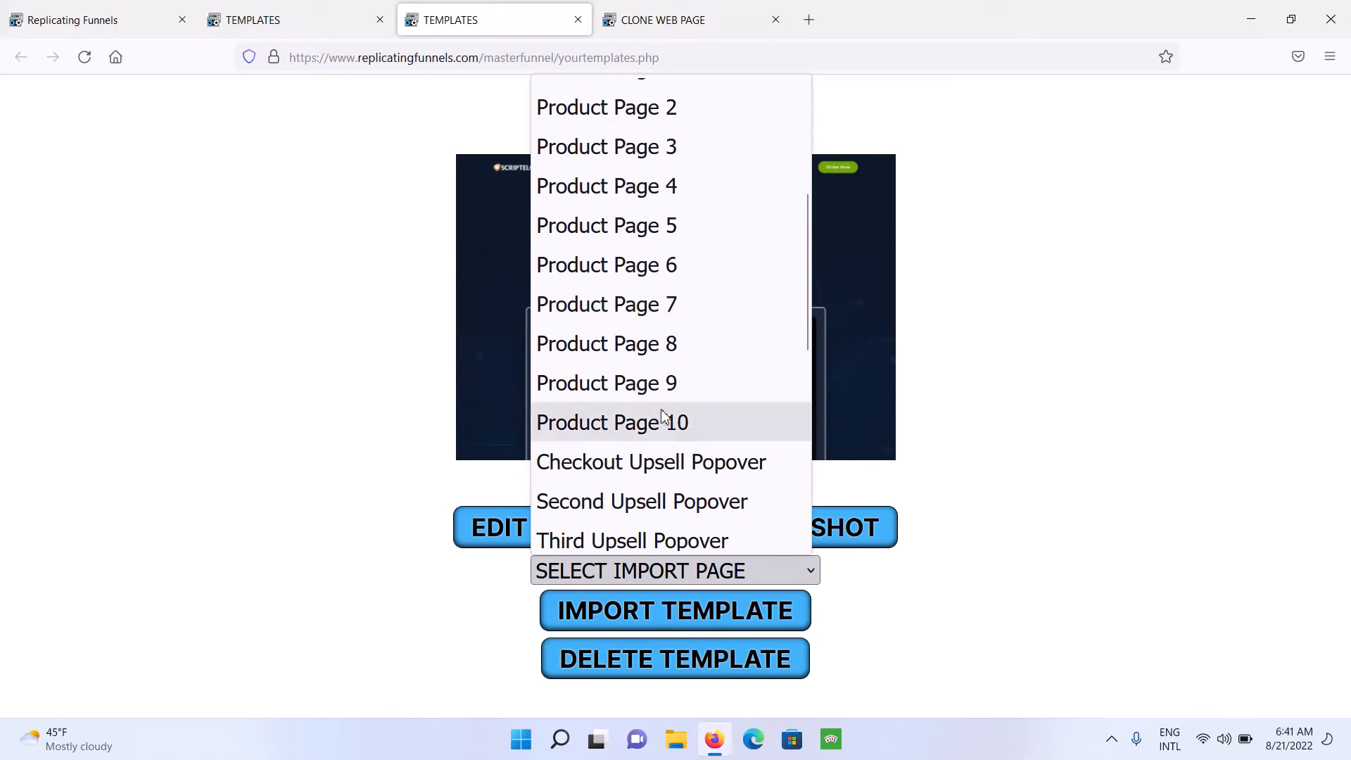
scroll("up", 3)
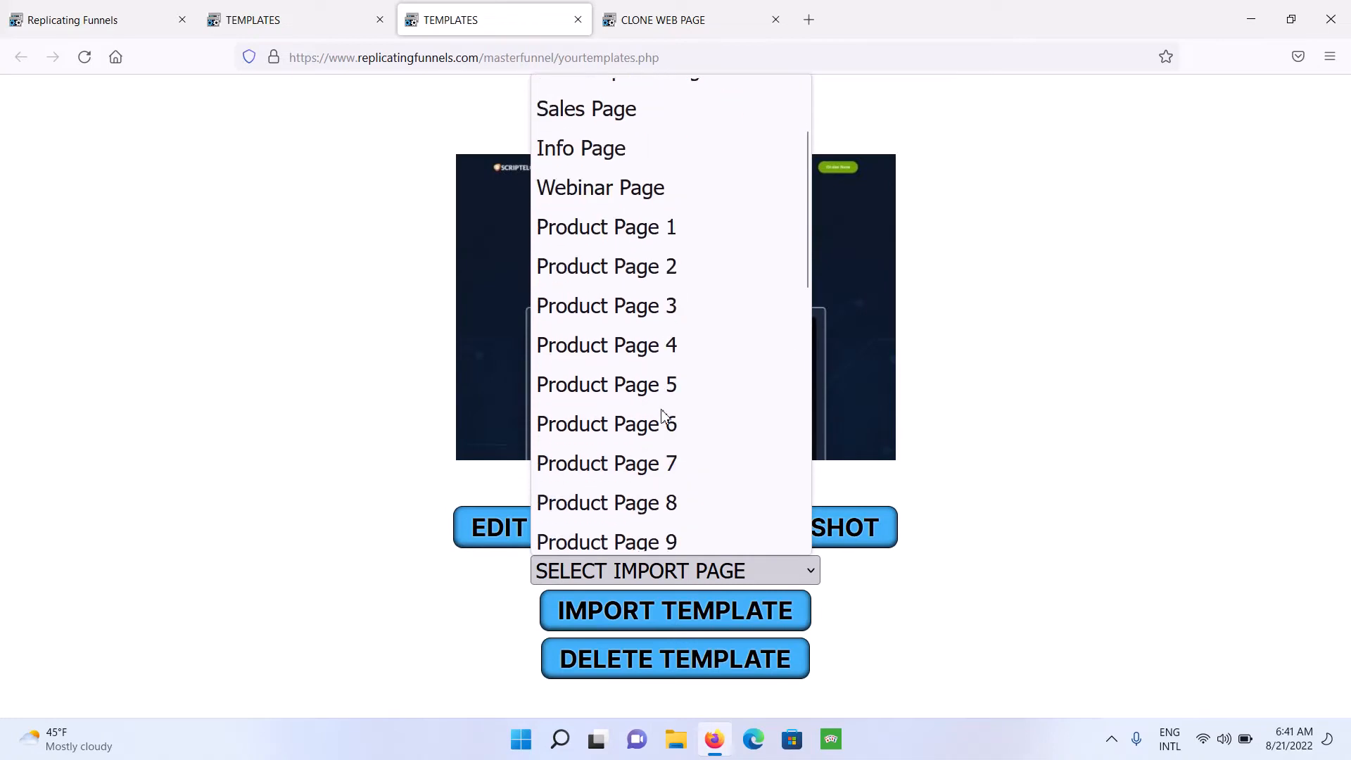
scroll("down", 3)
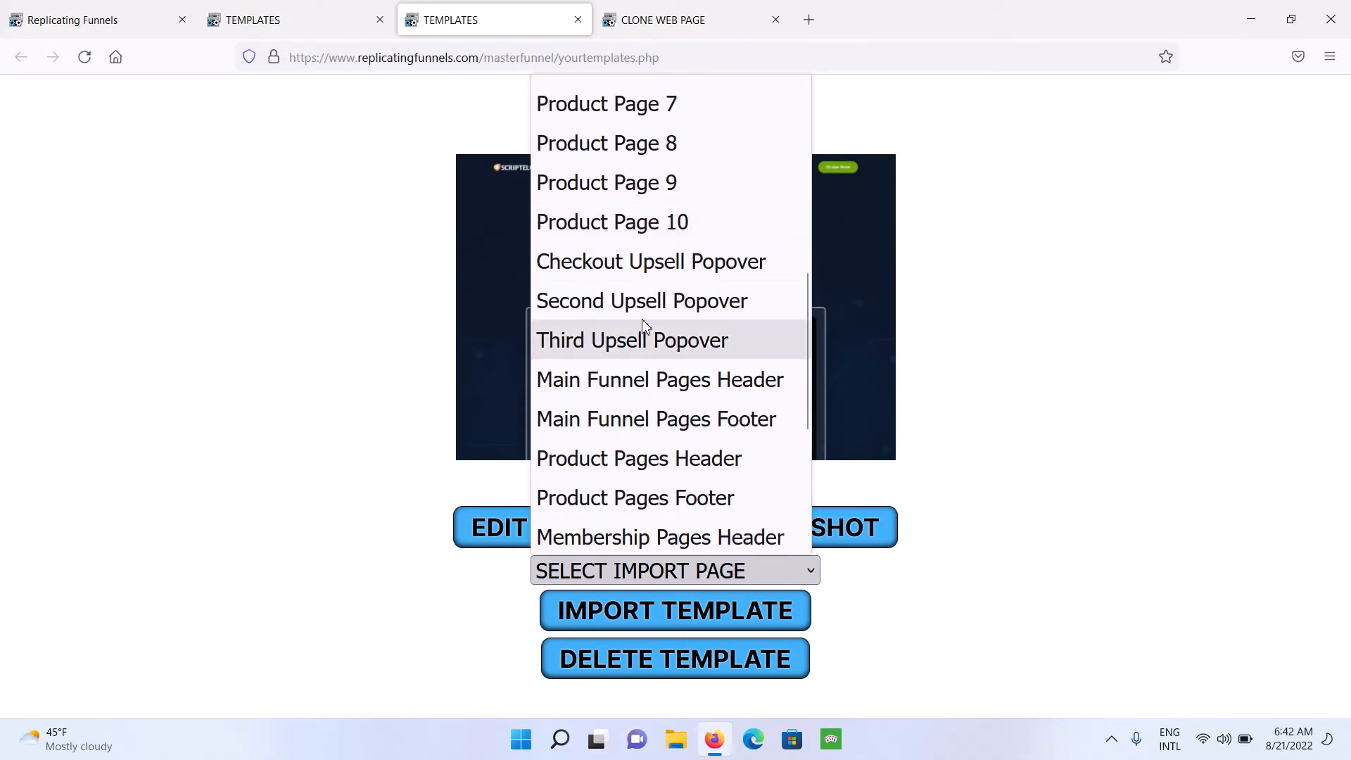
scroll("down", 3)
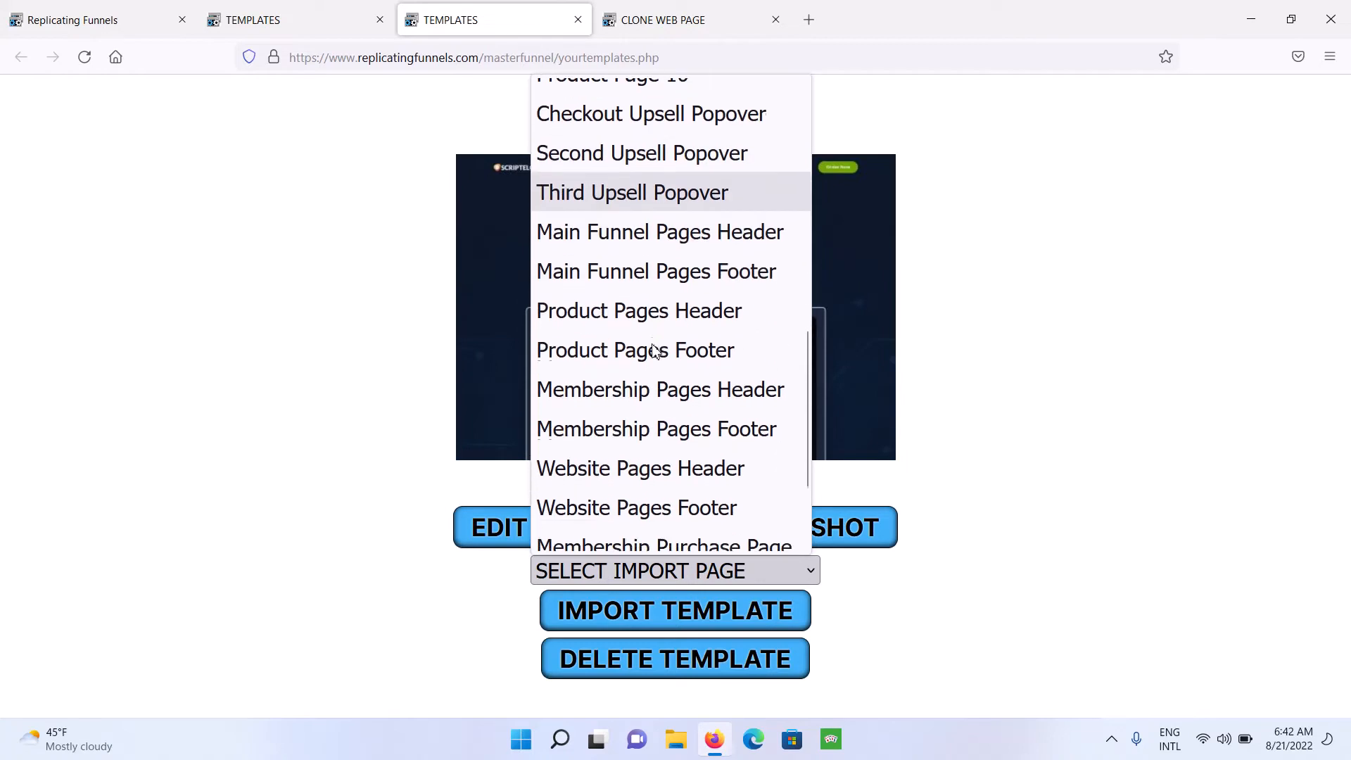
mouse_move(659, 231)
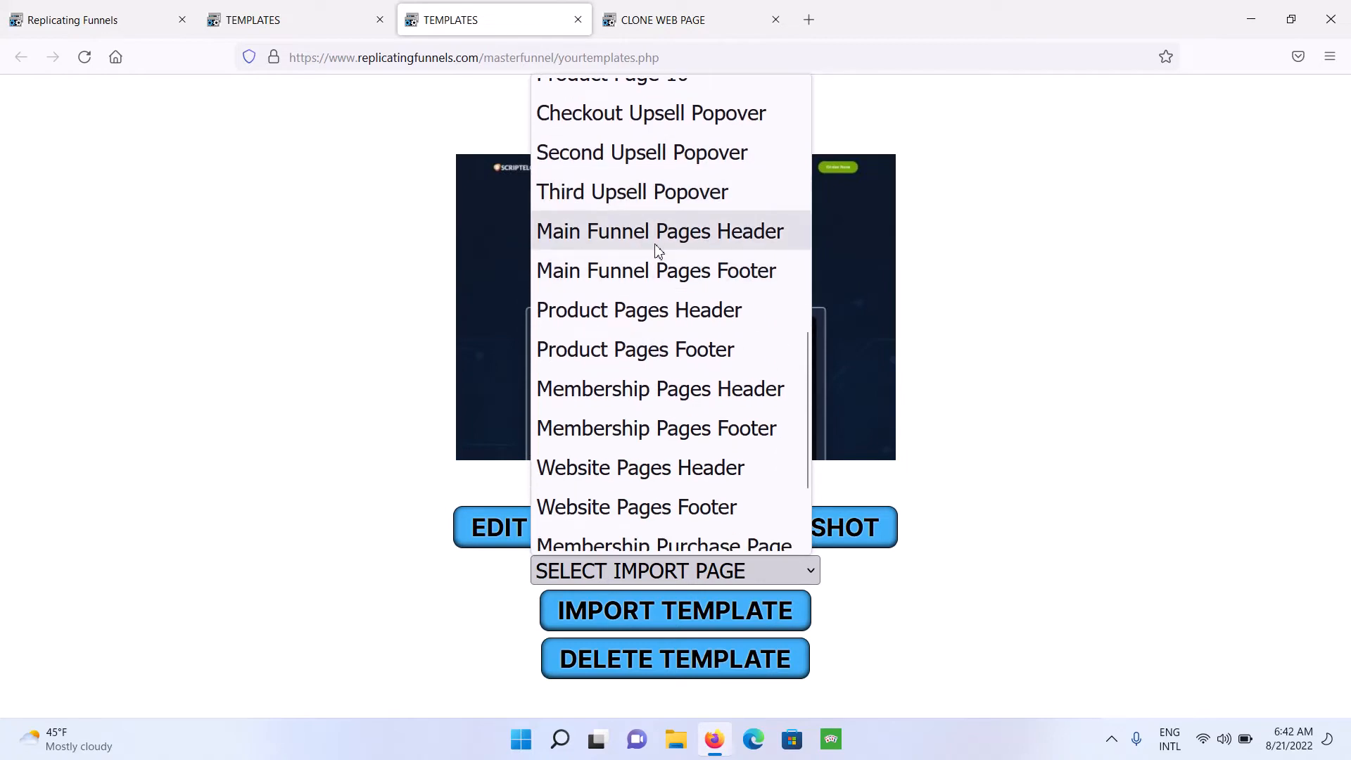
mouse_move(655, 270)
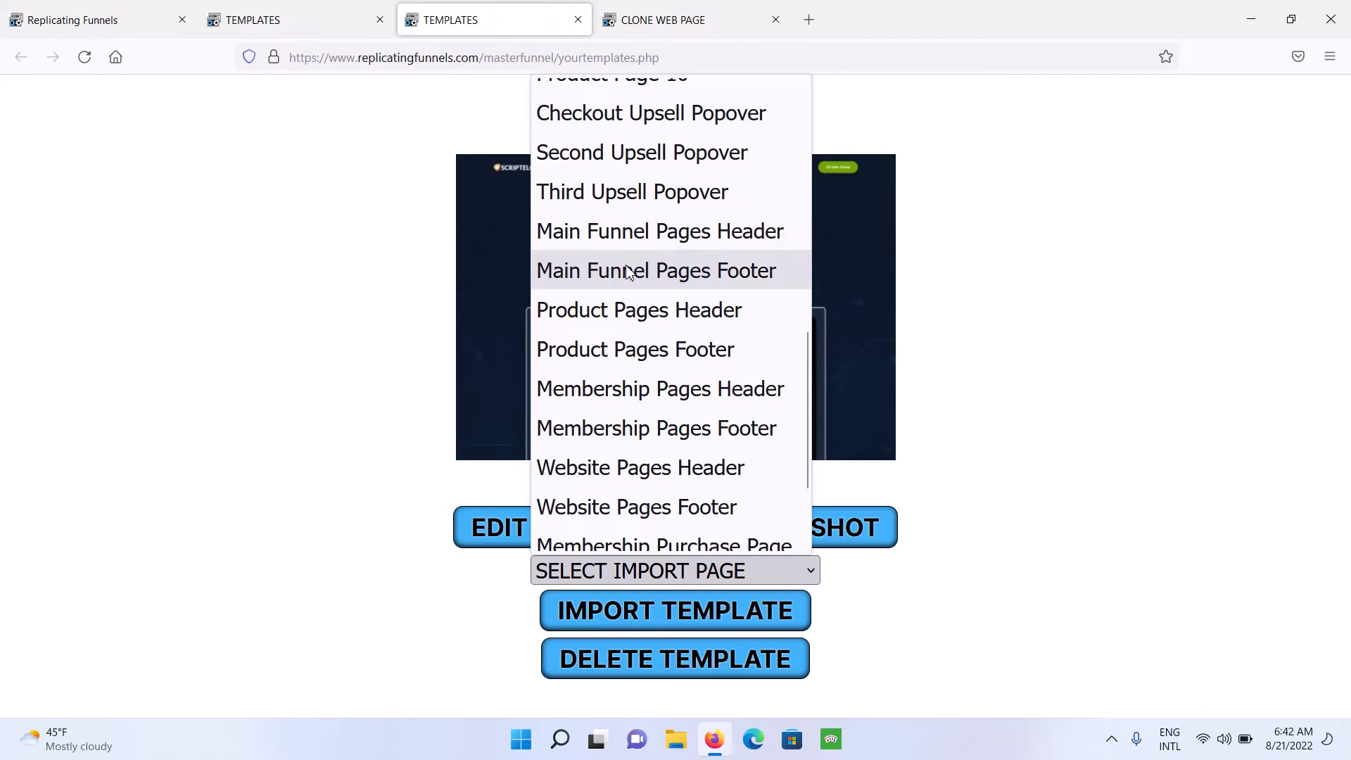
mouse_move(661, 388)
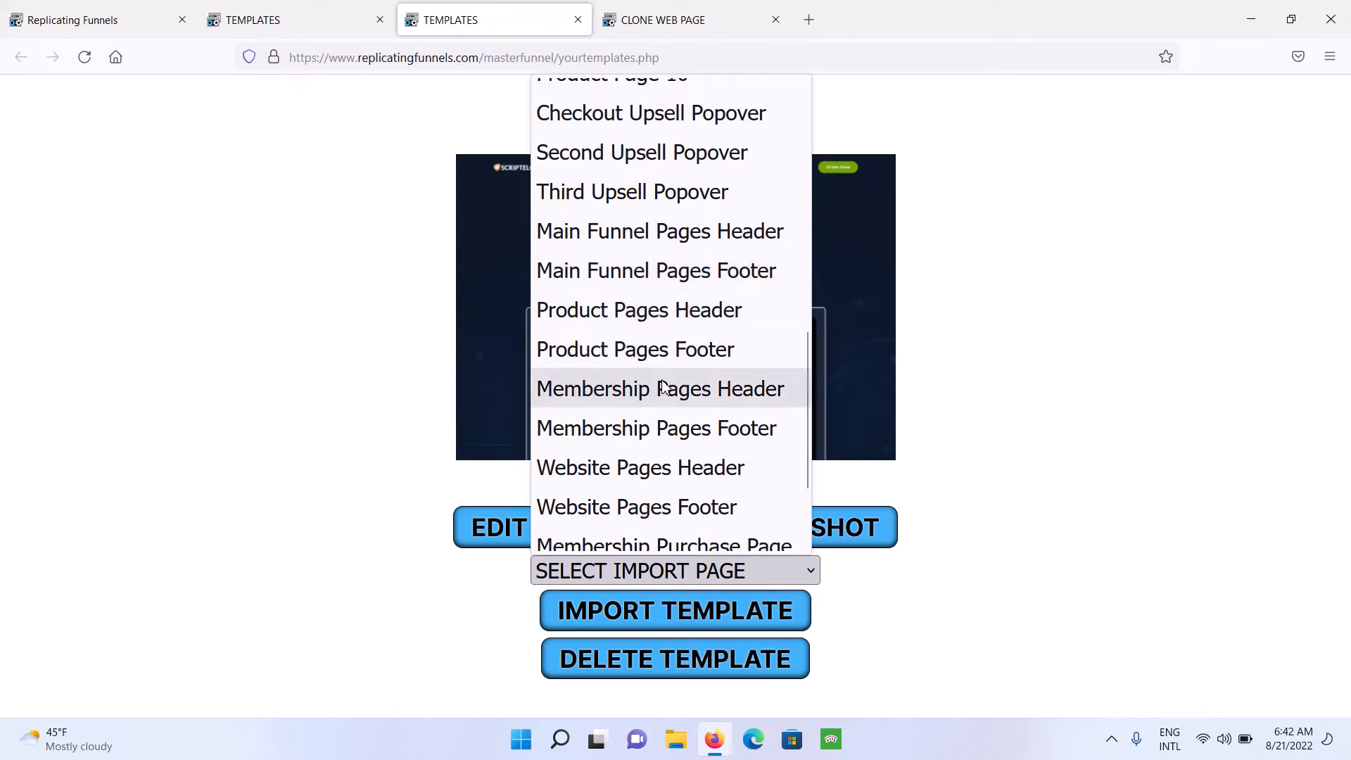
scroll("down", 3)
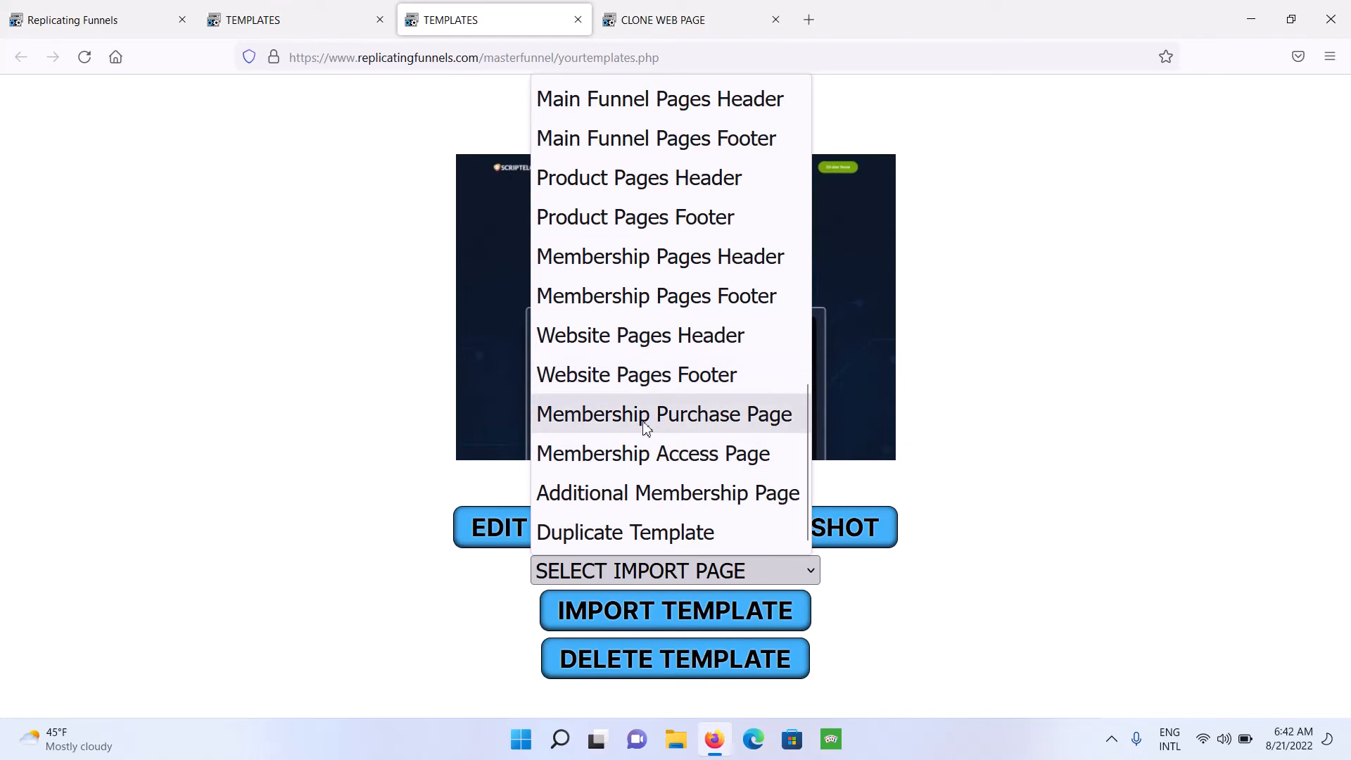
mouse_move(640, 453)
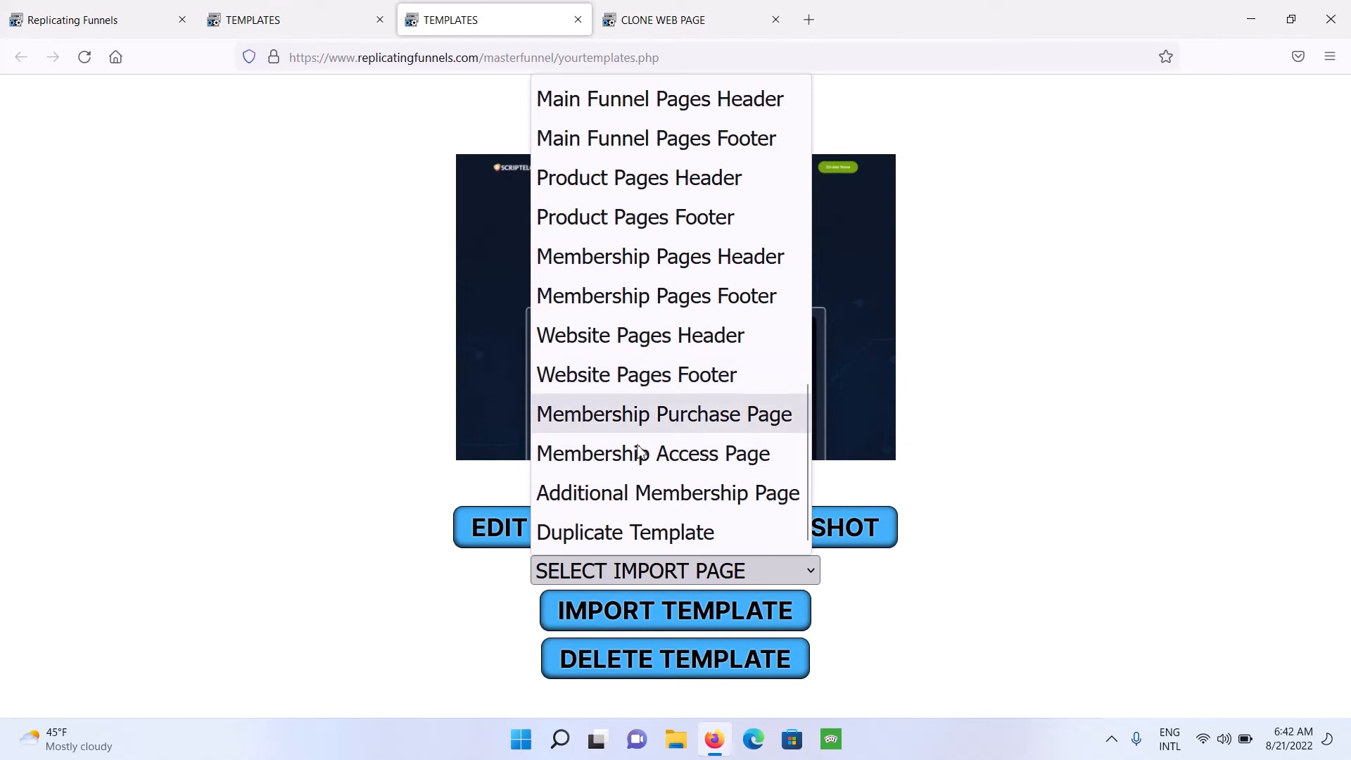
mouse_move(653, 453)
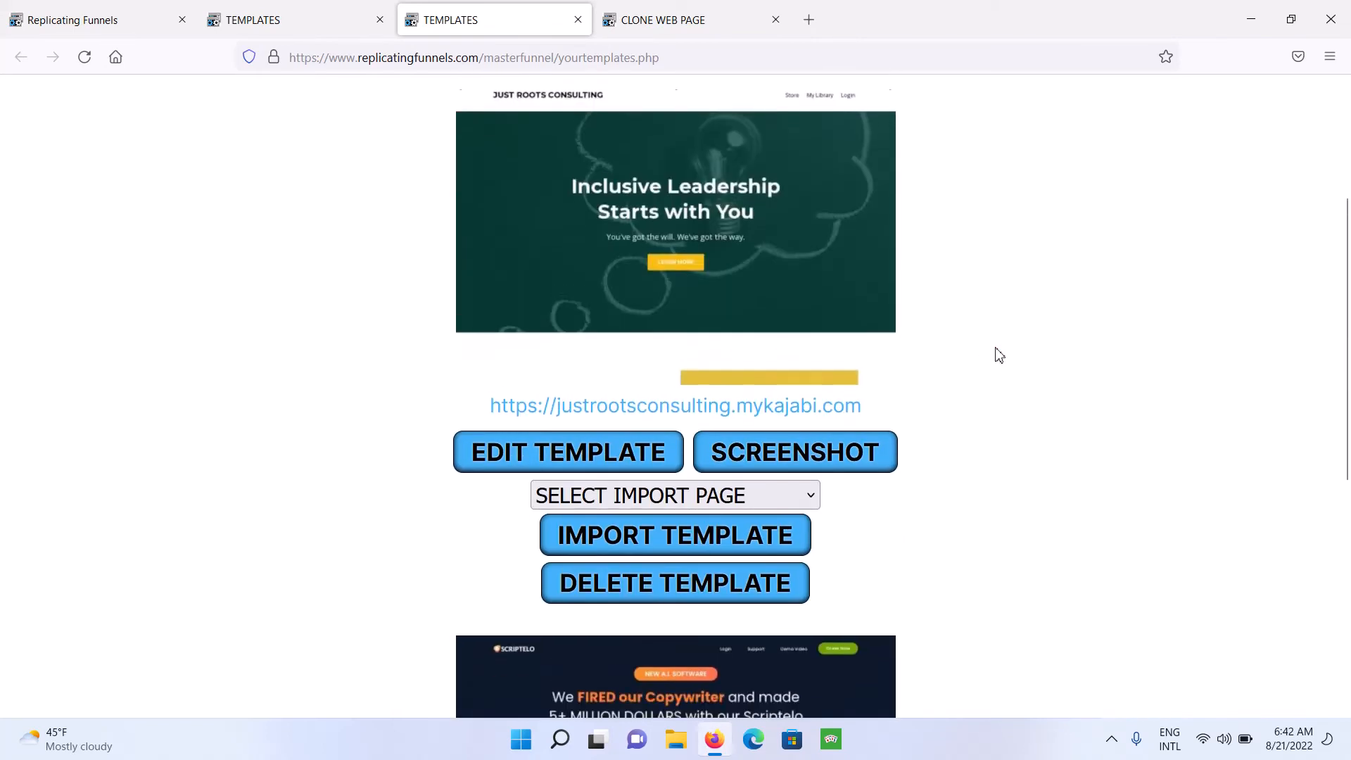
Open the Scriptelo template in the editor and scroll through its canvas.
scroll("down", 3)
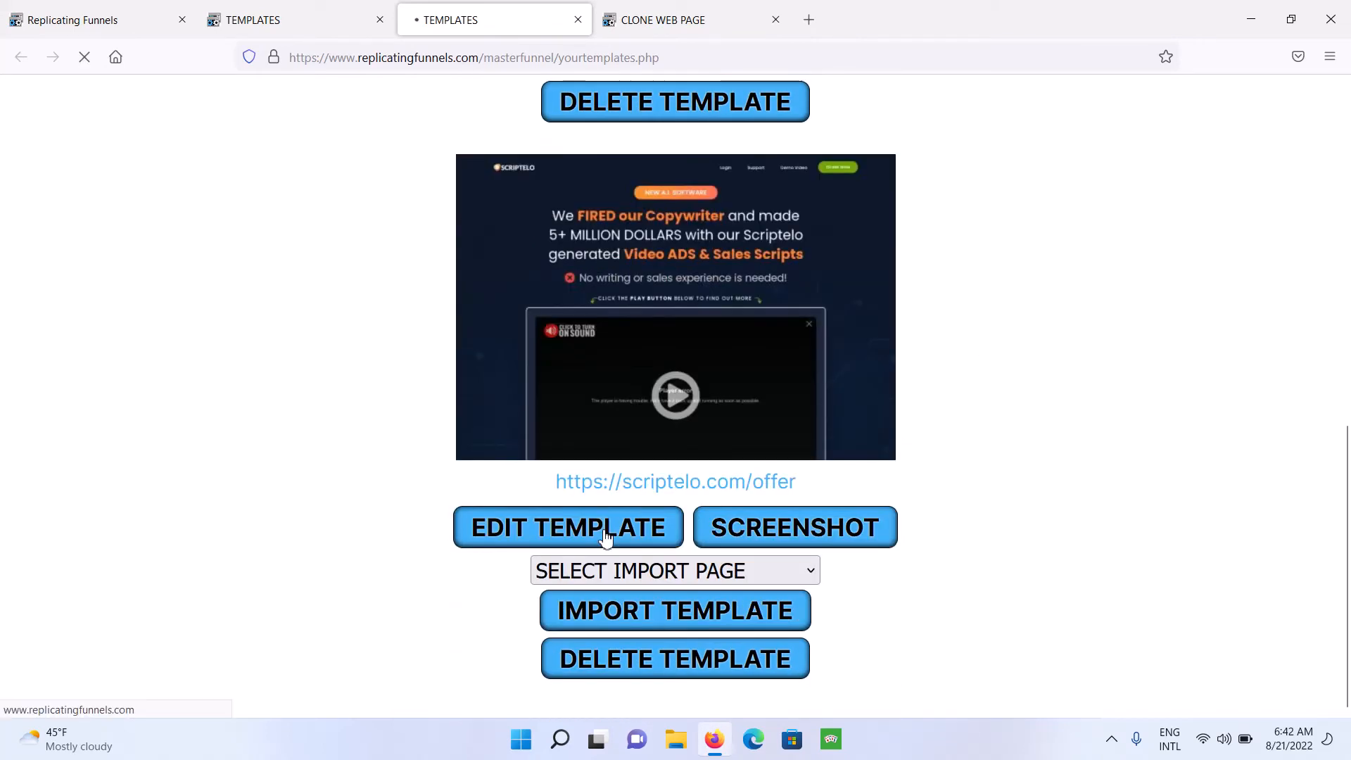
left_click(567, 526)
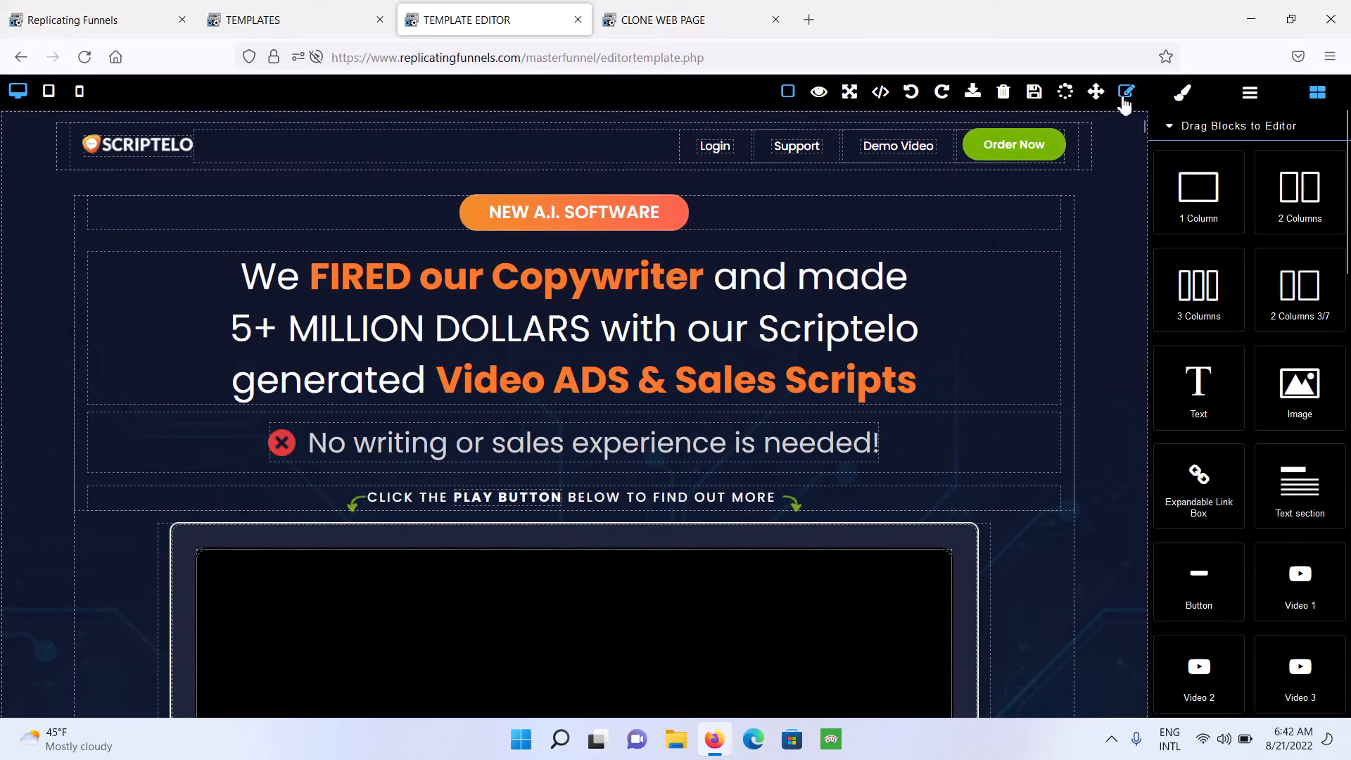
mouse_move(1125, 92)
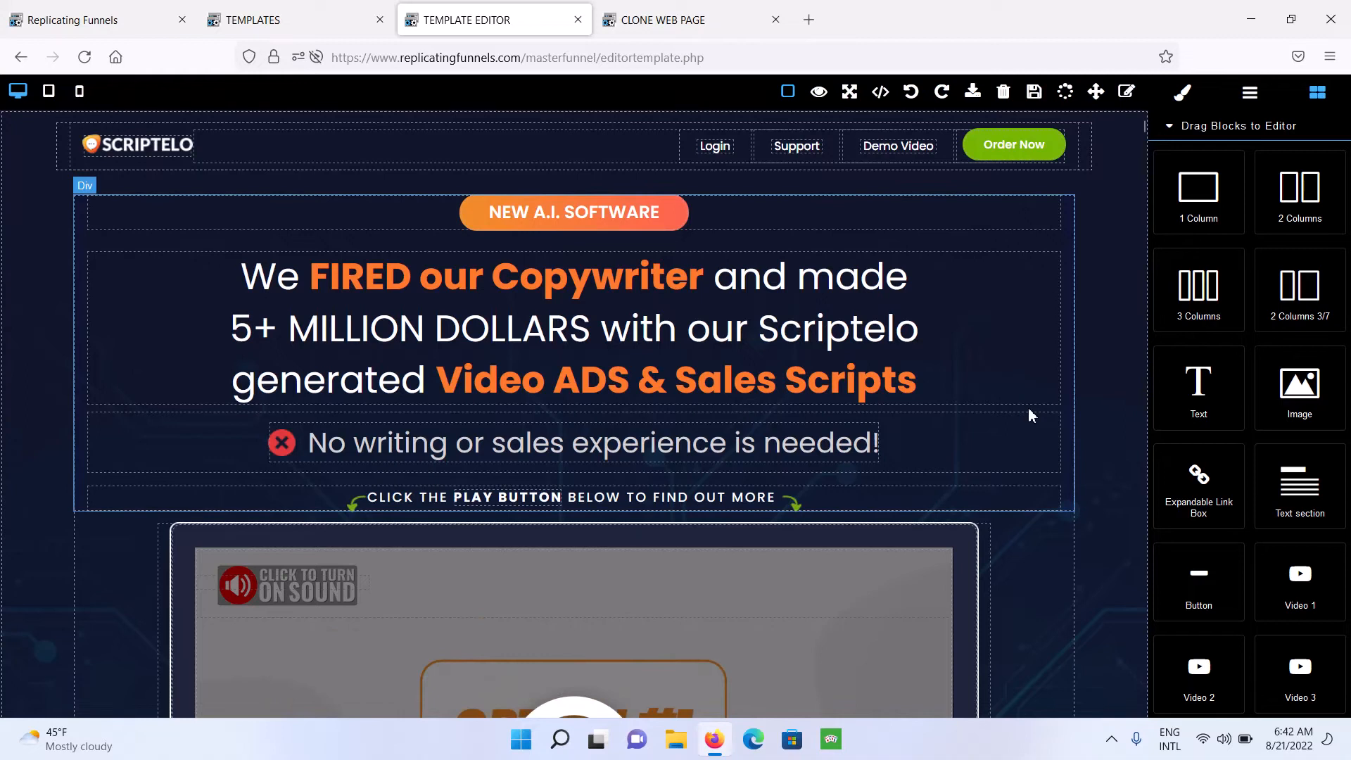
scroll("down", 3)
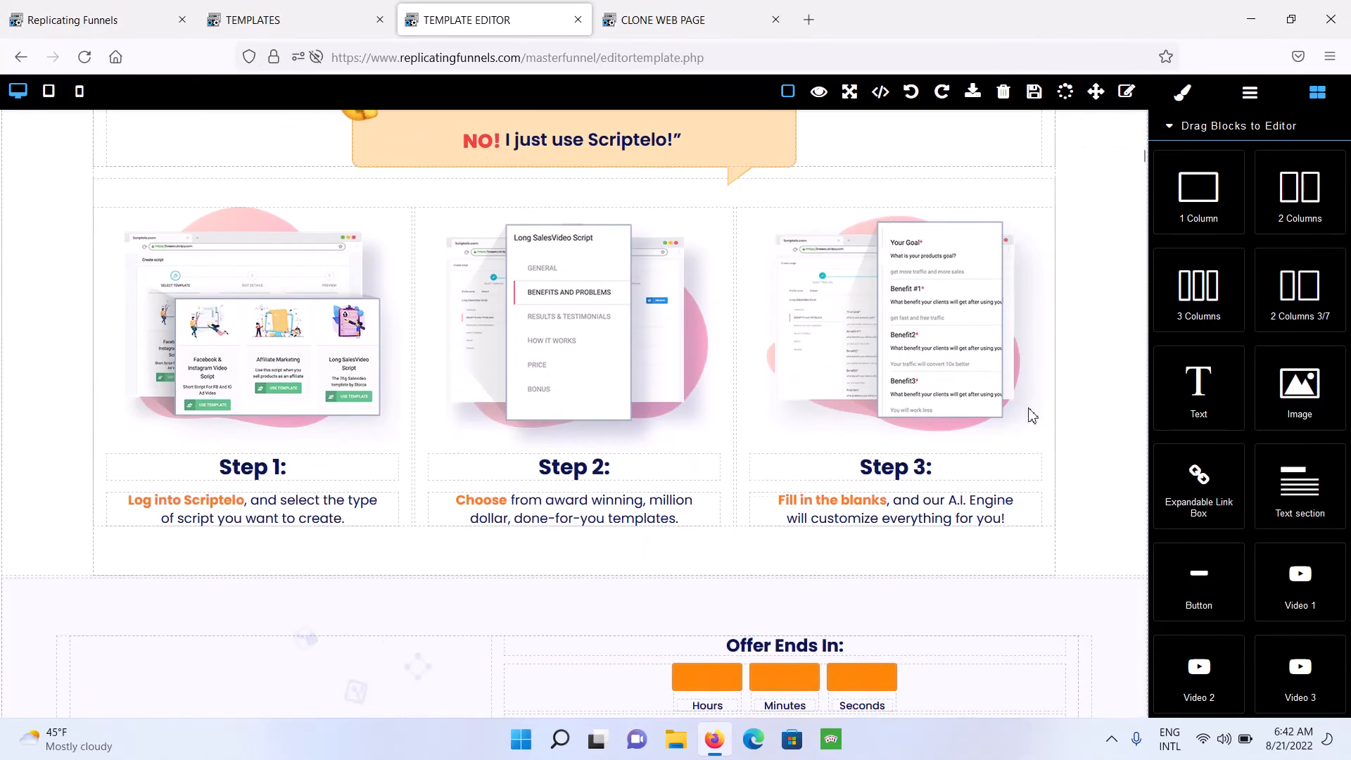
scroll("down", 3)
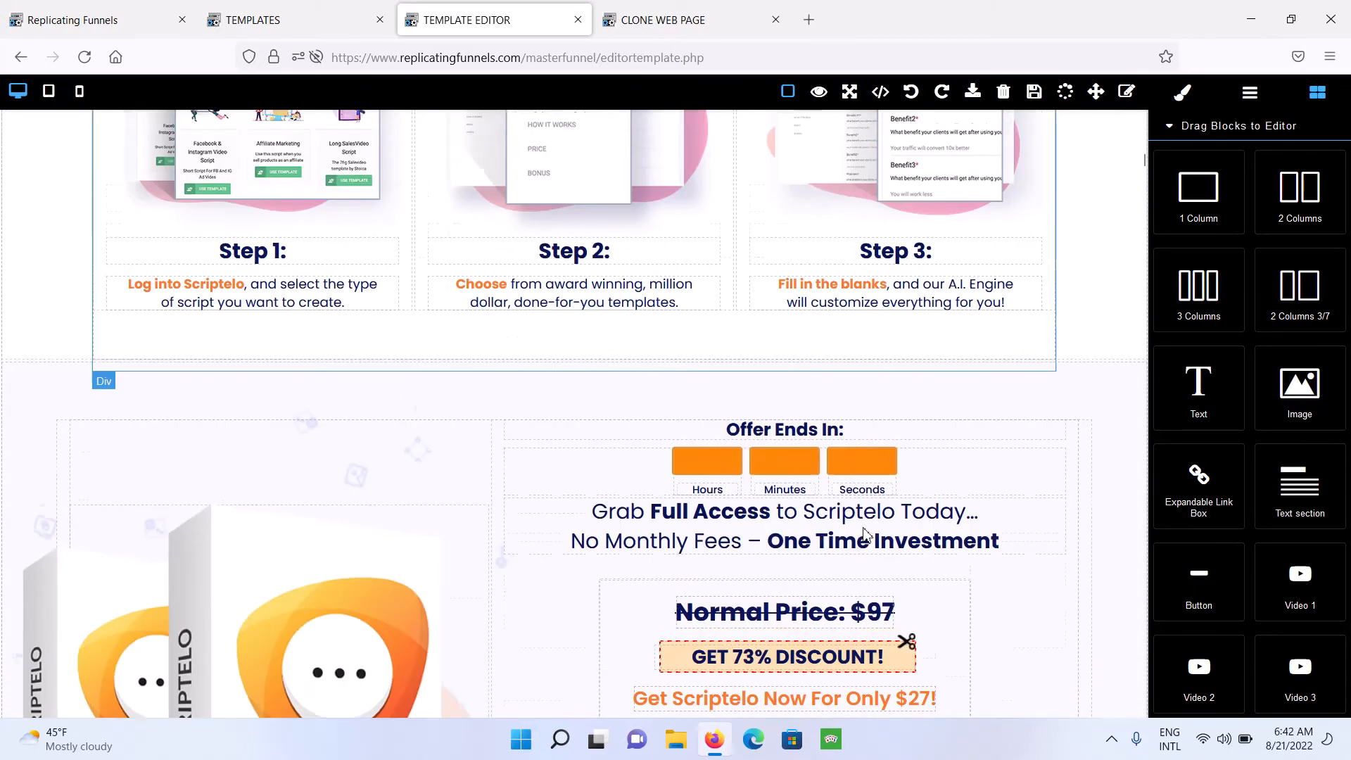
scroll("down", 3)
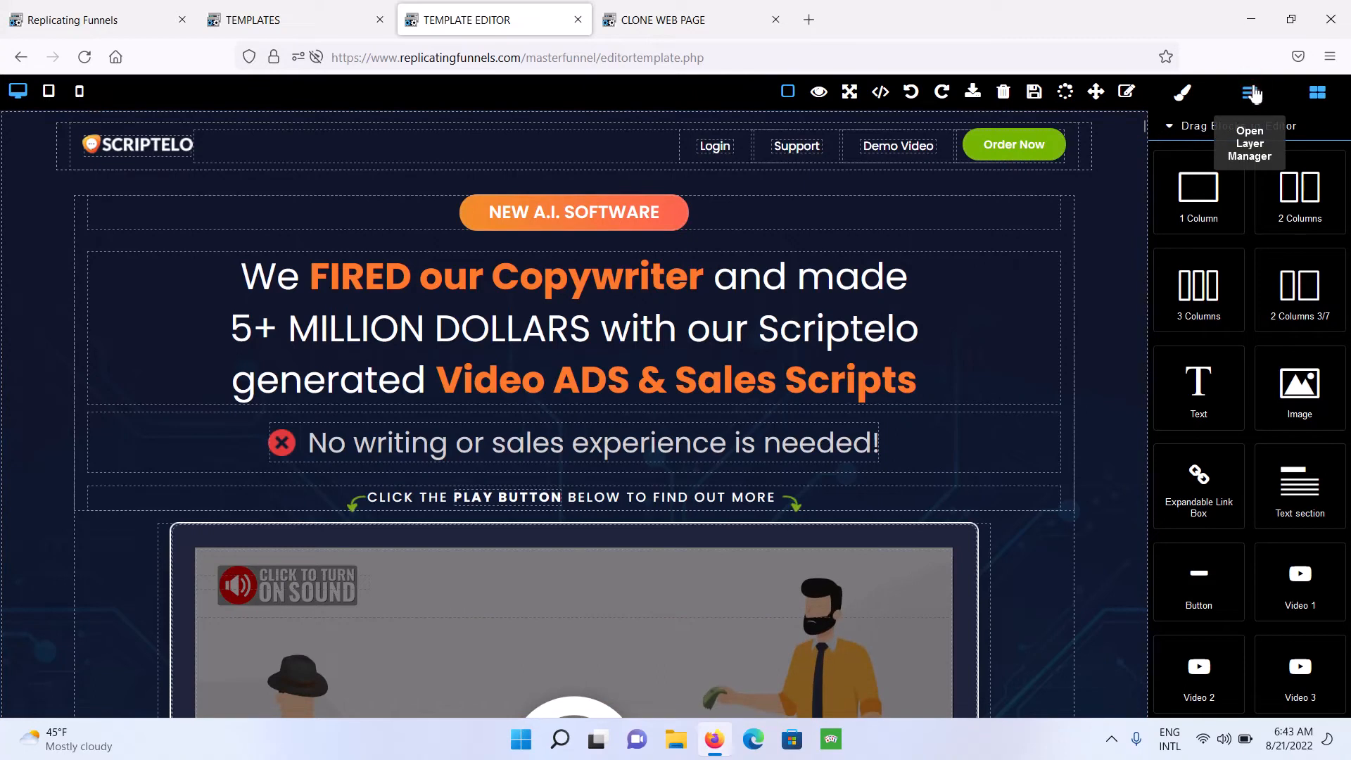
Show the Layer Manager and expand the body and main Div layers.
left_click(1252, 92)
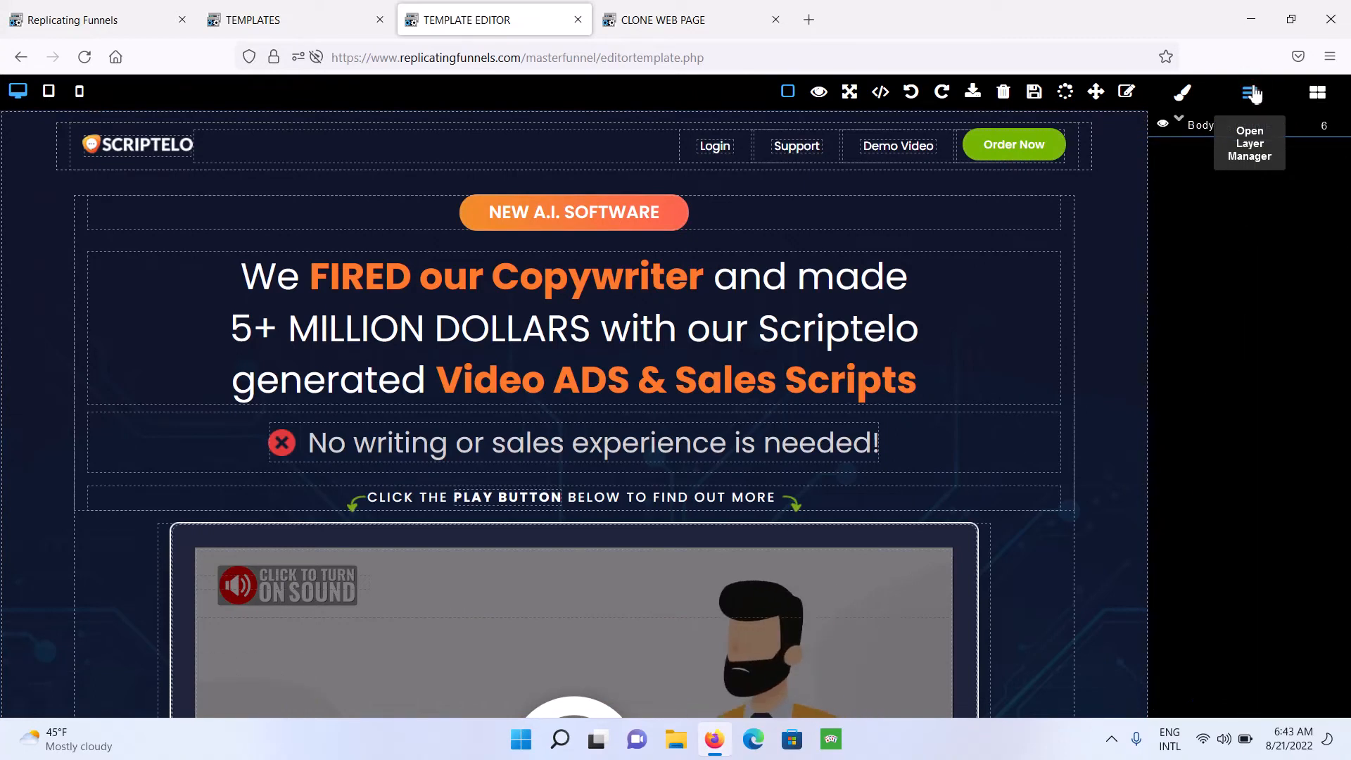
left_click(1248, 92)
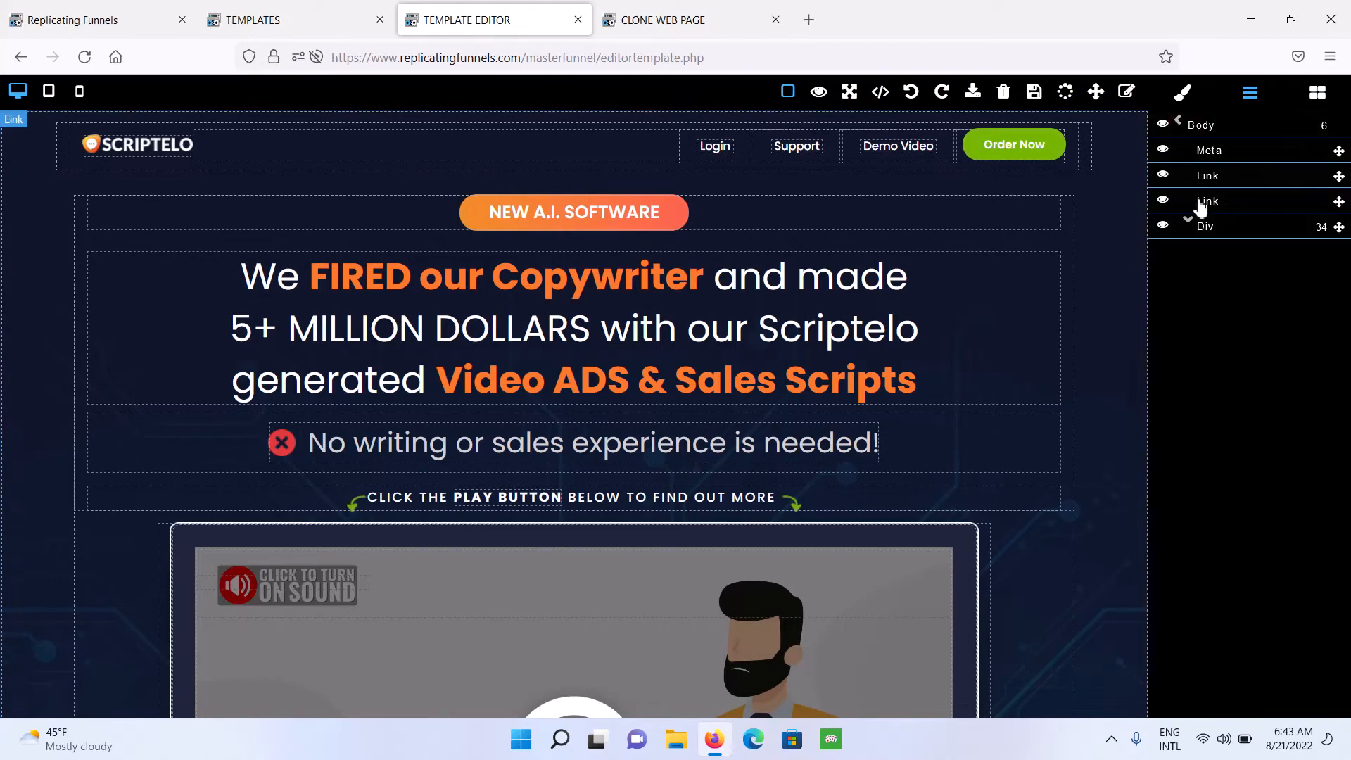
left_click(1187, 226)
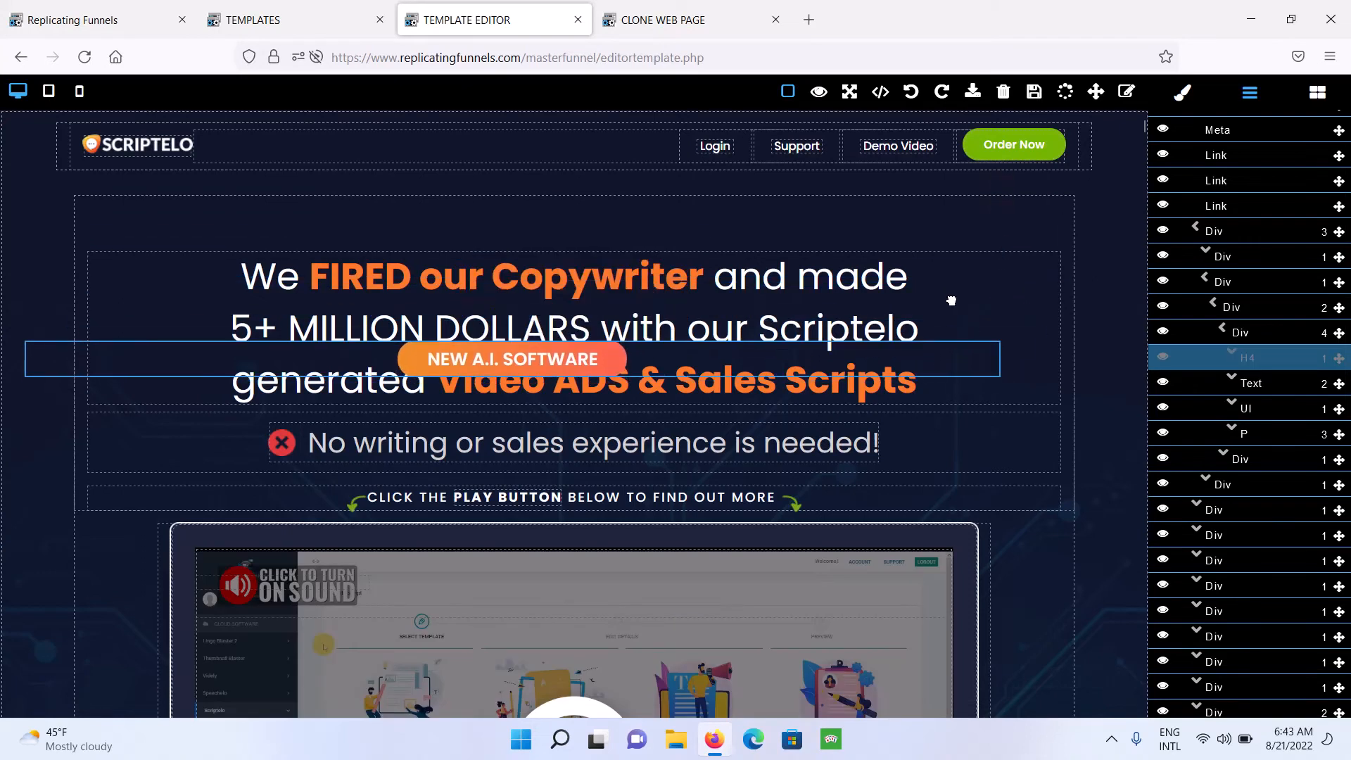
Drag the NEW A.I. SOFTWARE badge around, settling it over the headline.
left_click_drag(506, 360, 473, 213)
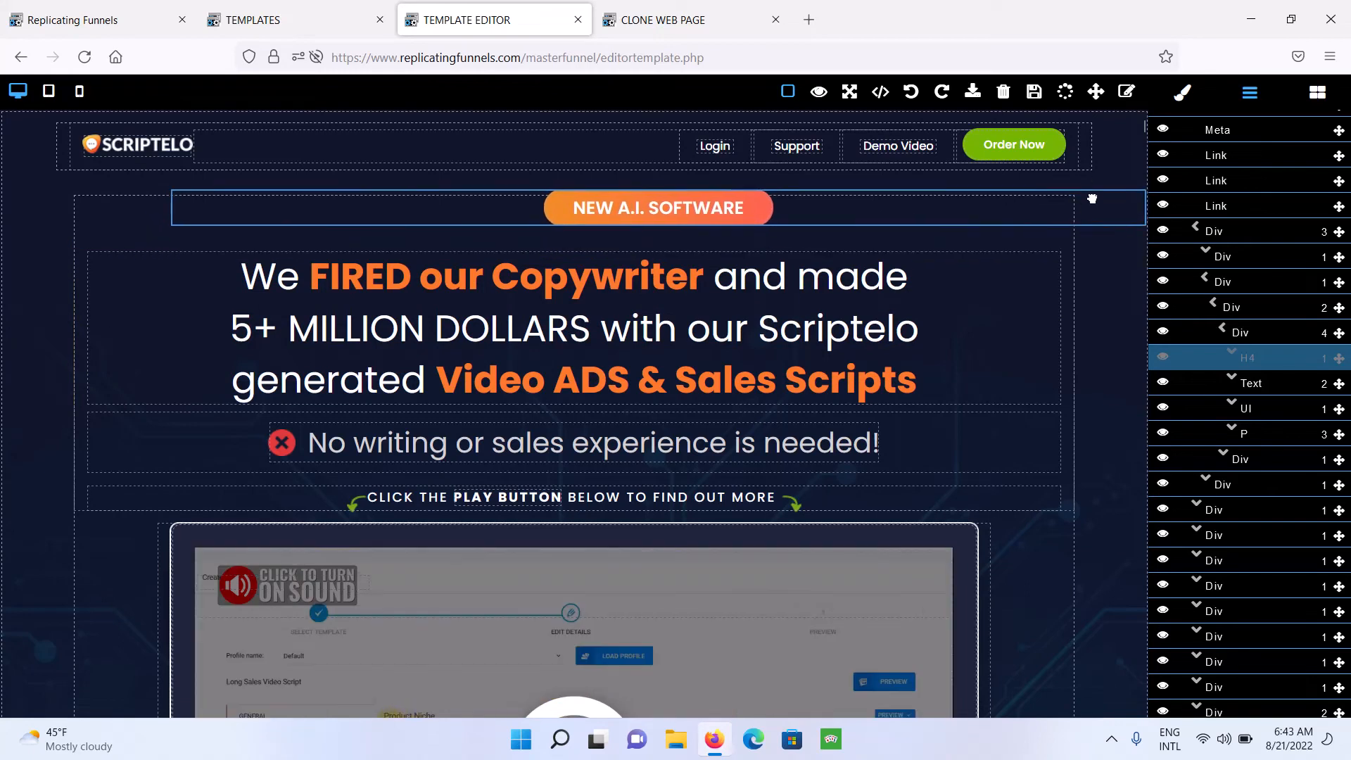
left_click_drag(657, 207, 586, 449)
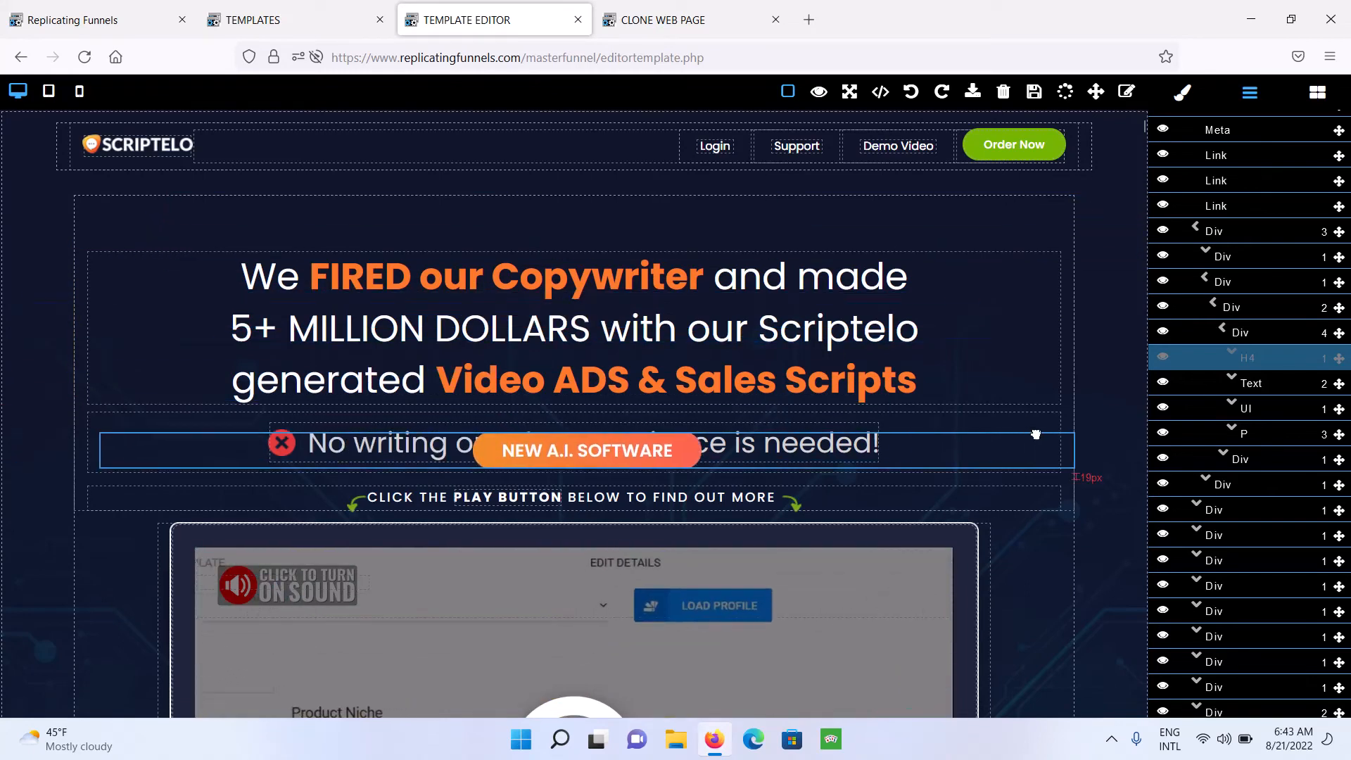
left_click_drag(586, 449, 558, 227)
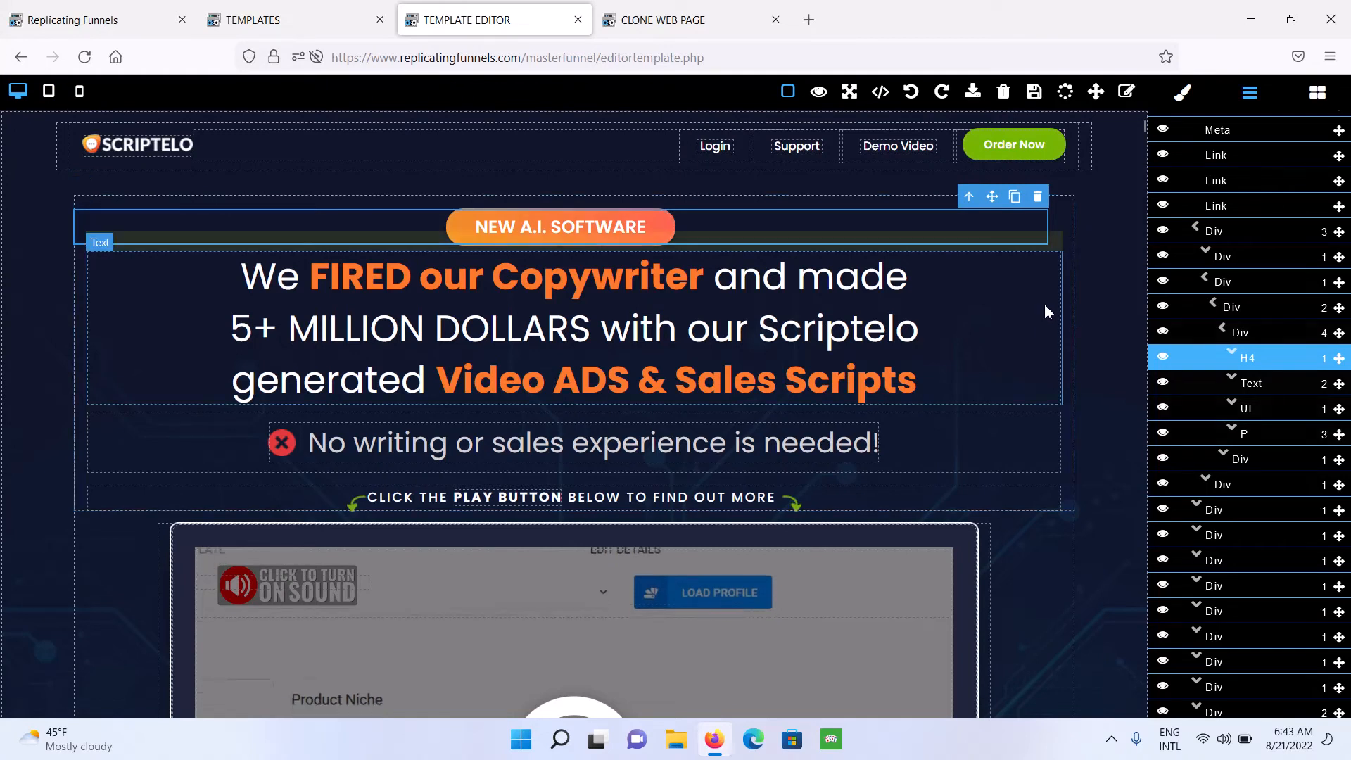
scroll("down", 3)
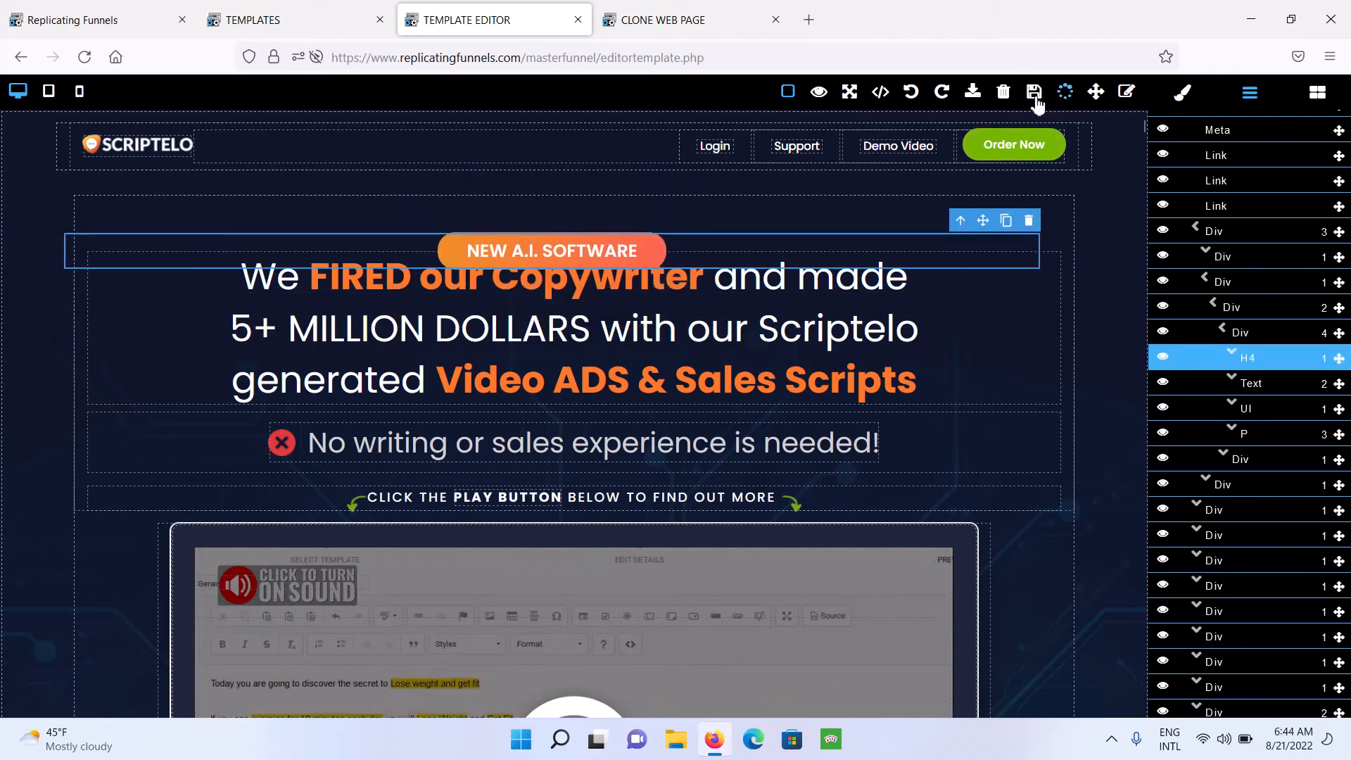
mouse_move(1095, 95)
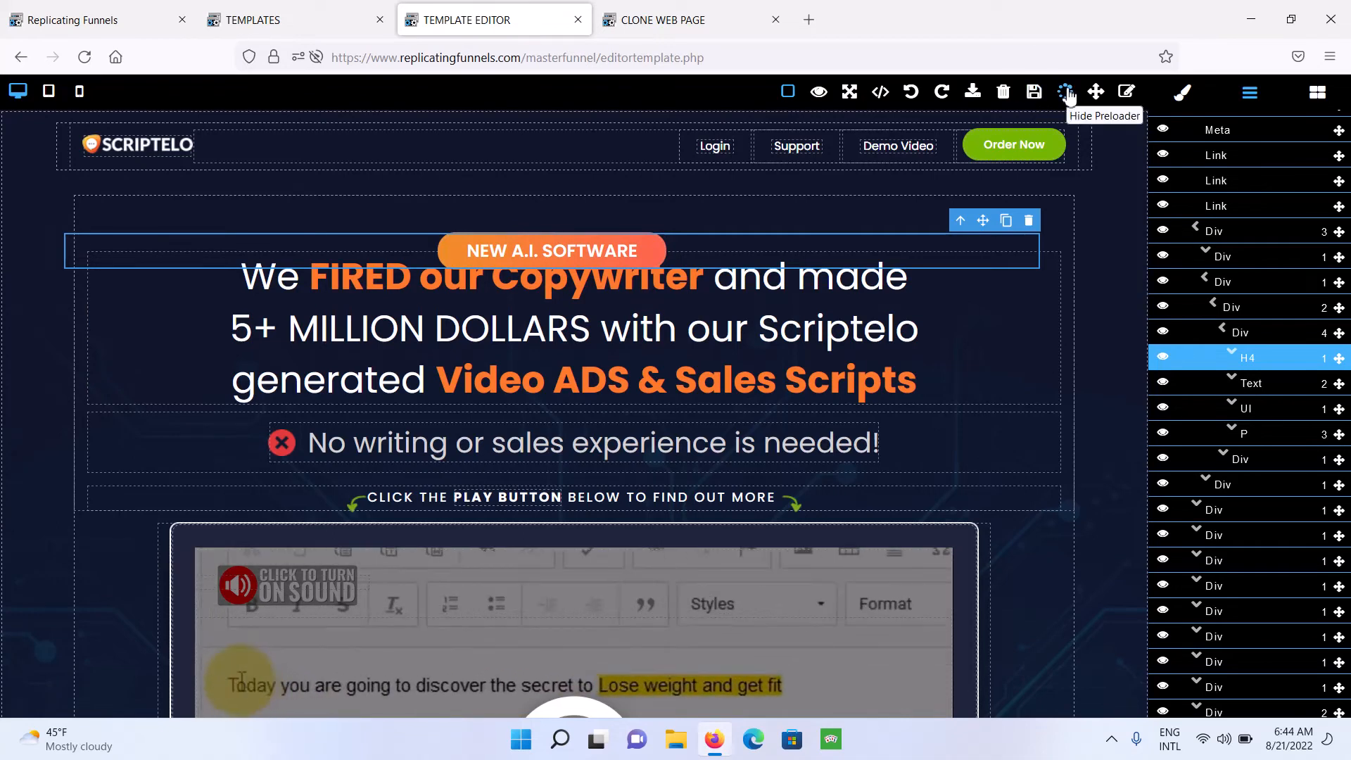
left_click_drag(598, 685, 782, 684)
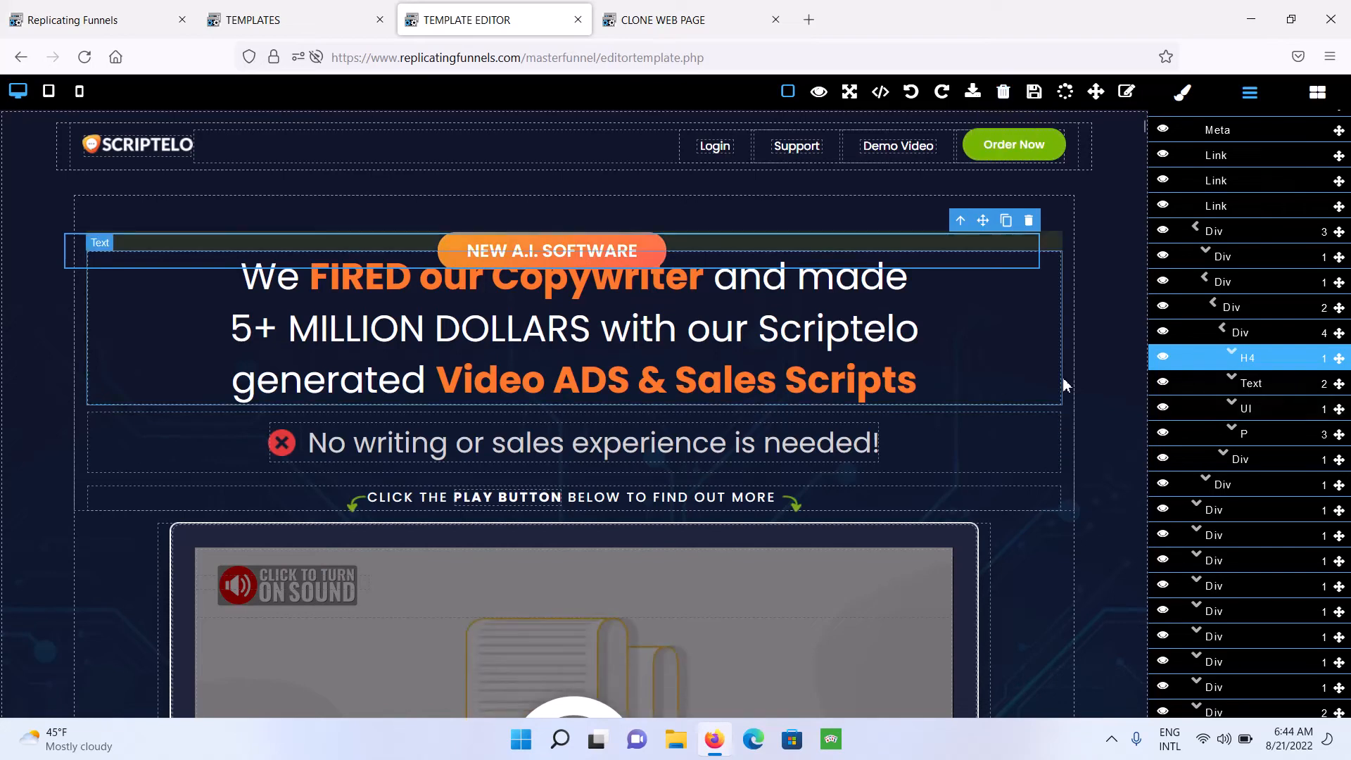
mouse_move(1002, 91)
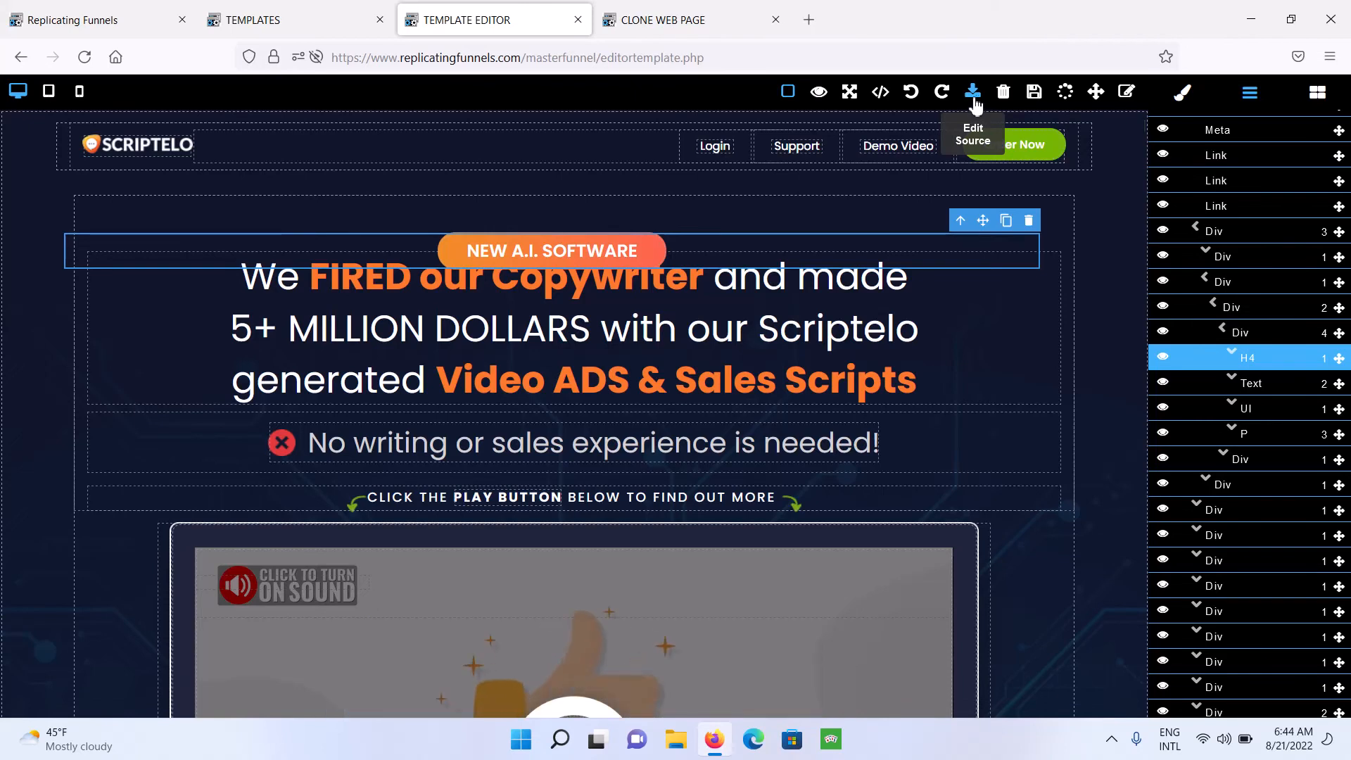
left_click(972, 92)
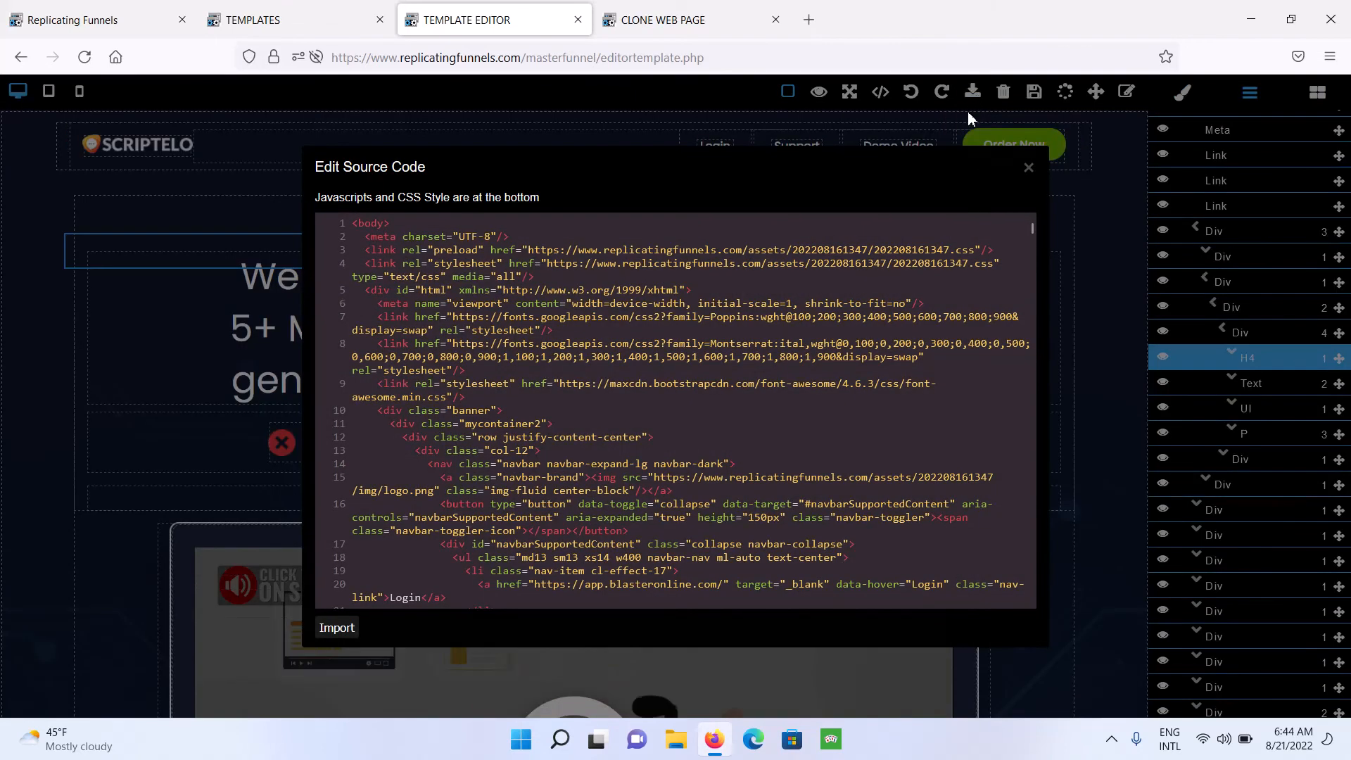
scroll("down", 3)
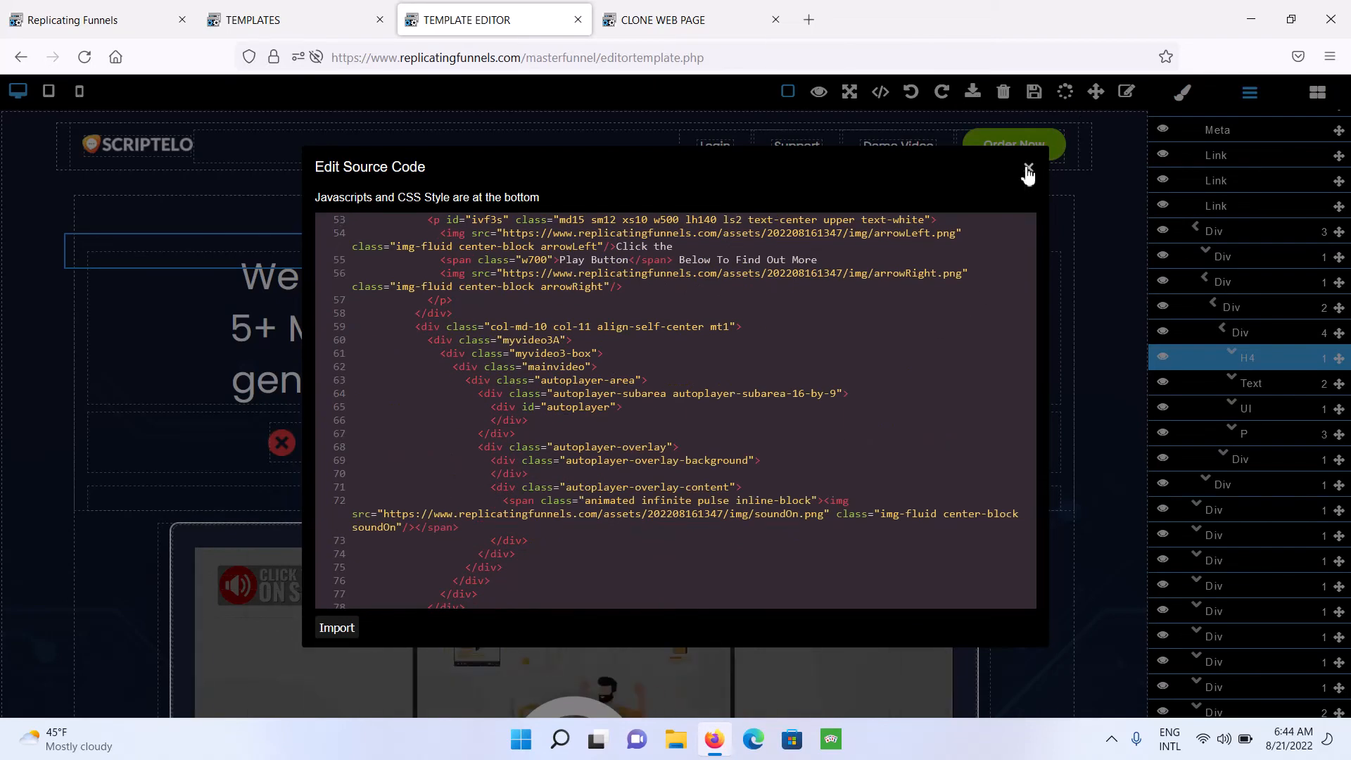
left_click(1028, 166)
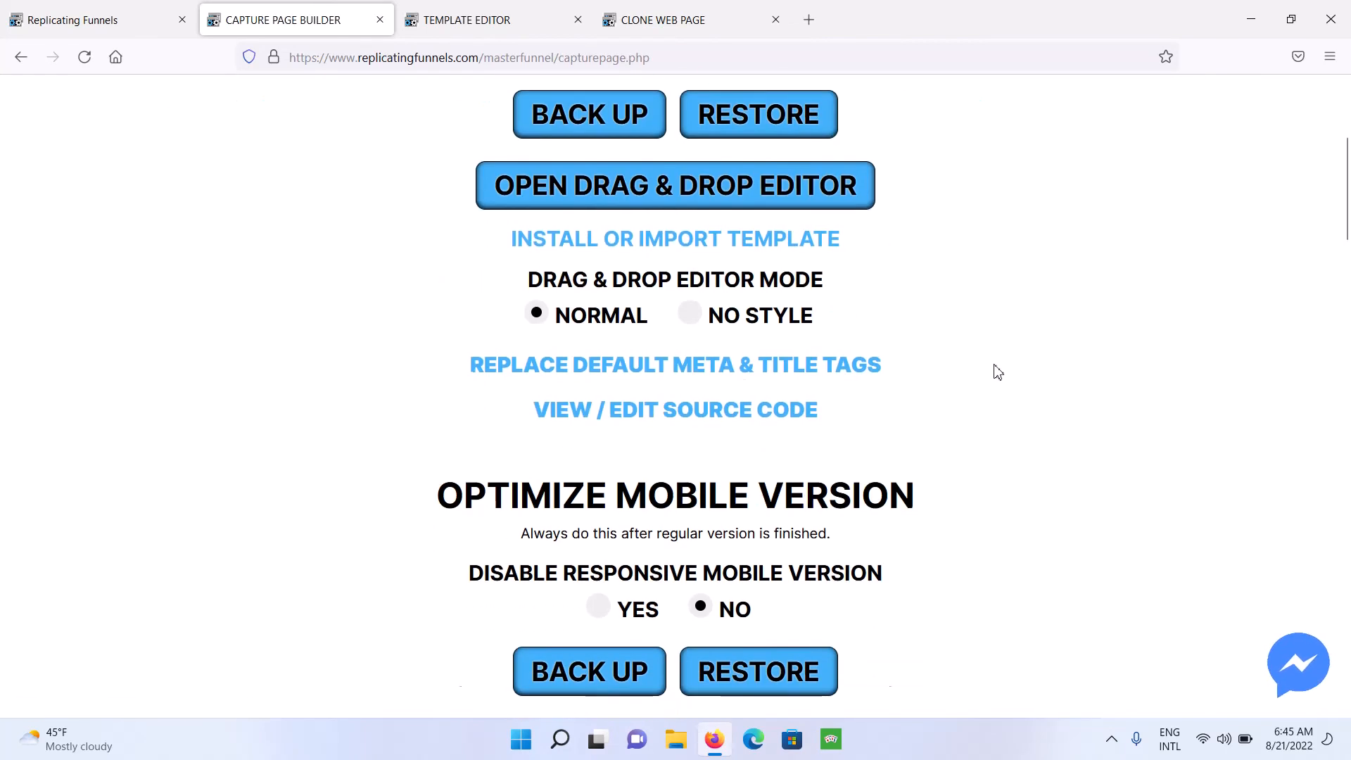
View the lead capture page's source code, then go back to the Template Editor tab.
left_click(675, 410)
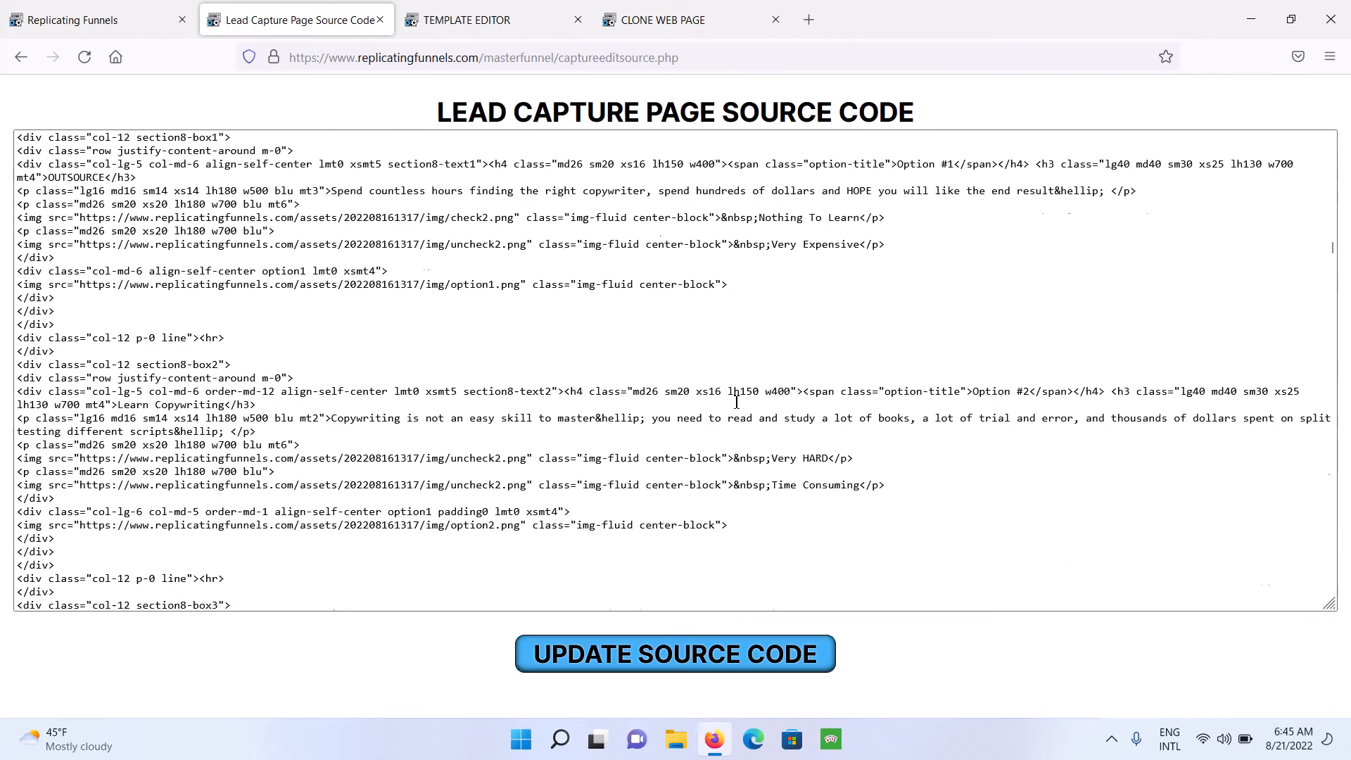
scroll("down", 3)
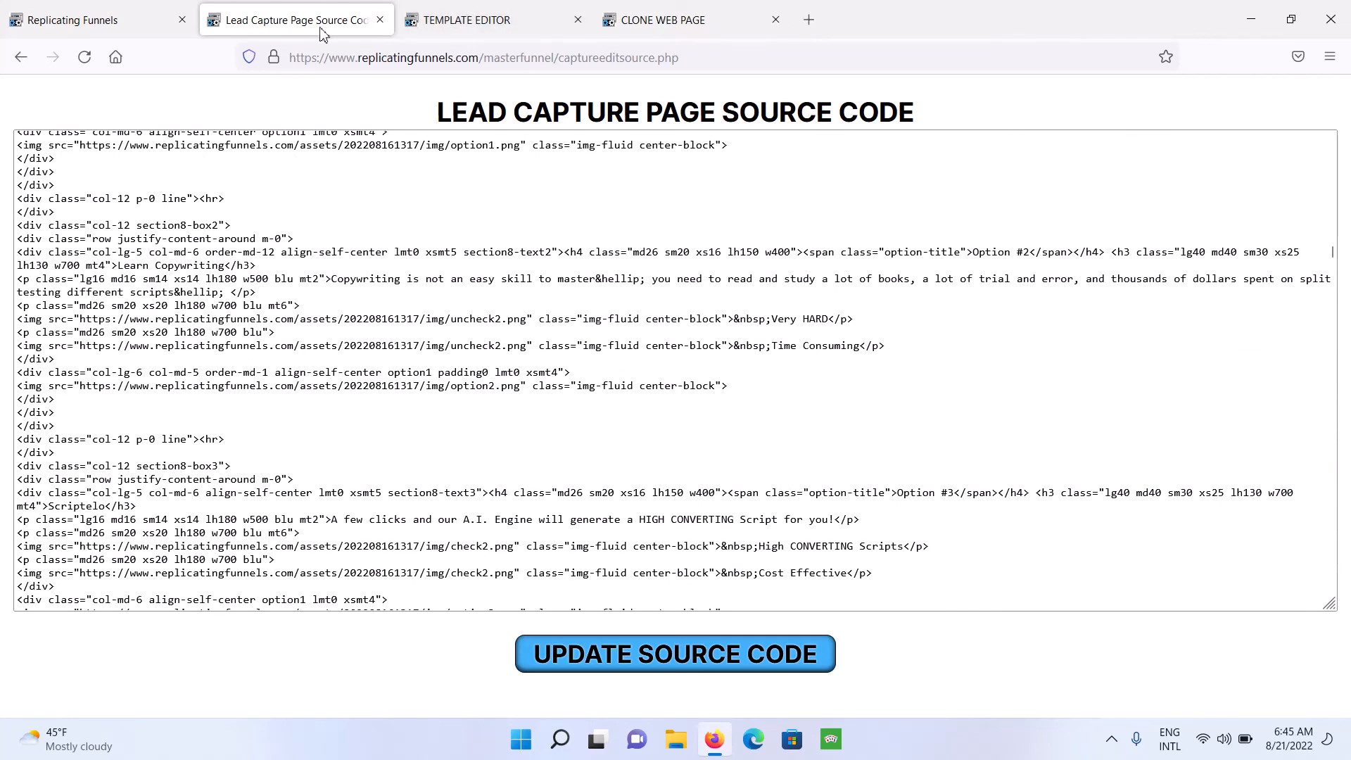
left_click(494, 20)
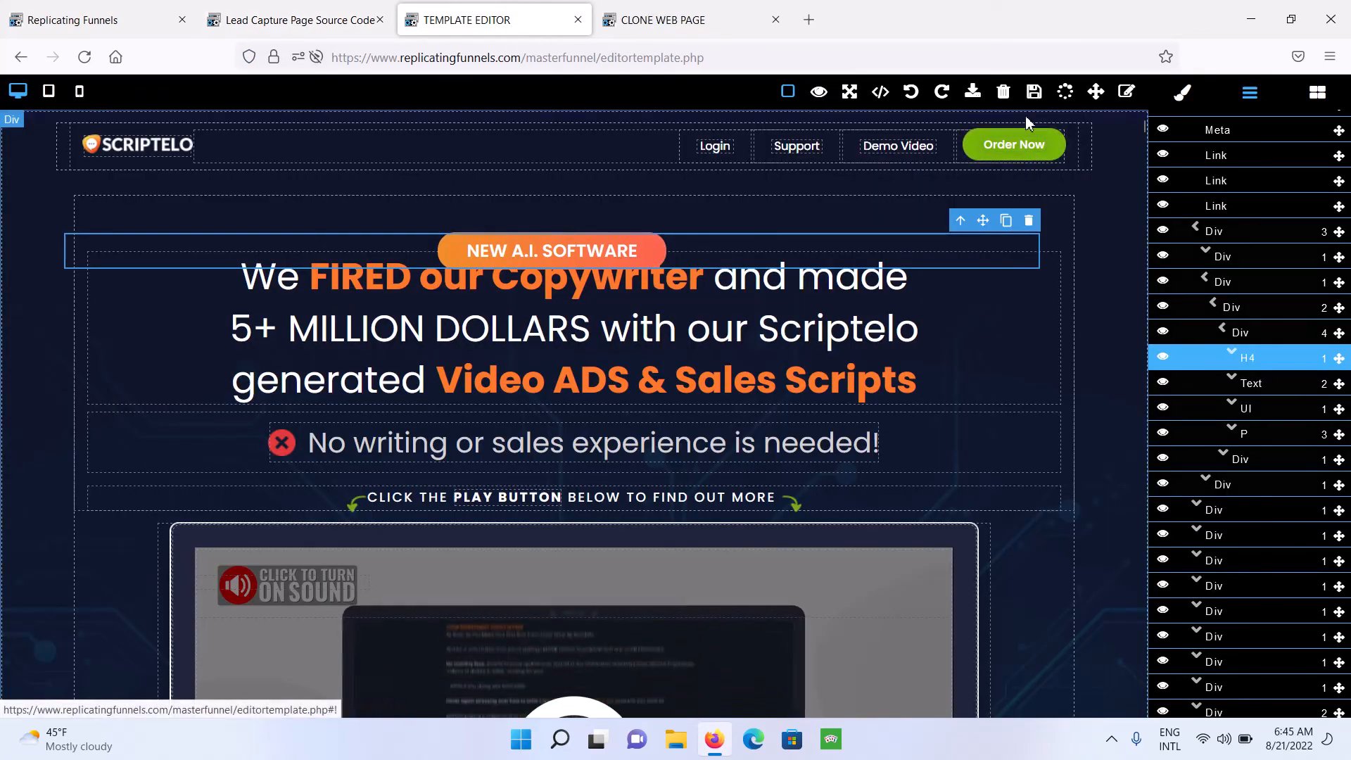
Display the template's HTML and CSS code, close it, and toggle fullscreen.
left_click(941, 92)
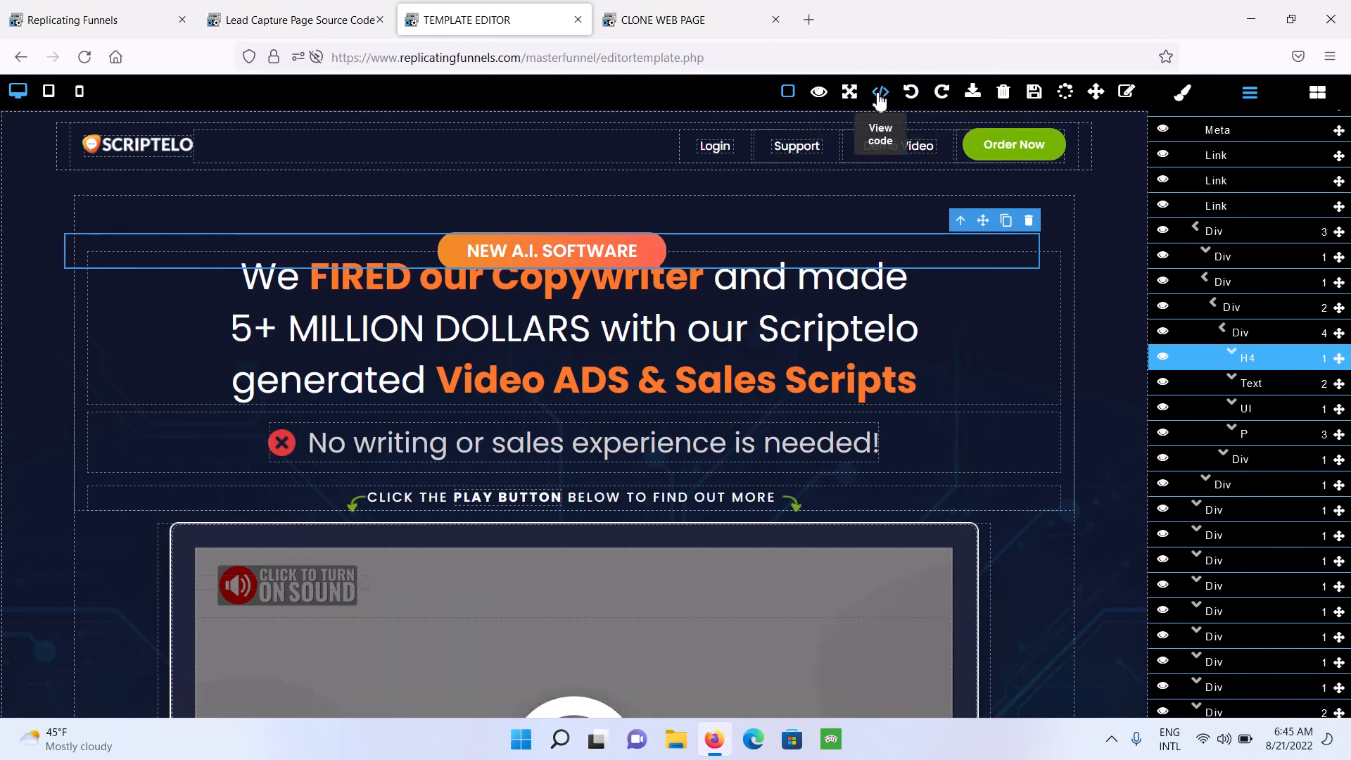
left_click(879, 91)
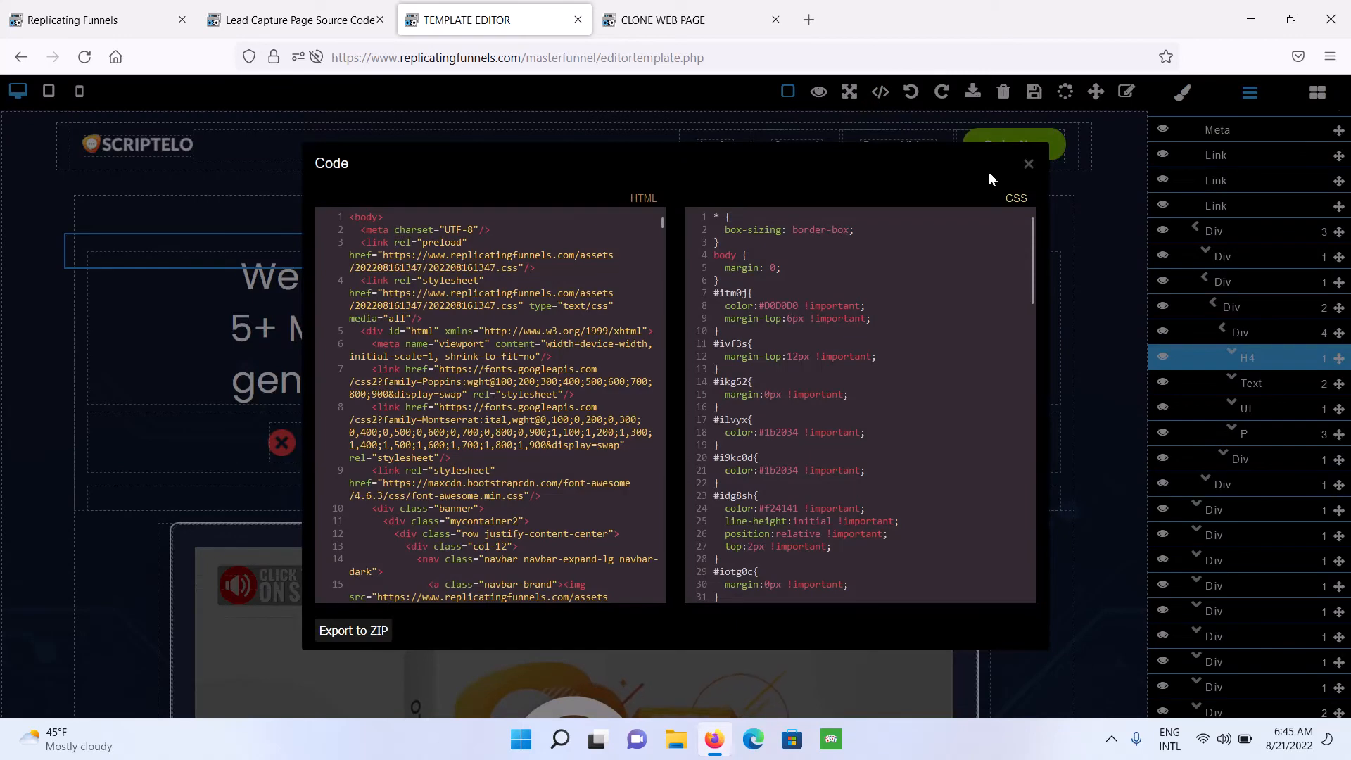
left_click(1028, 164)
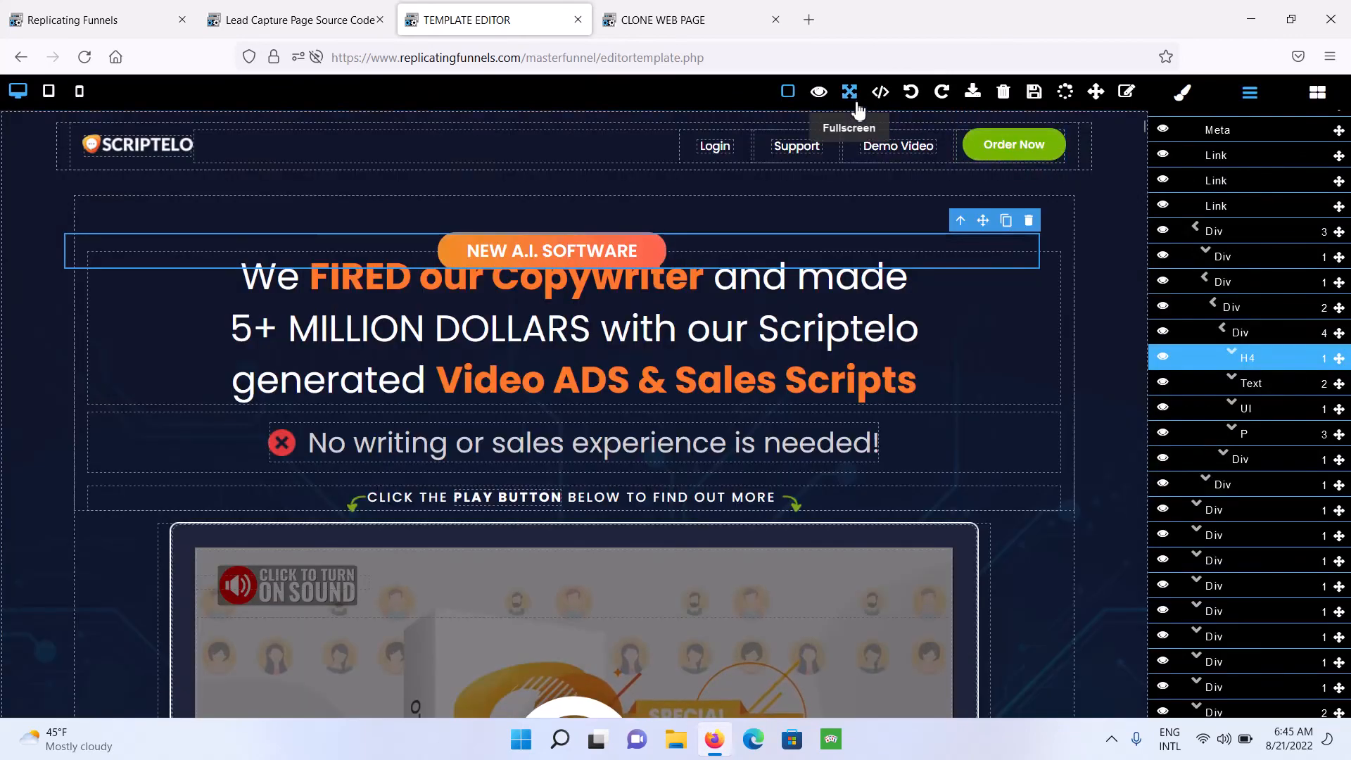
left_click(848, 92)
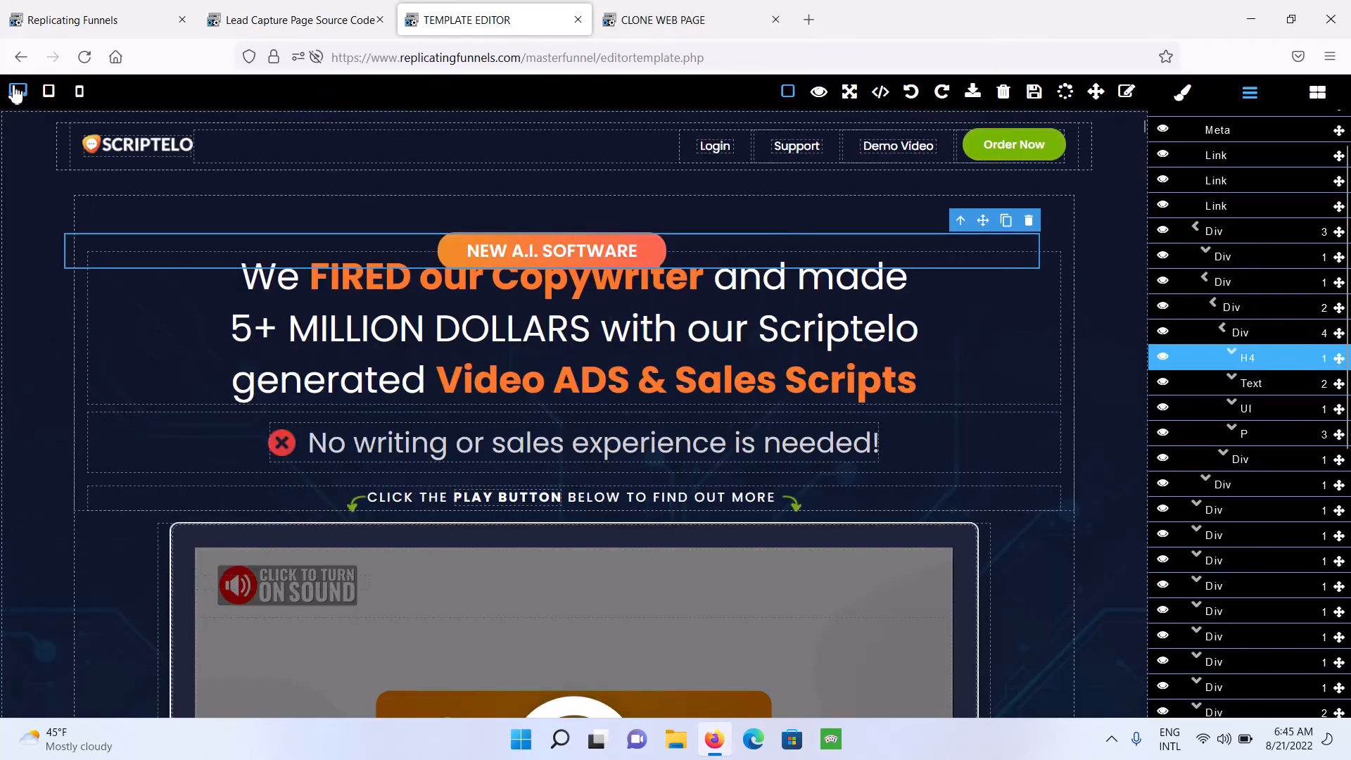
mouse_move(786, 92)
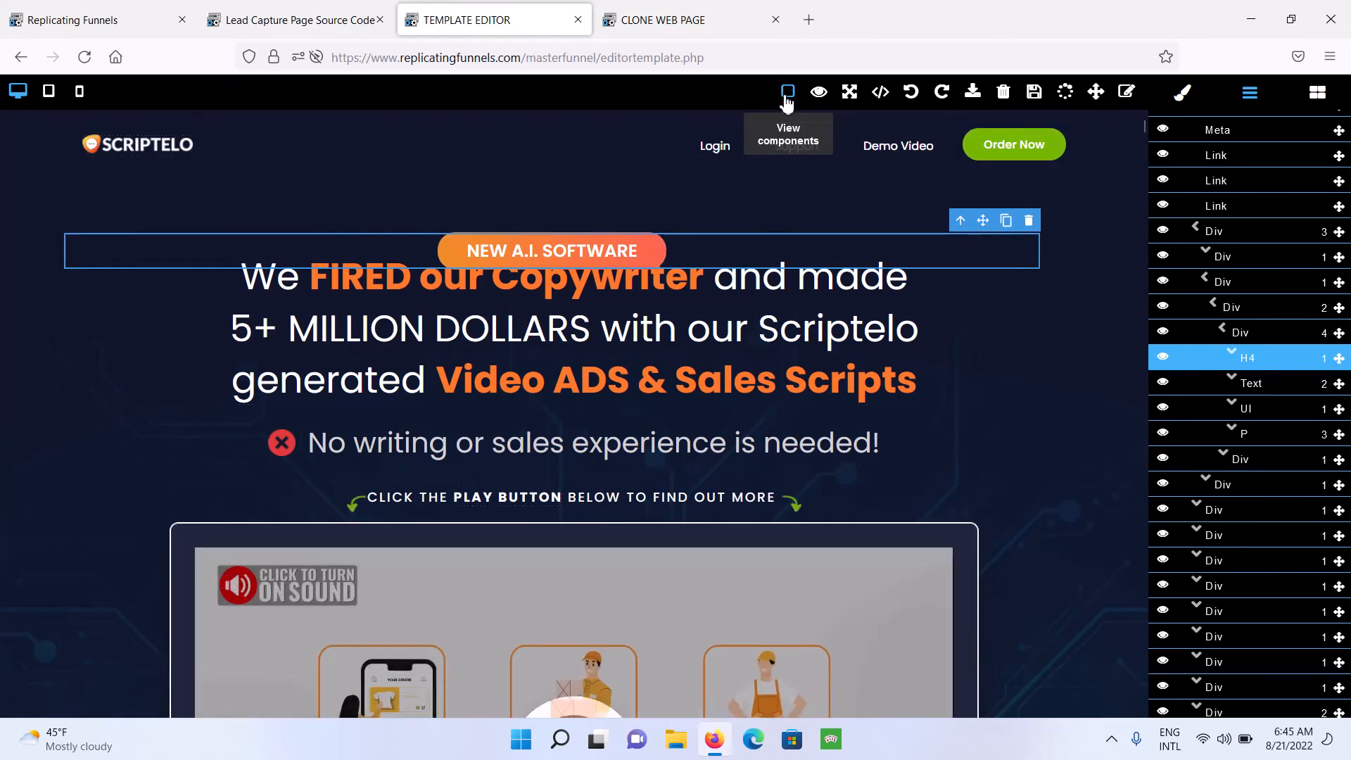
Hide the dashed component outlines and preview the Scriptelo page at tablet width.
left_click(786, 92)
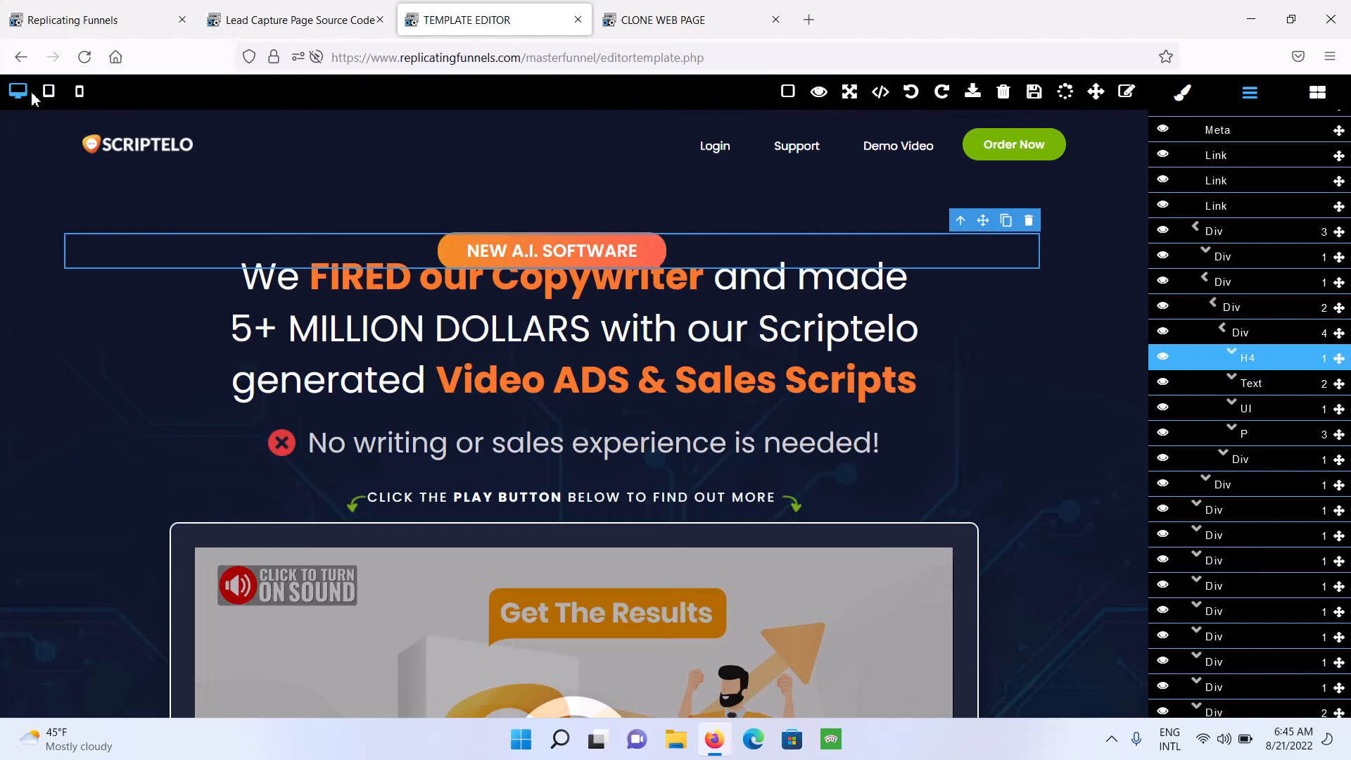
left_click(78, 92)
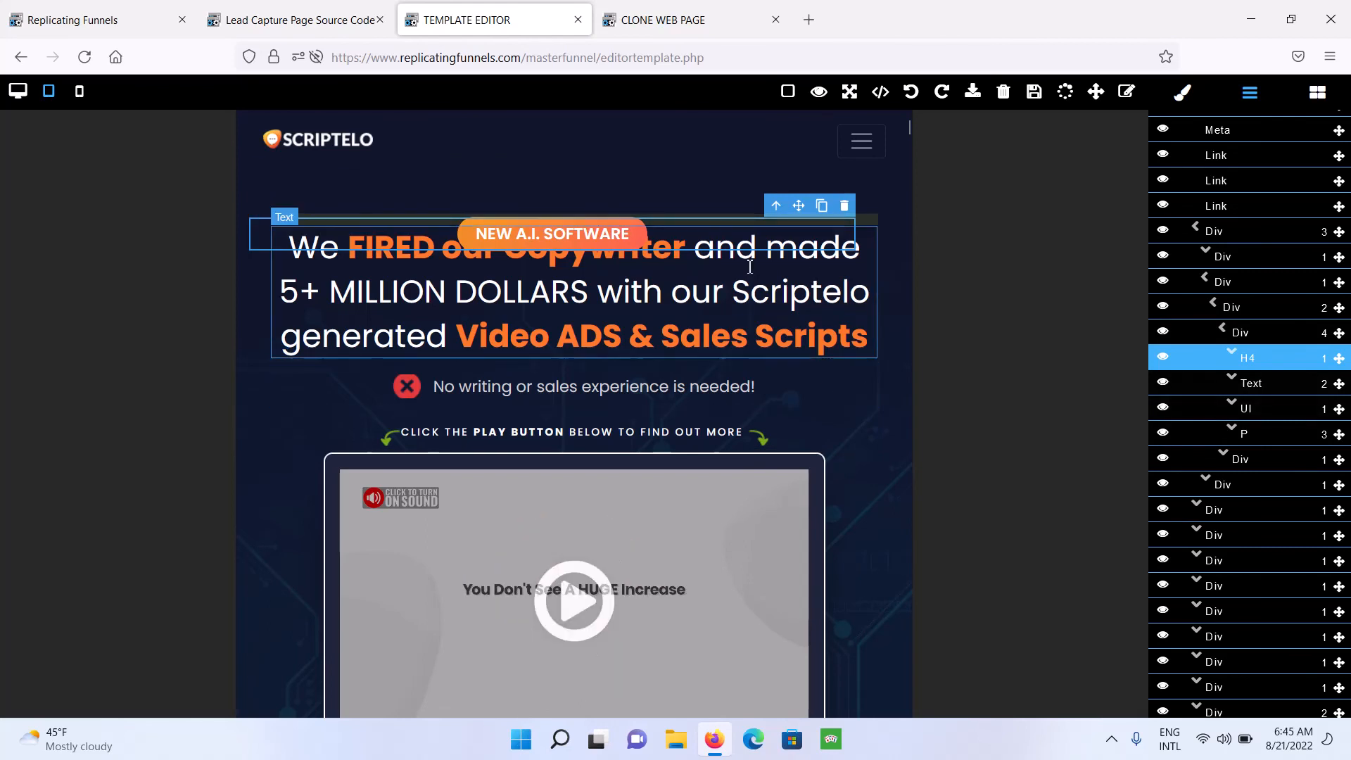
scroll("down", 3)
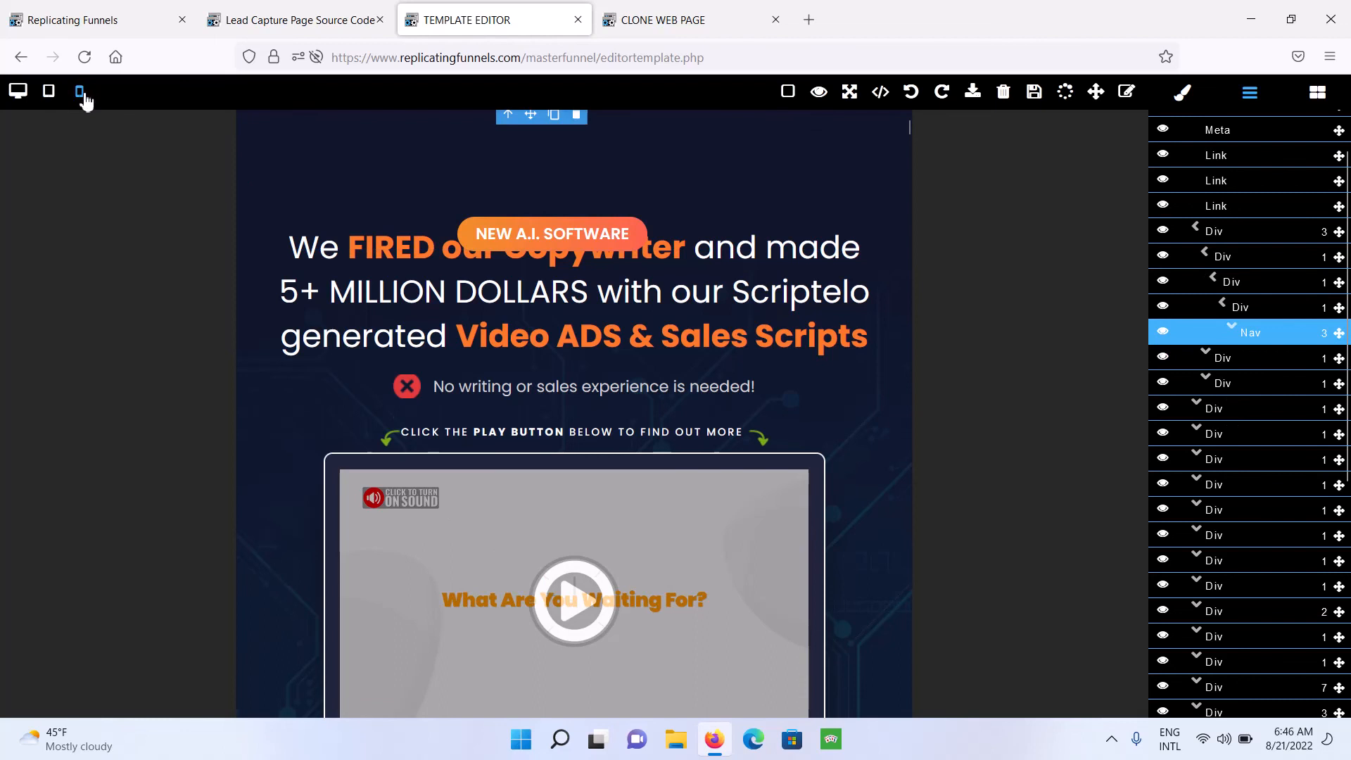
left_click(49, 91)
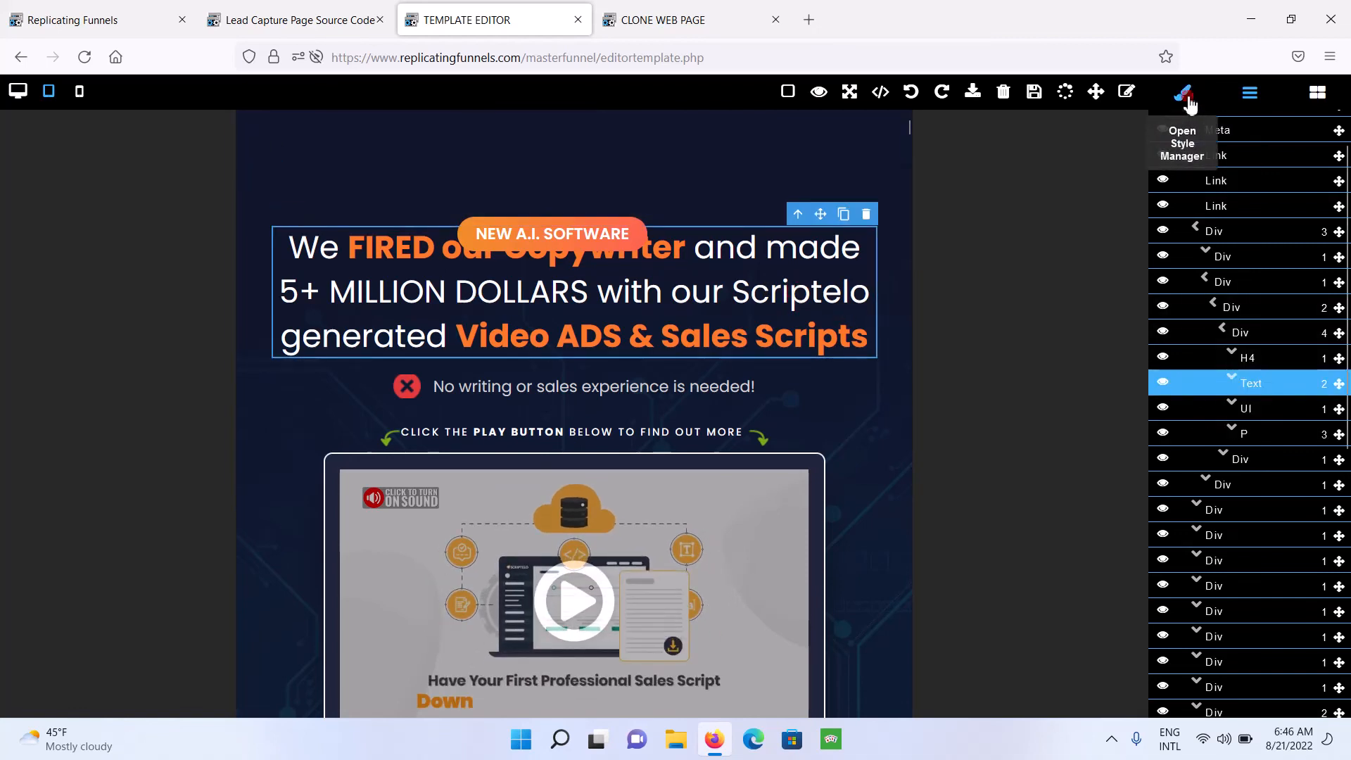
Inspect the headline's Size - Margin - Padding styles, preview at phone width, then return to tablet.
left_click(1183, 93)
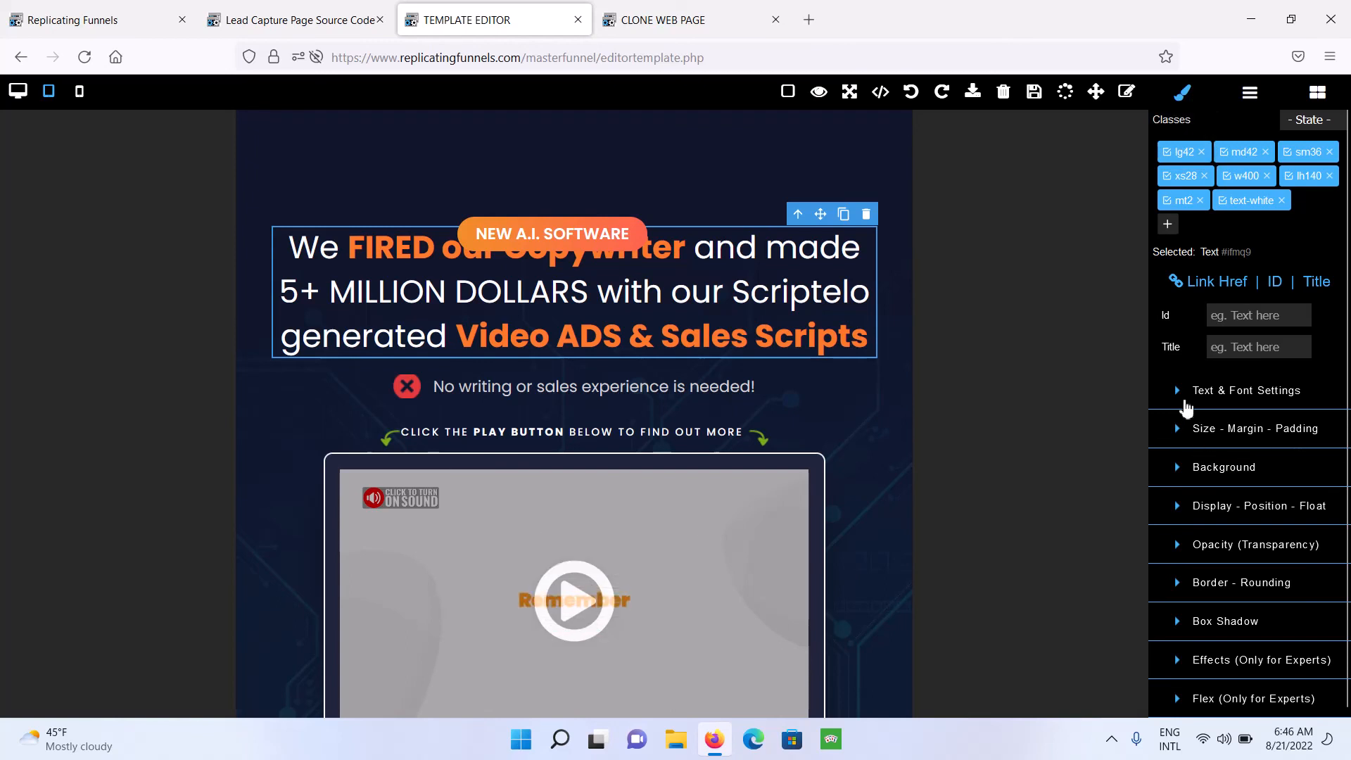
left_click(1246, 389)
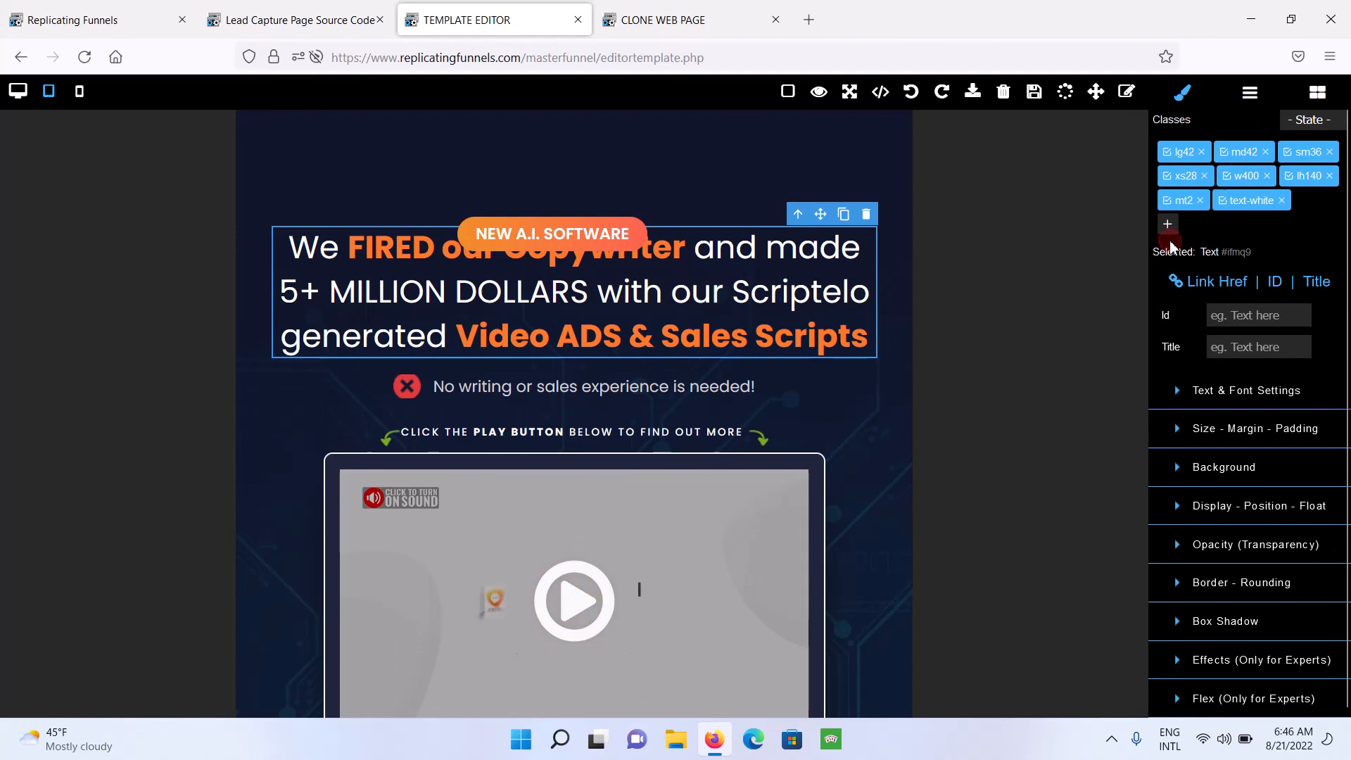
left_click(1254, 428)
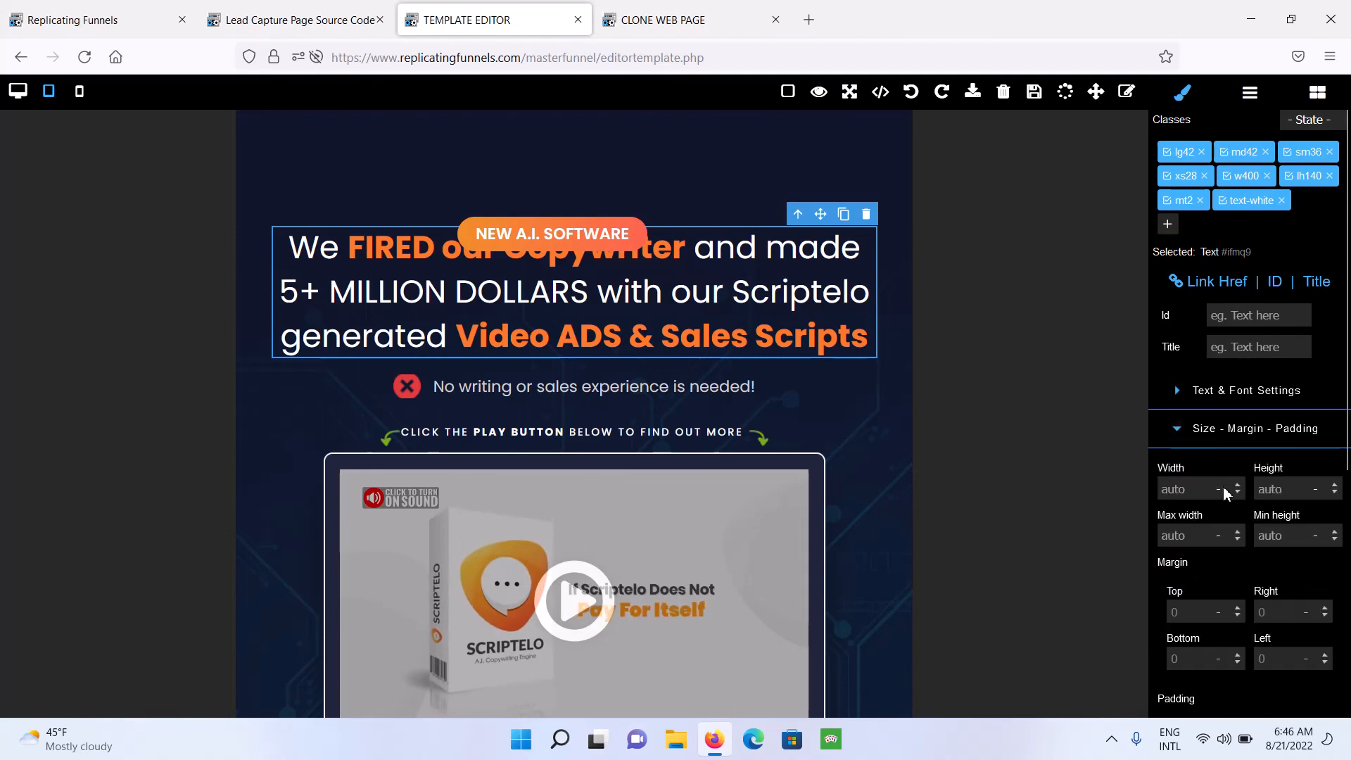
scroll("down", 3)
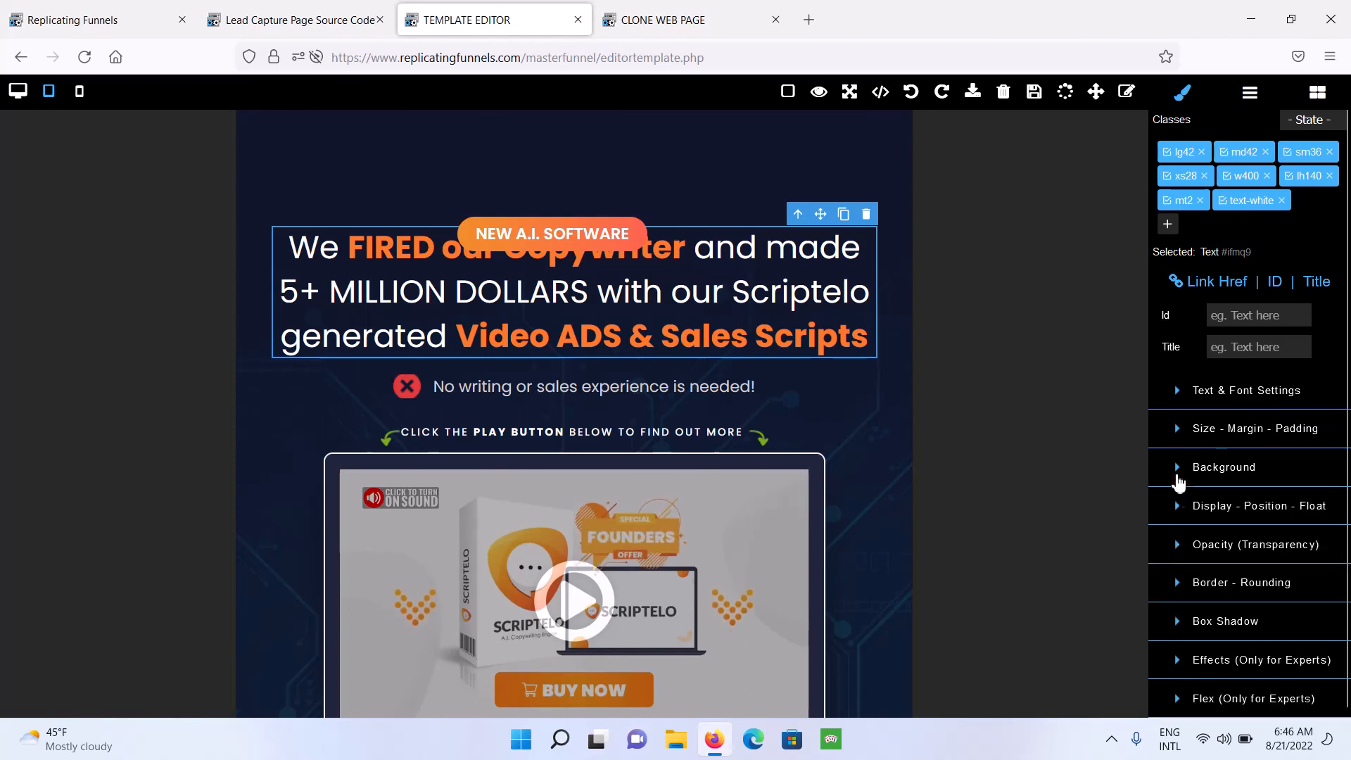
mouse_move(1229, 482)
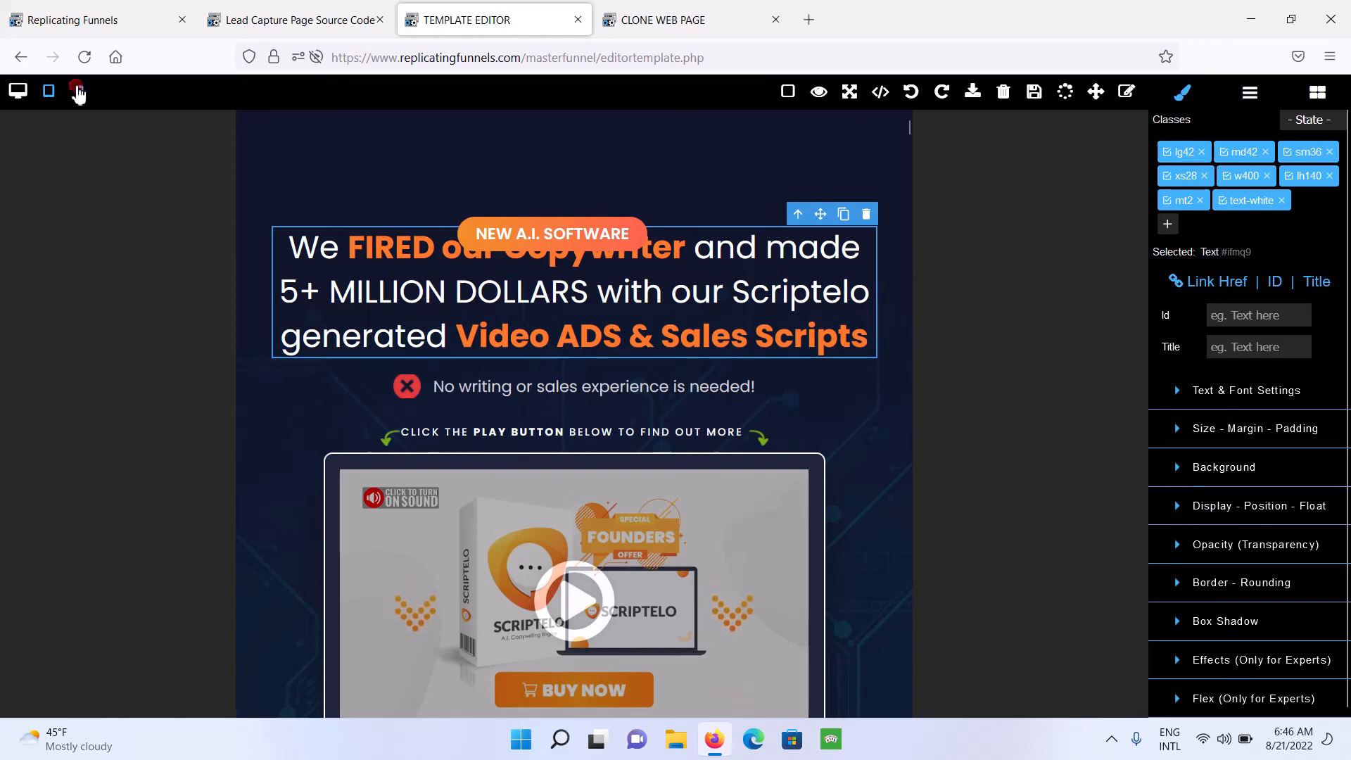
left_click(78, 92)
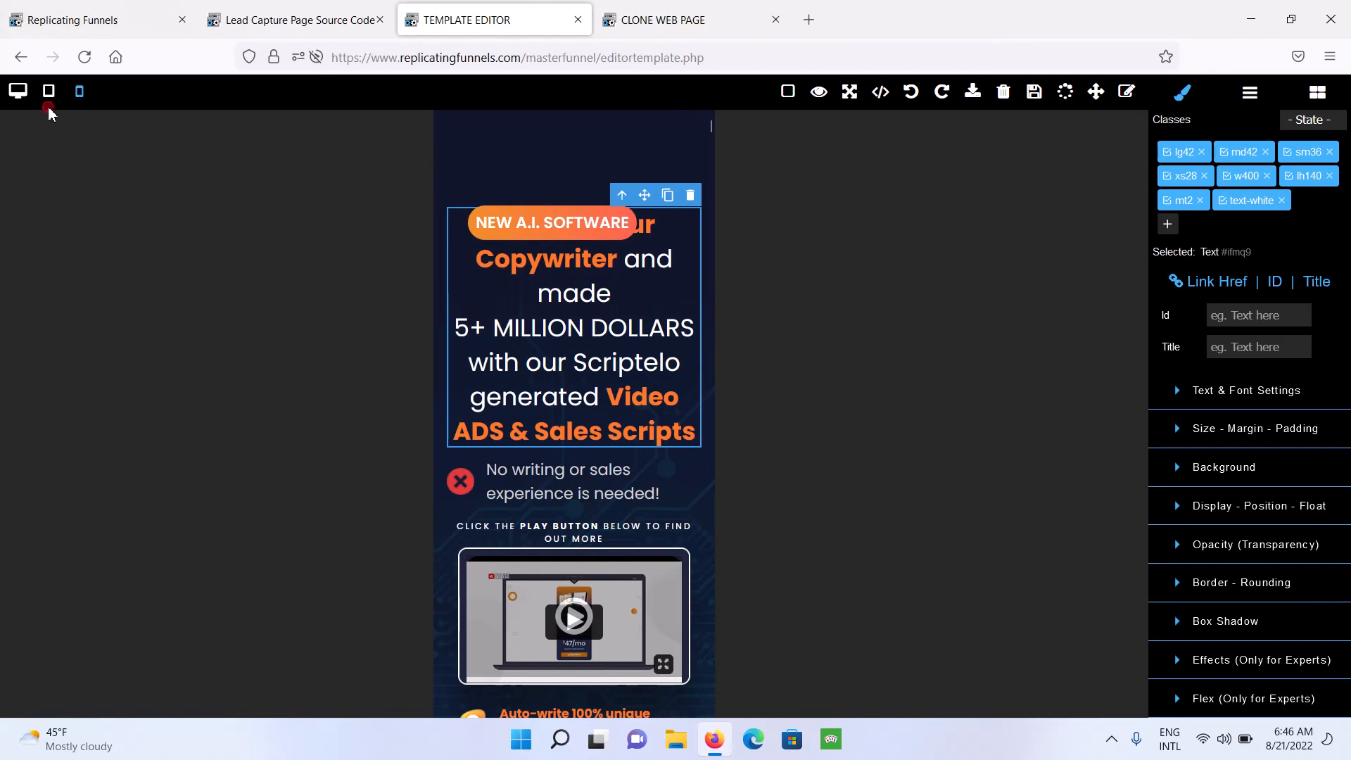
left_click(17, 91)
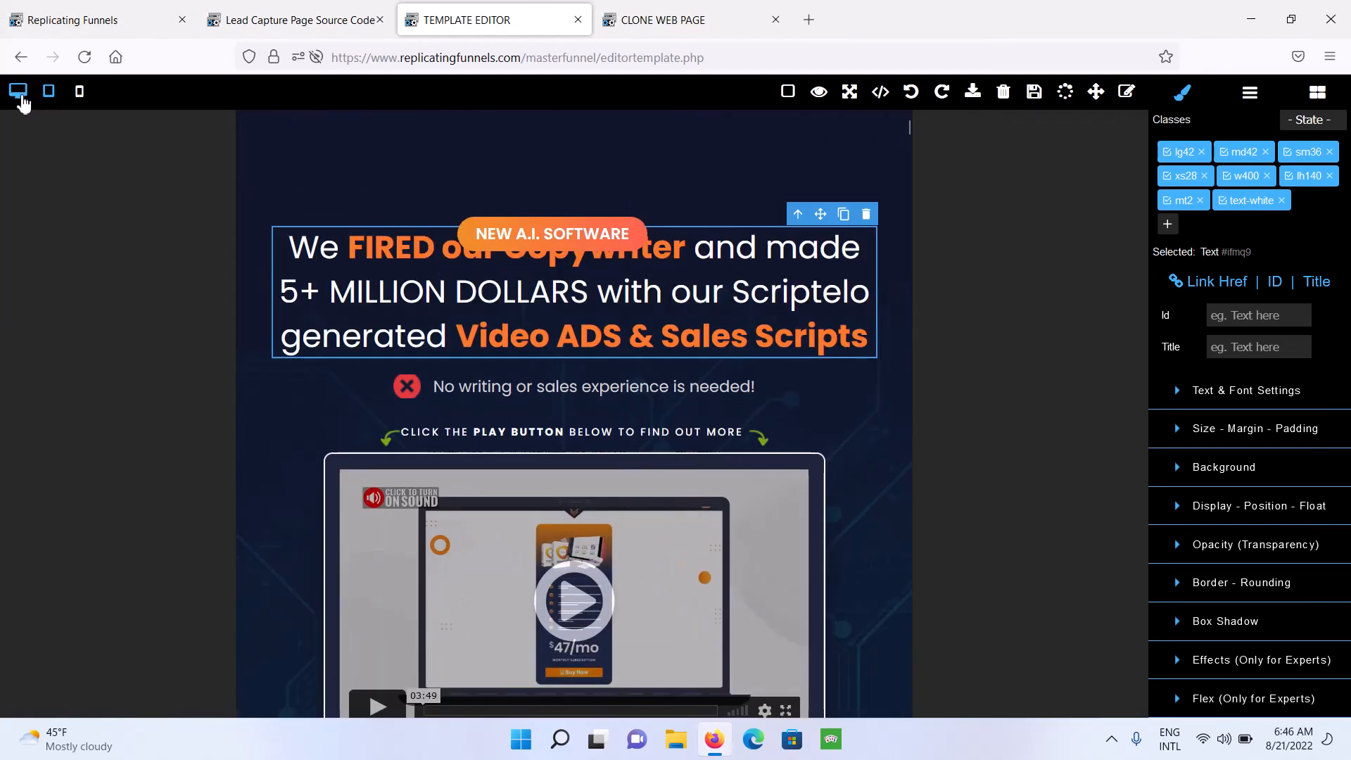
Return from the source code tab to the Capture Page Builder's Optimize Mobile Version options.
left_click(292, 19)
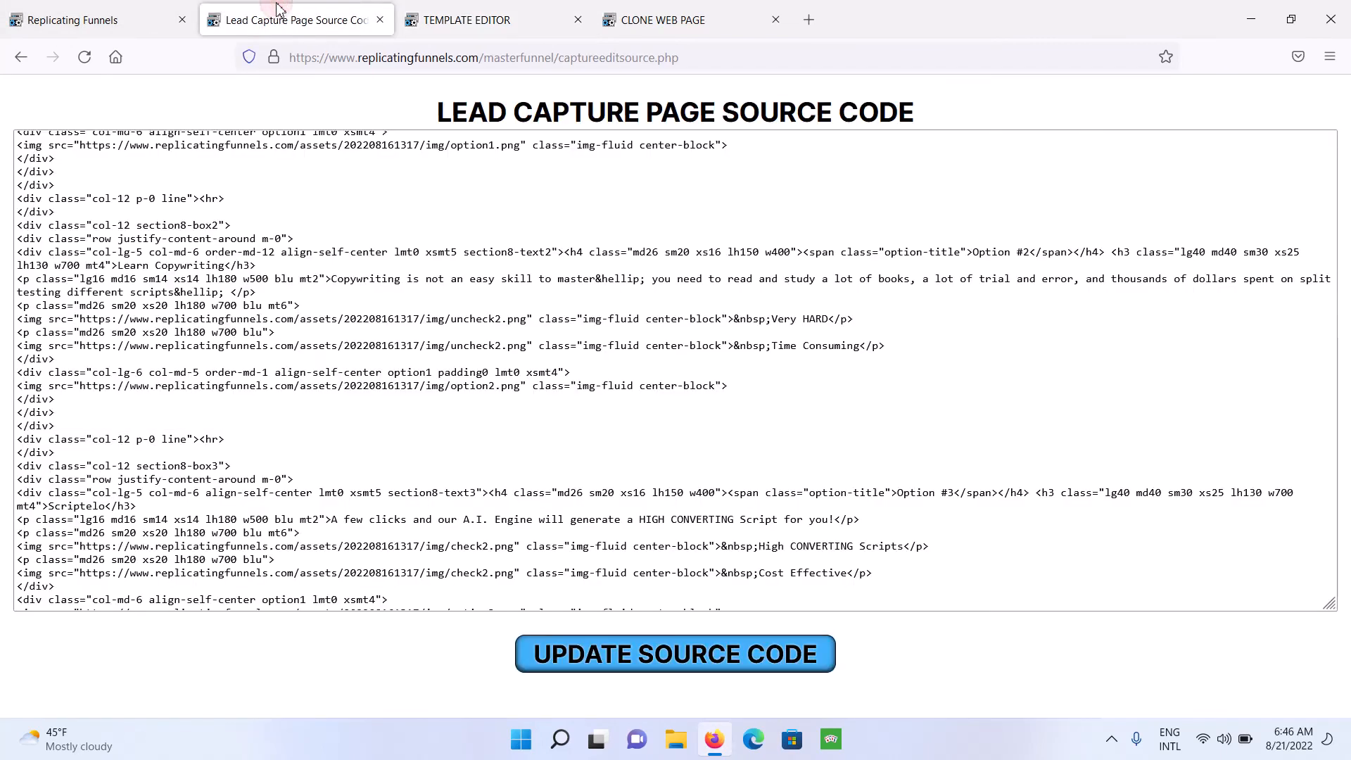
left_click(21, 57)
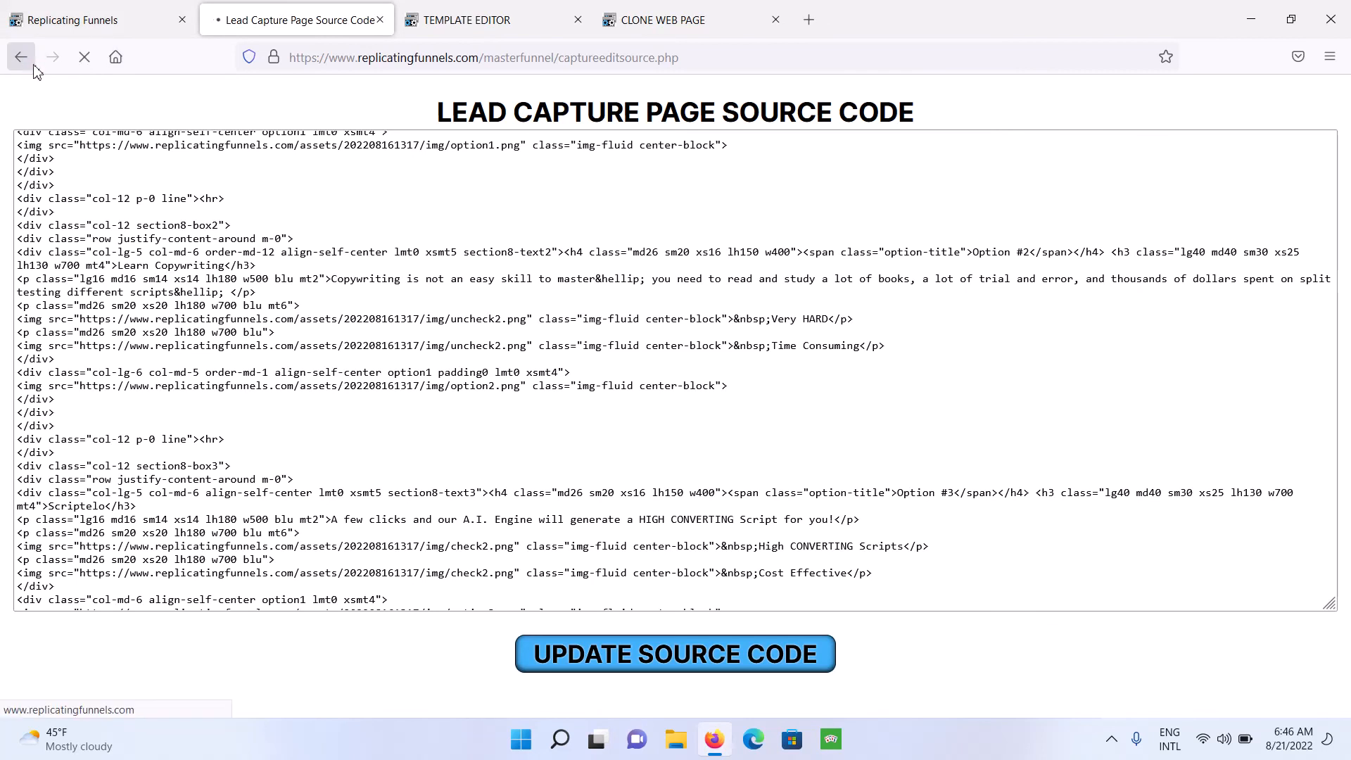
left_click(20, 57)
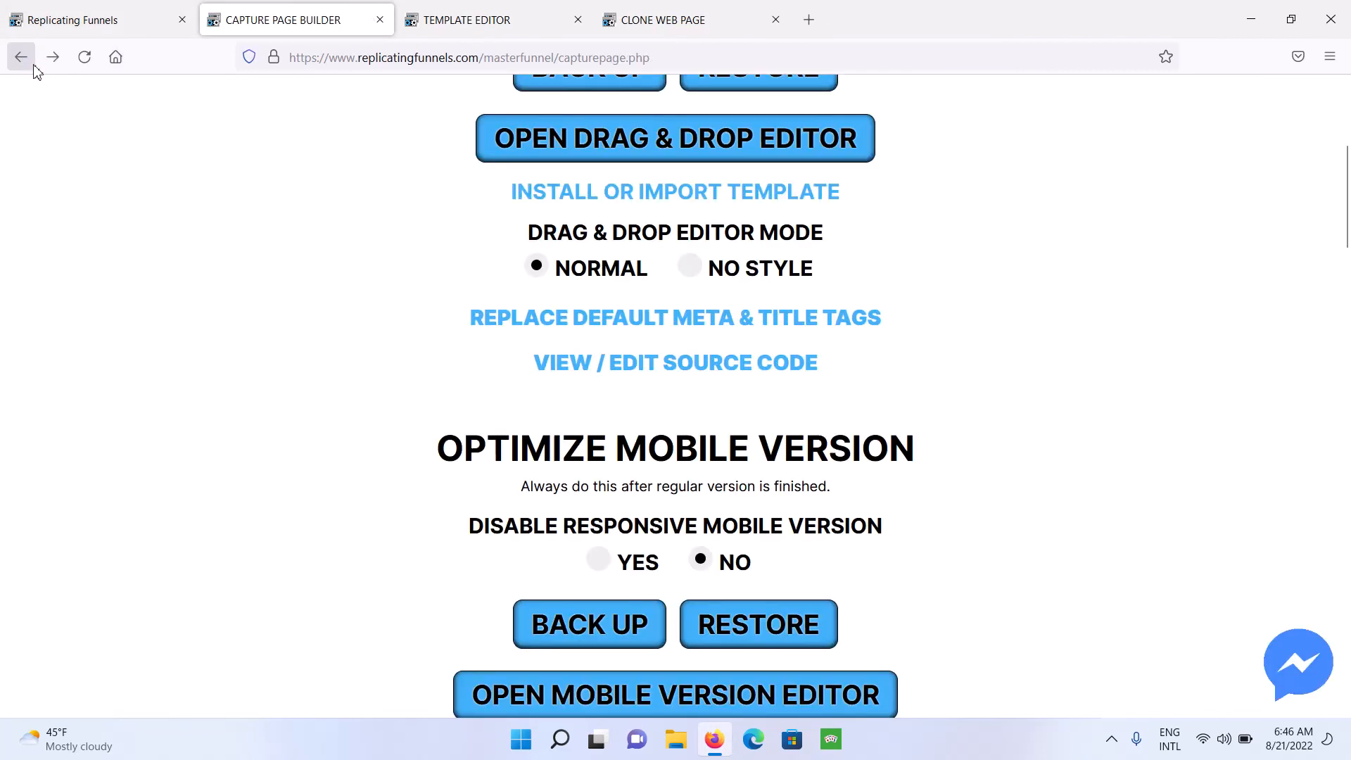
scroll("down", 3)
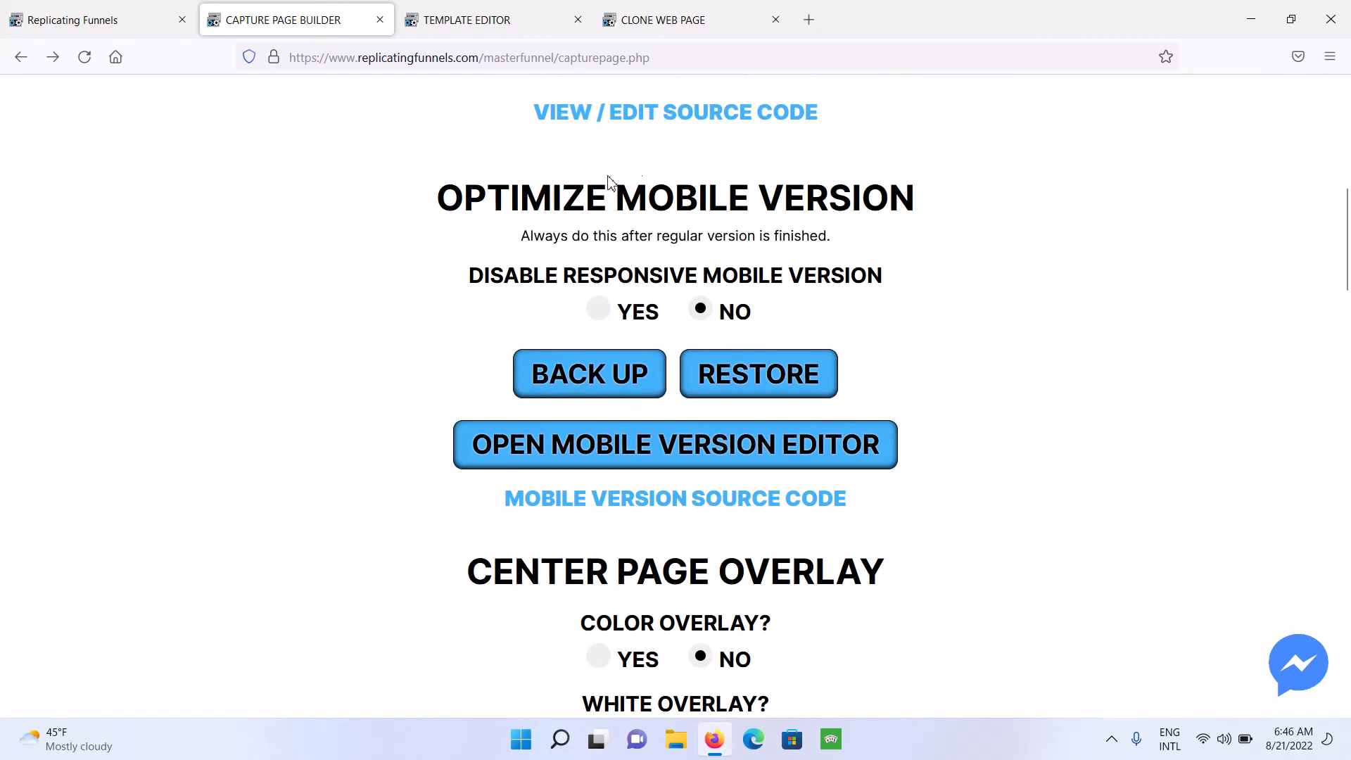
mouse_move(1067, 411)
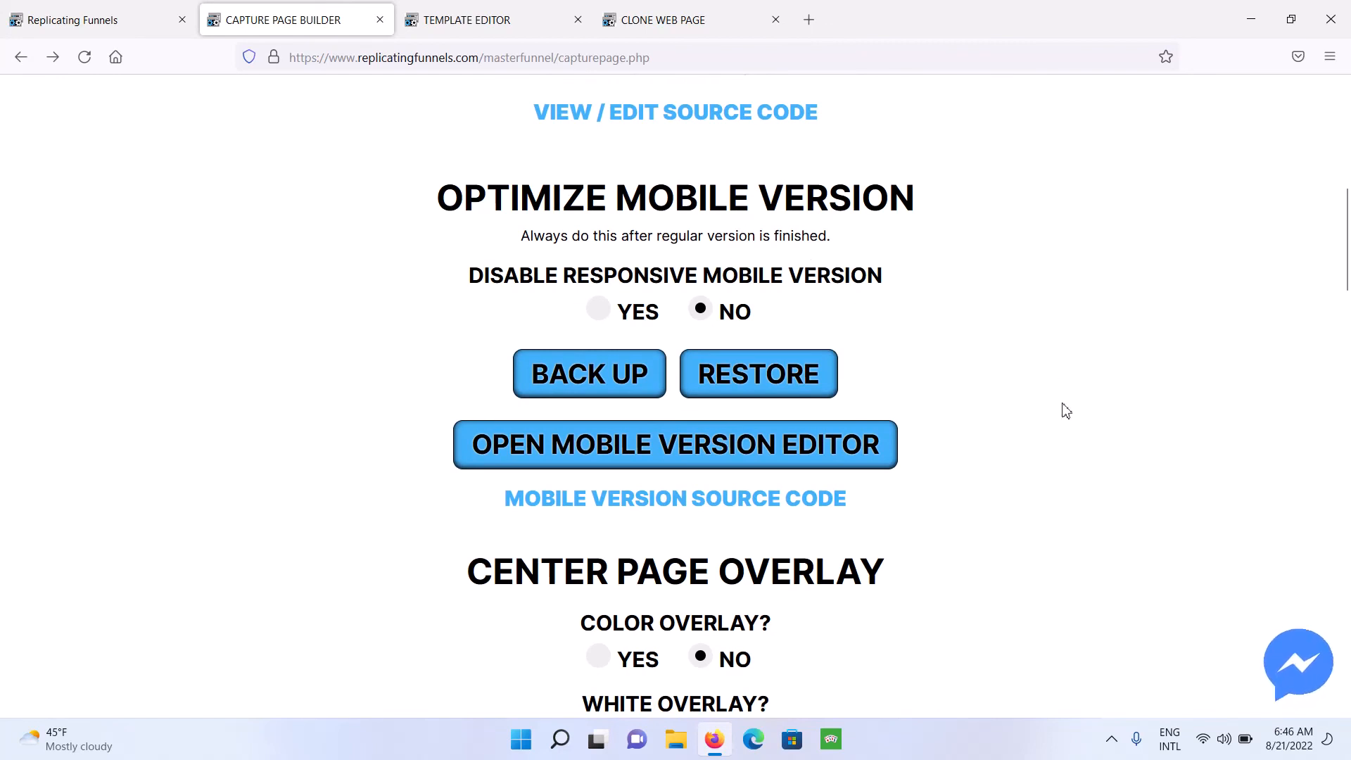
mouse_move(640, 238)
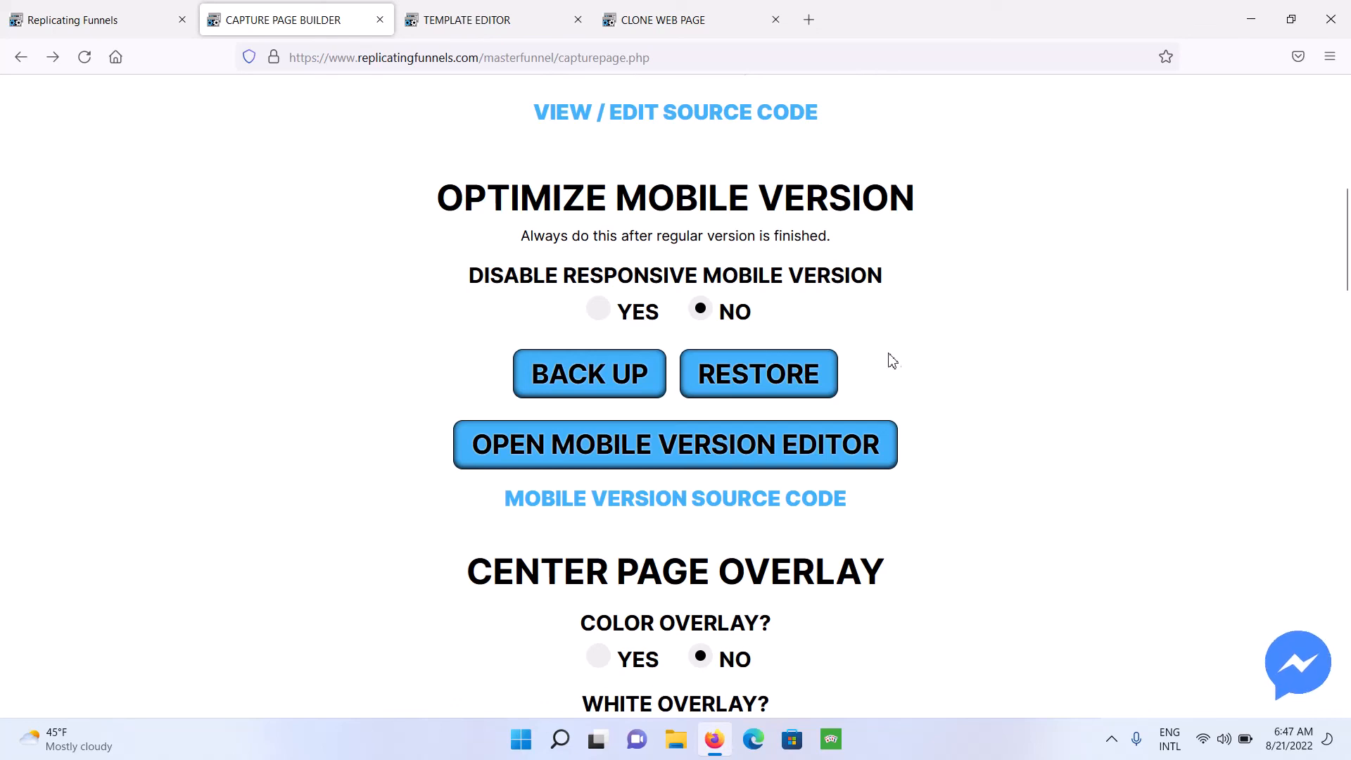
mouse_move(707, 504)
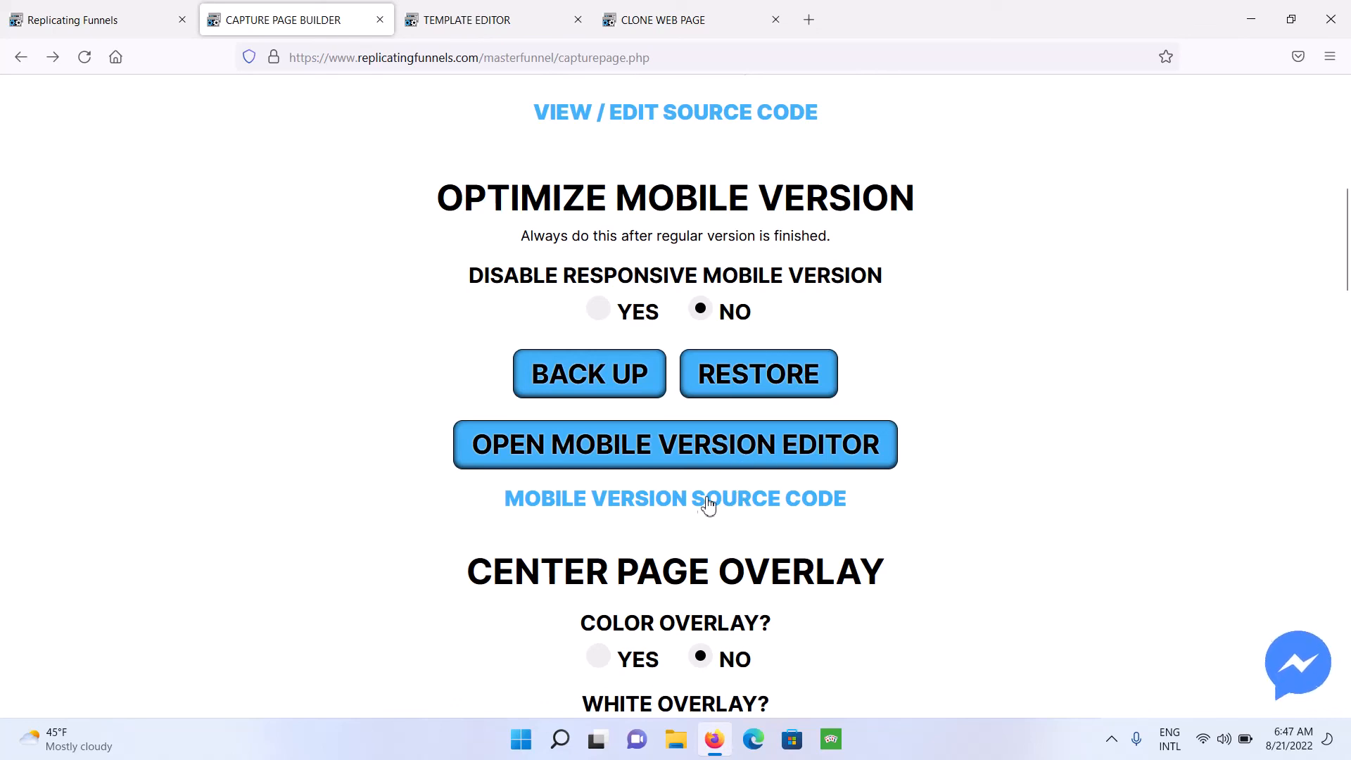